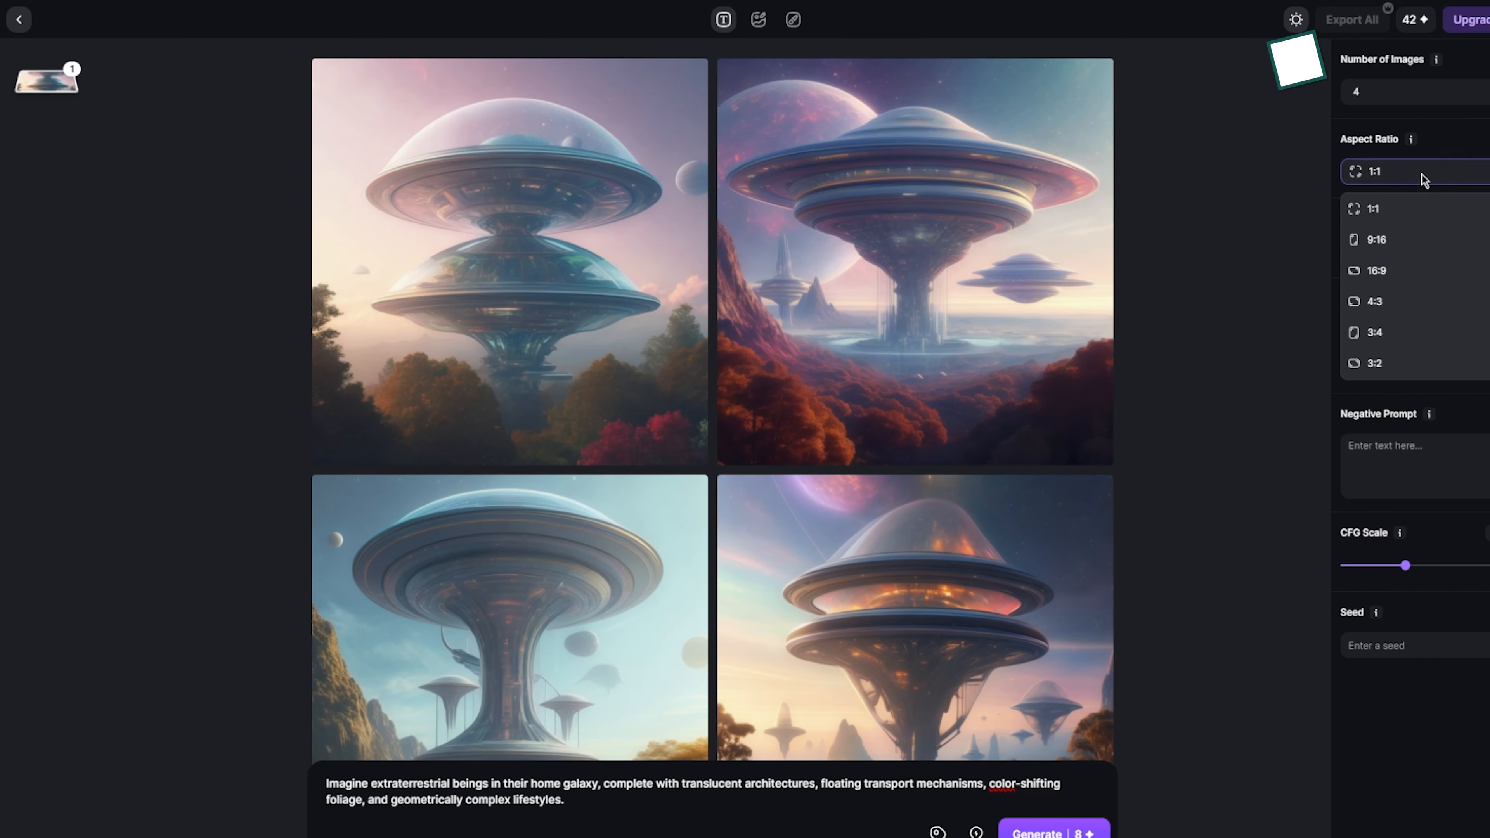
Step: Regenerate the extraterrestrial UFO-city prompt at 1:1, then return to the tools dashboard
left_click(1406, 251)
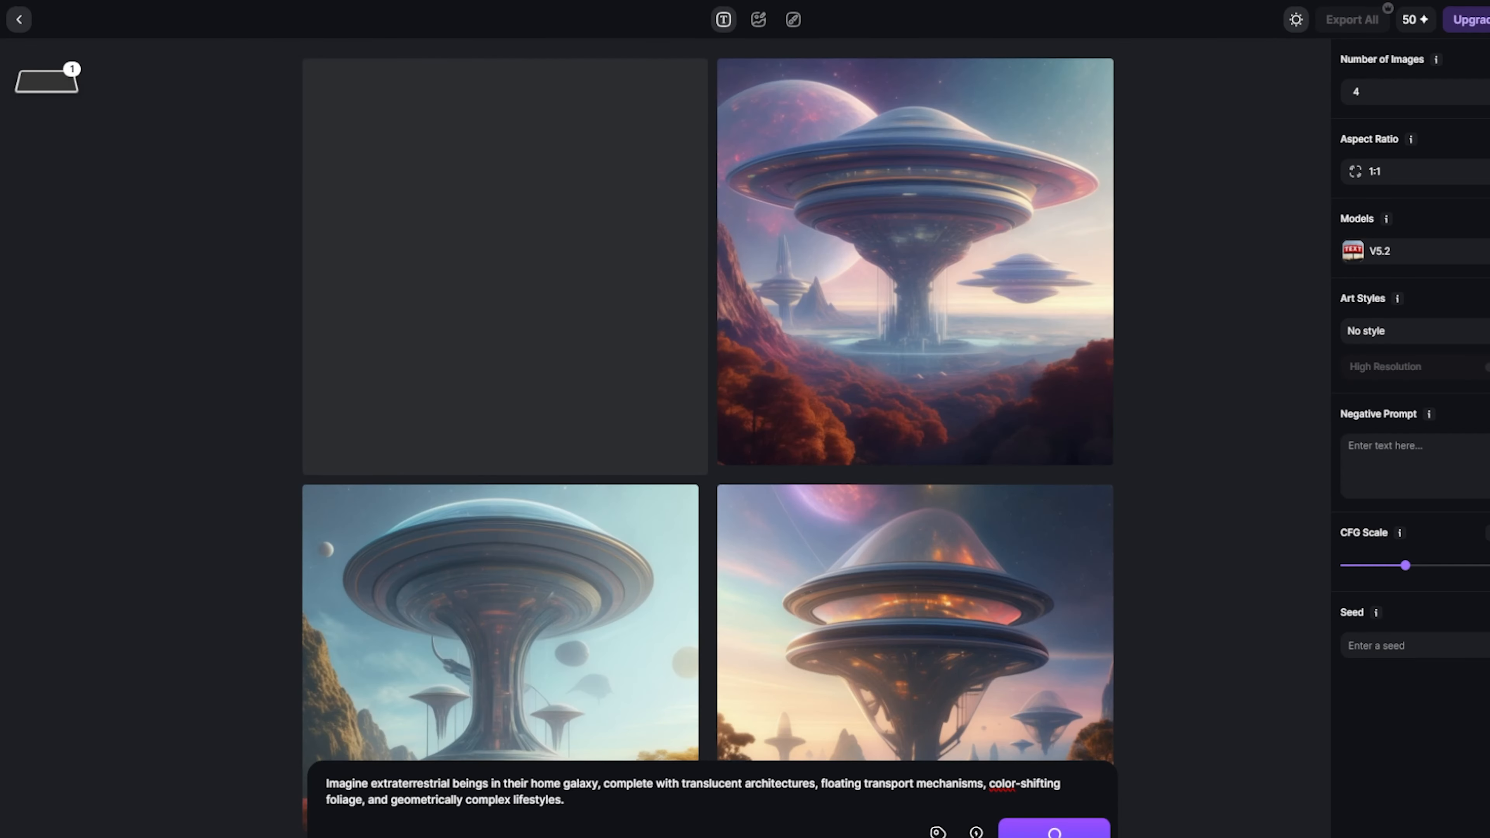
left_click(18, 19)
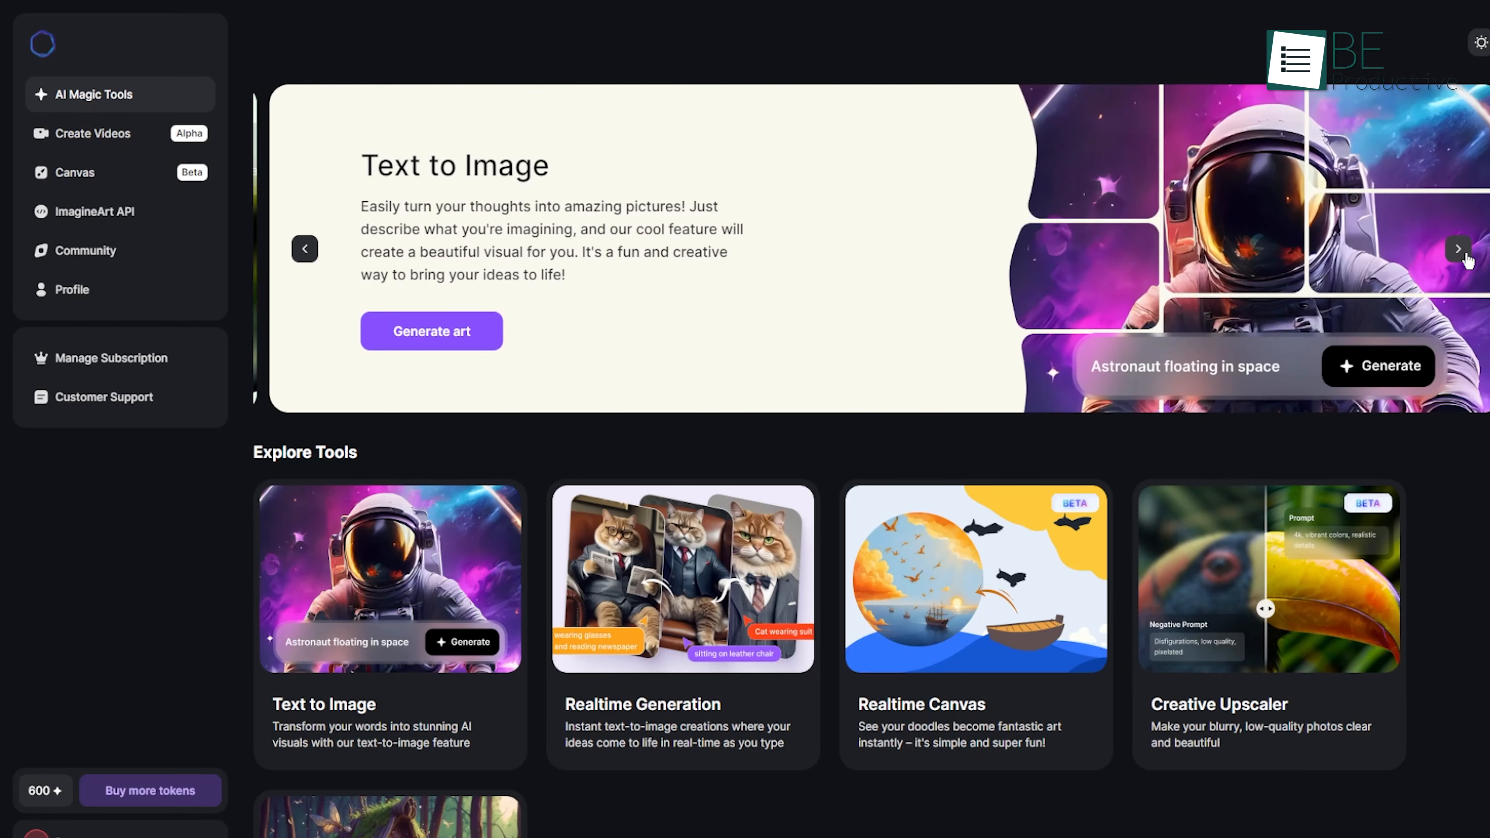
left_click(1459, 249)
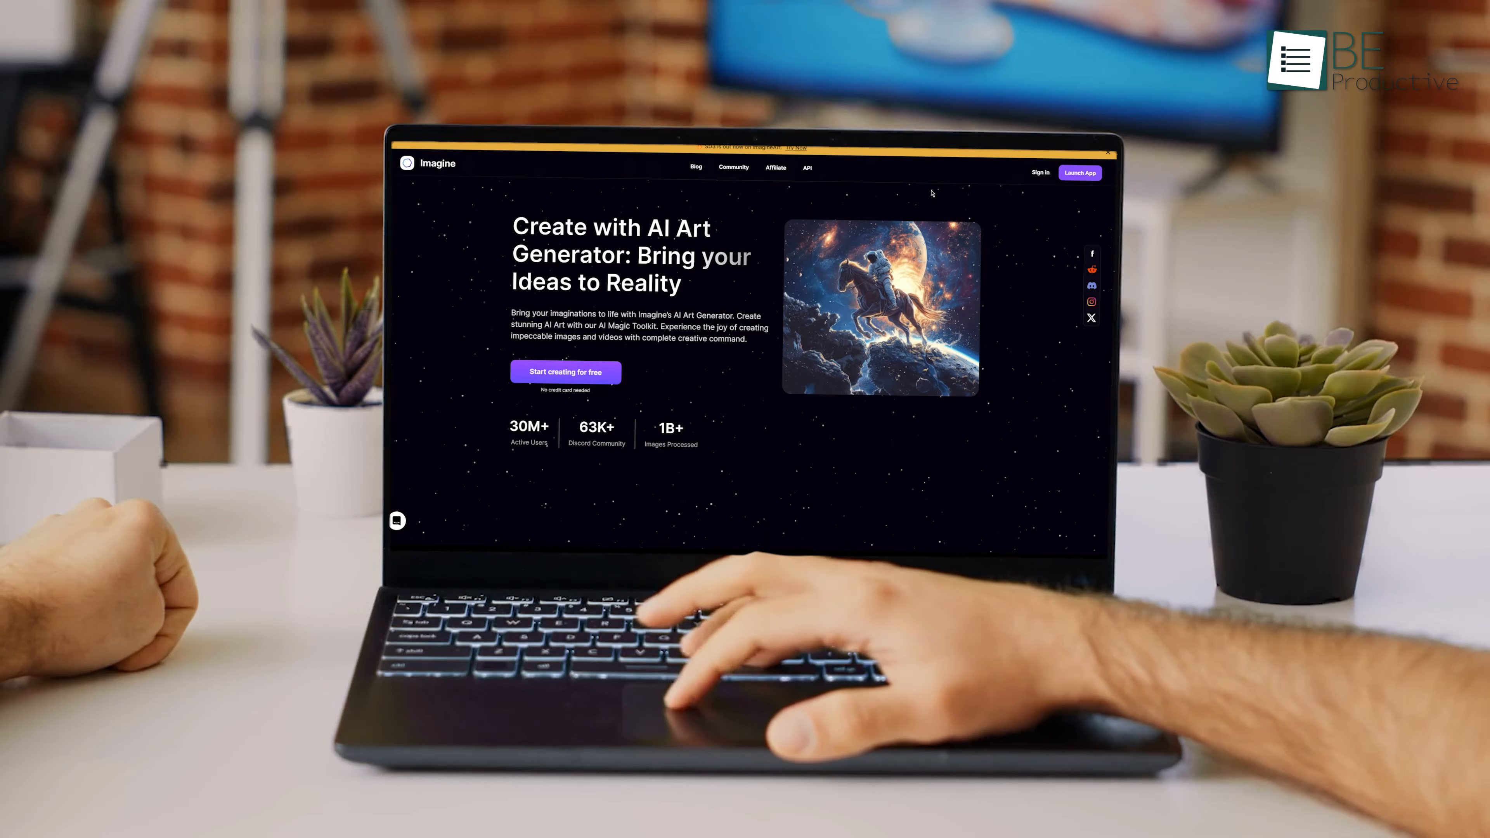
left_click(1079, 173)
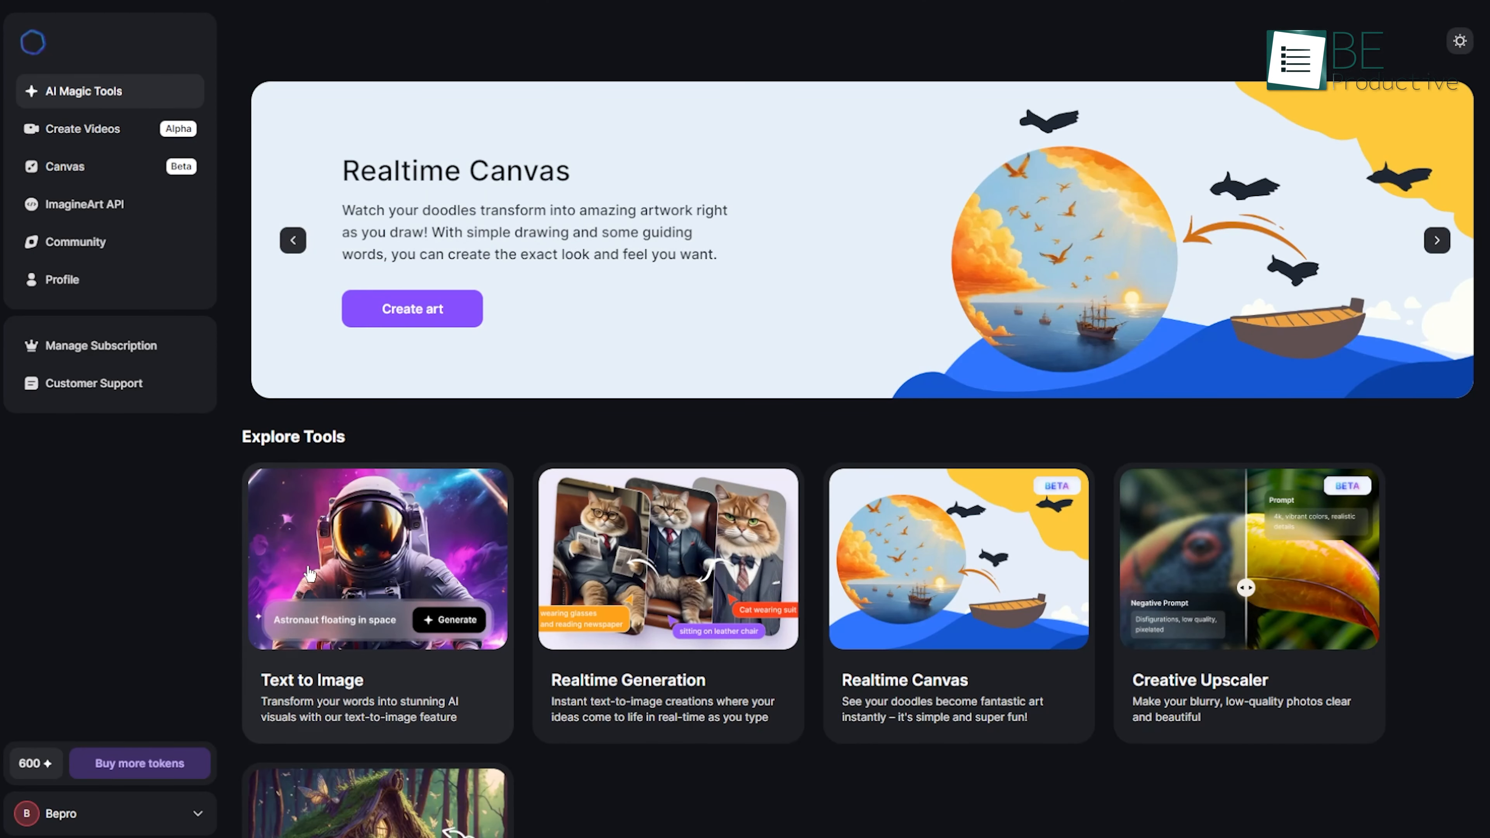
Step: In Text to Image, generate quick prompts 'a forest scene in a metro' and 'a whimsical cartoon cat'
left_click(376, 558)
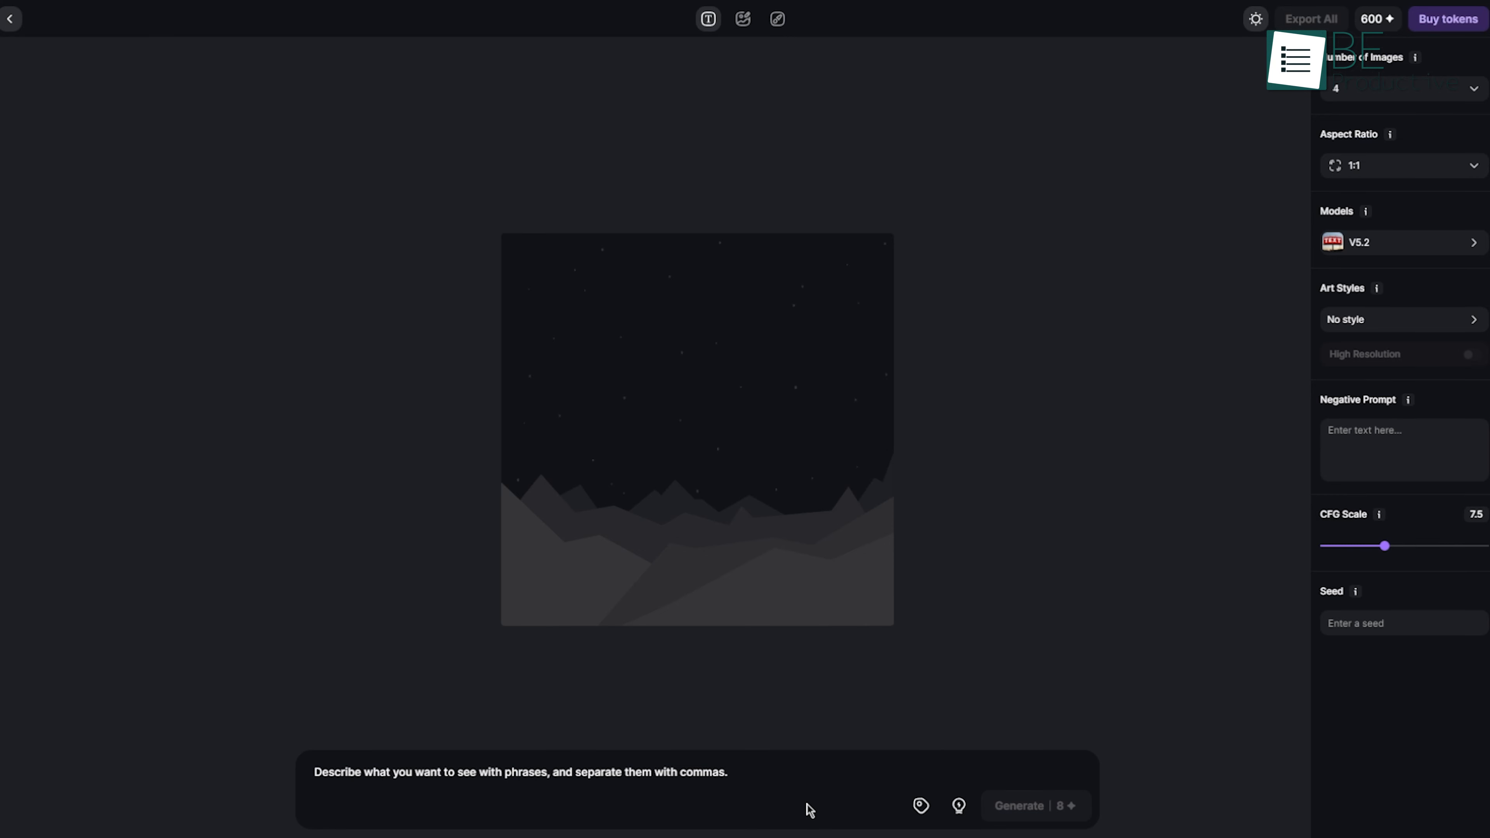
type("a forest scene in a metro")
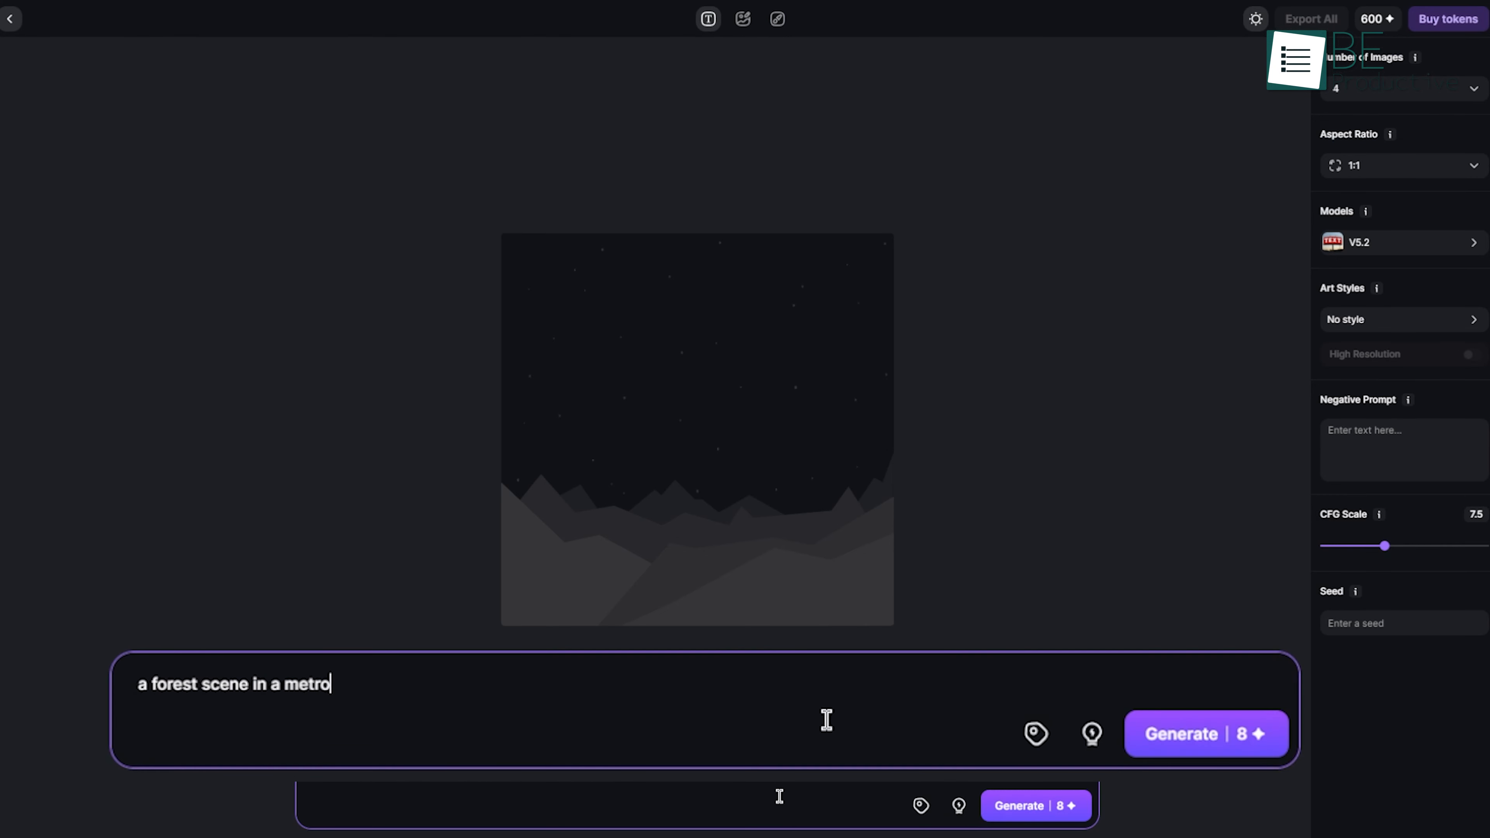
type("a whimsical cartoon cat")
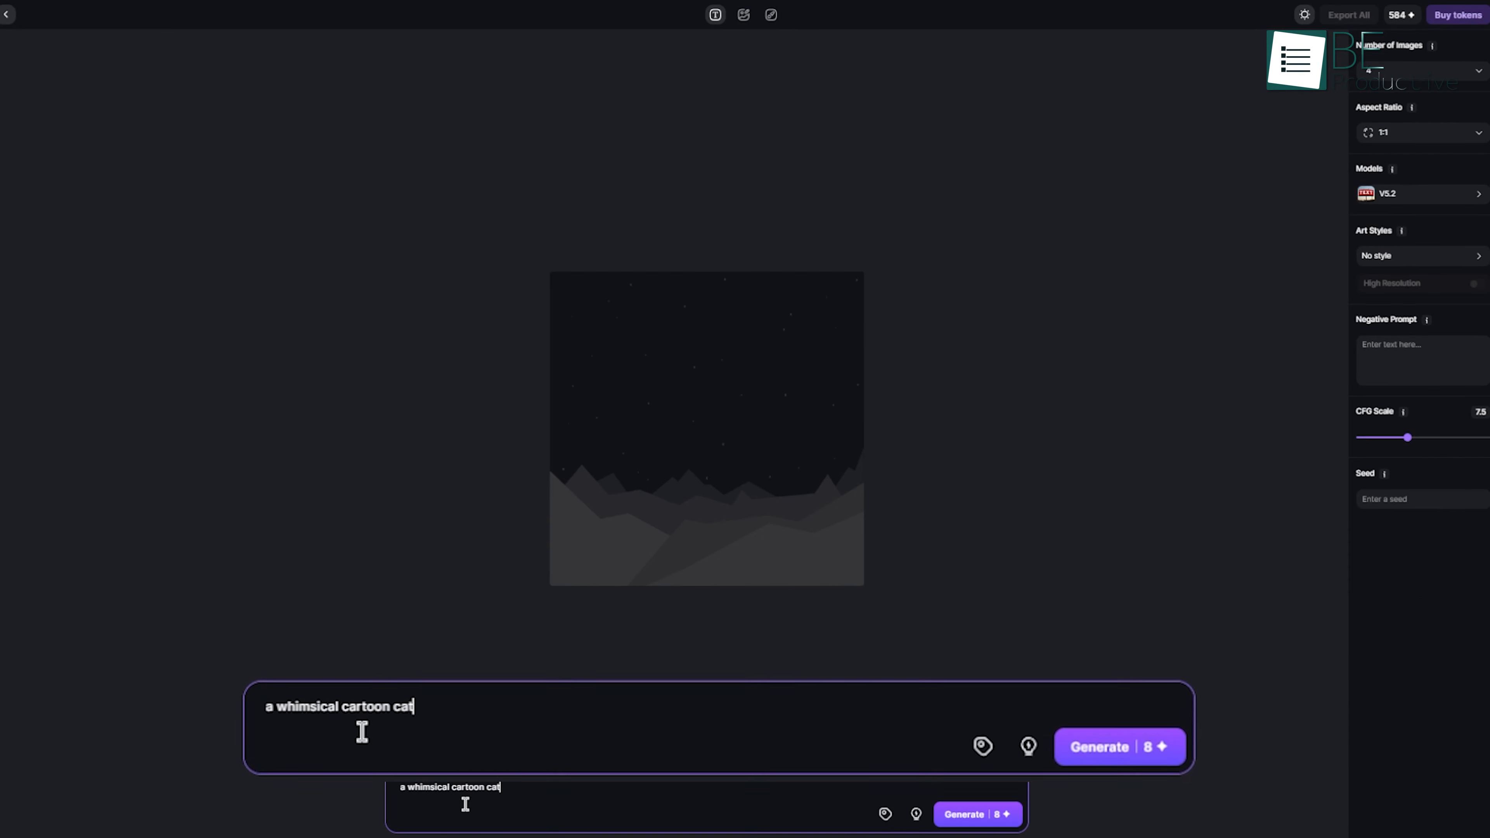
left_click(1119, 746)
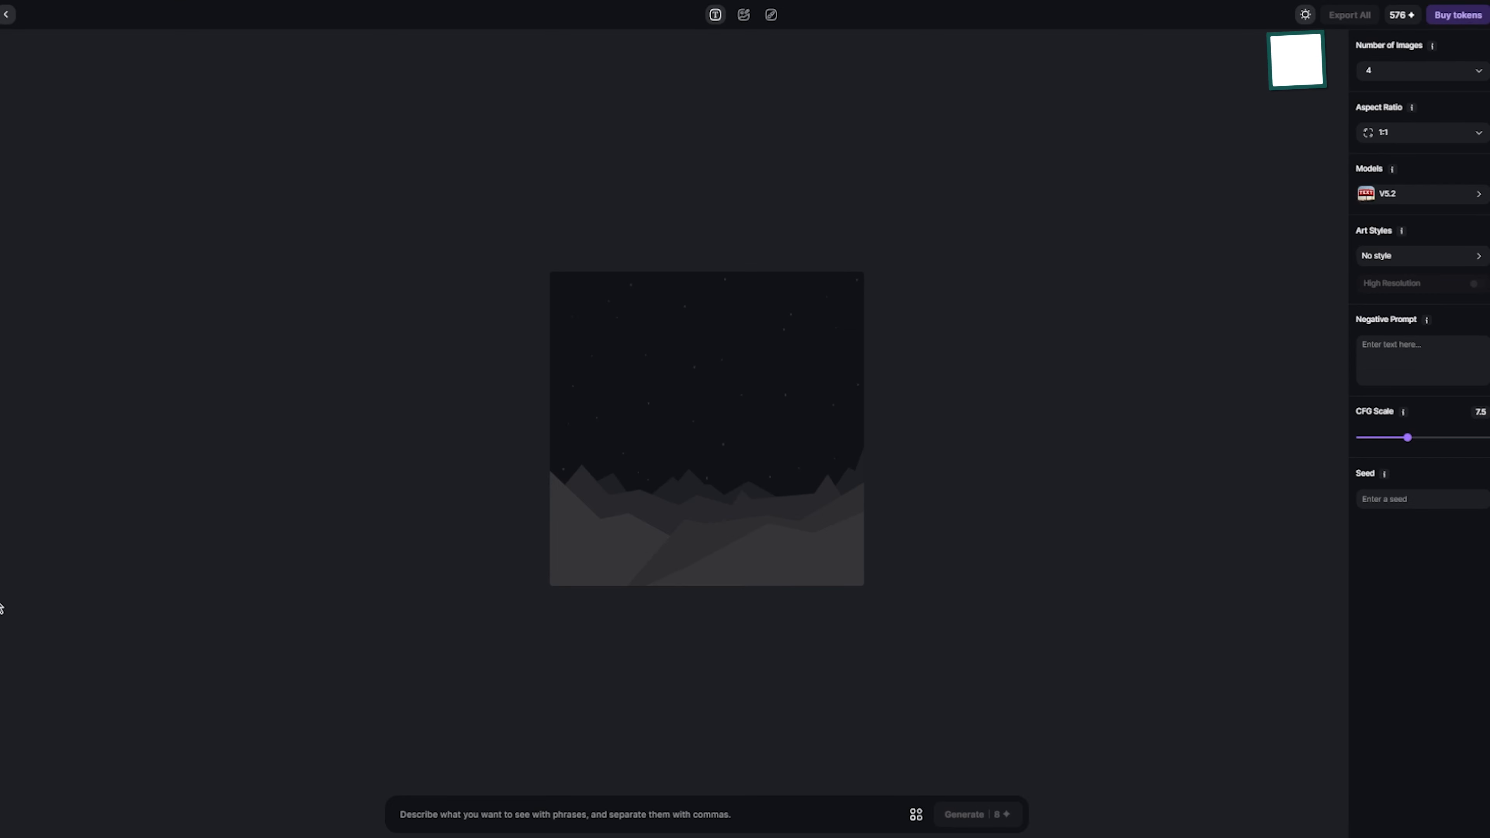
Step: Generate the weighted giant-anaconda rainforest prompt, then set the aspect ratio to 16:9
left_click(706, 814)
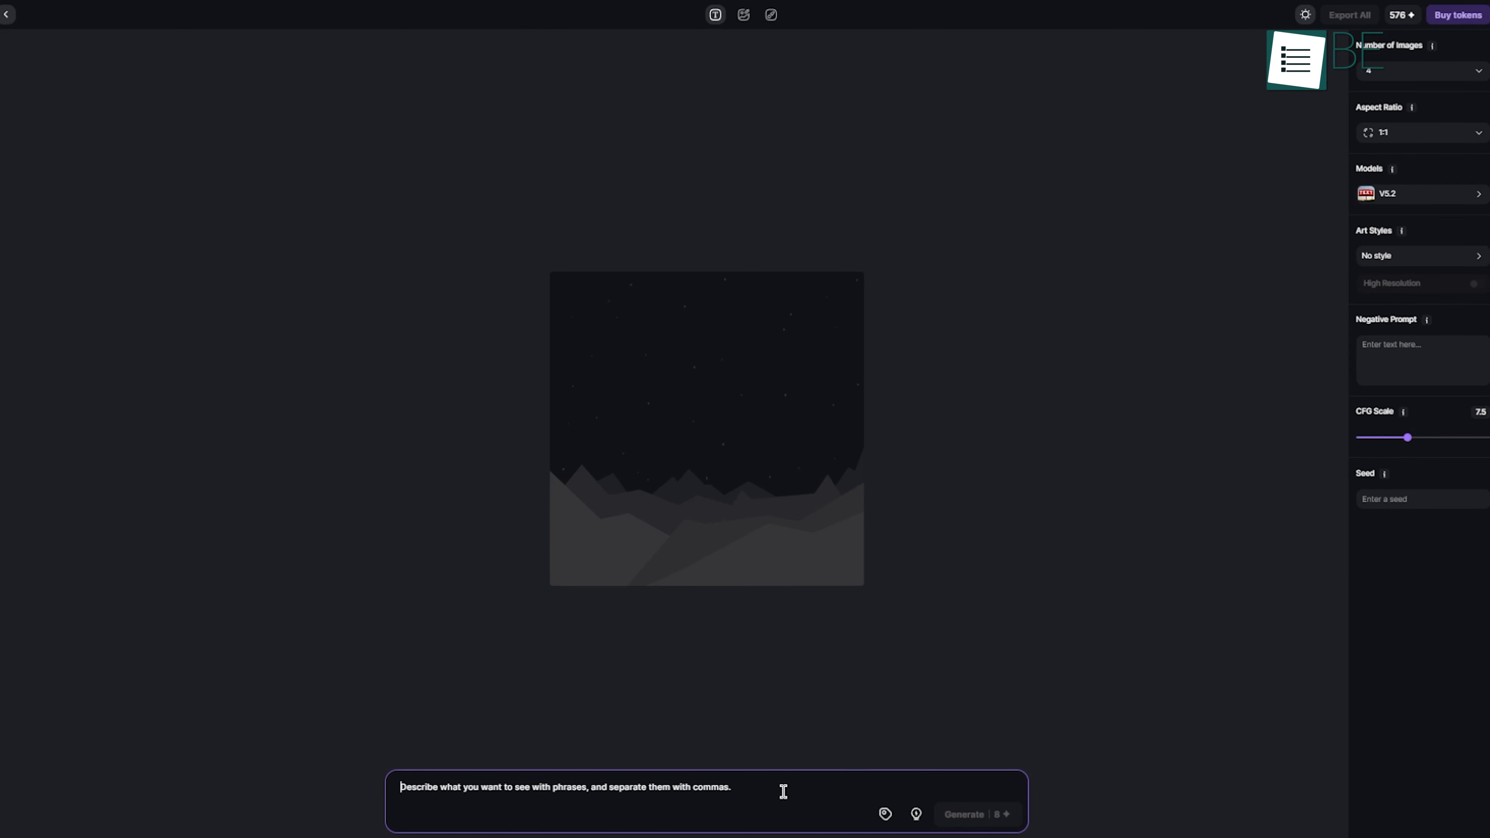
type("[Giant anaconda yellow eyes stalking prey]::7.5 [detailed vegetation and waterfall in amazon rainforest background, cinematic shoot, ultrareal, morning light]::2.5 --ar 16:9 --s 400")
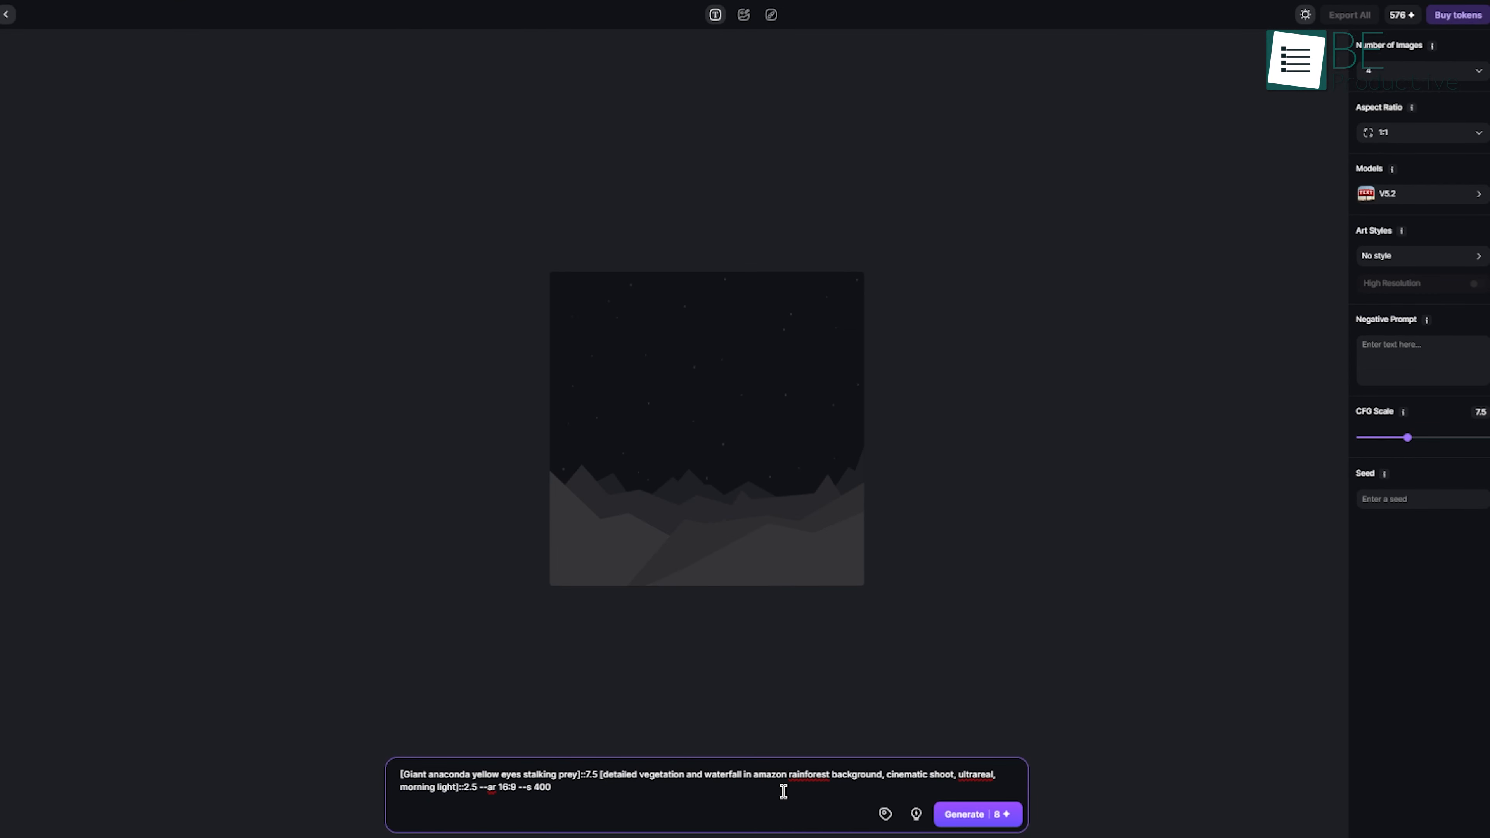
left_click(976, 814)
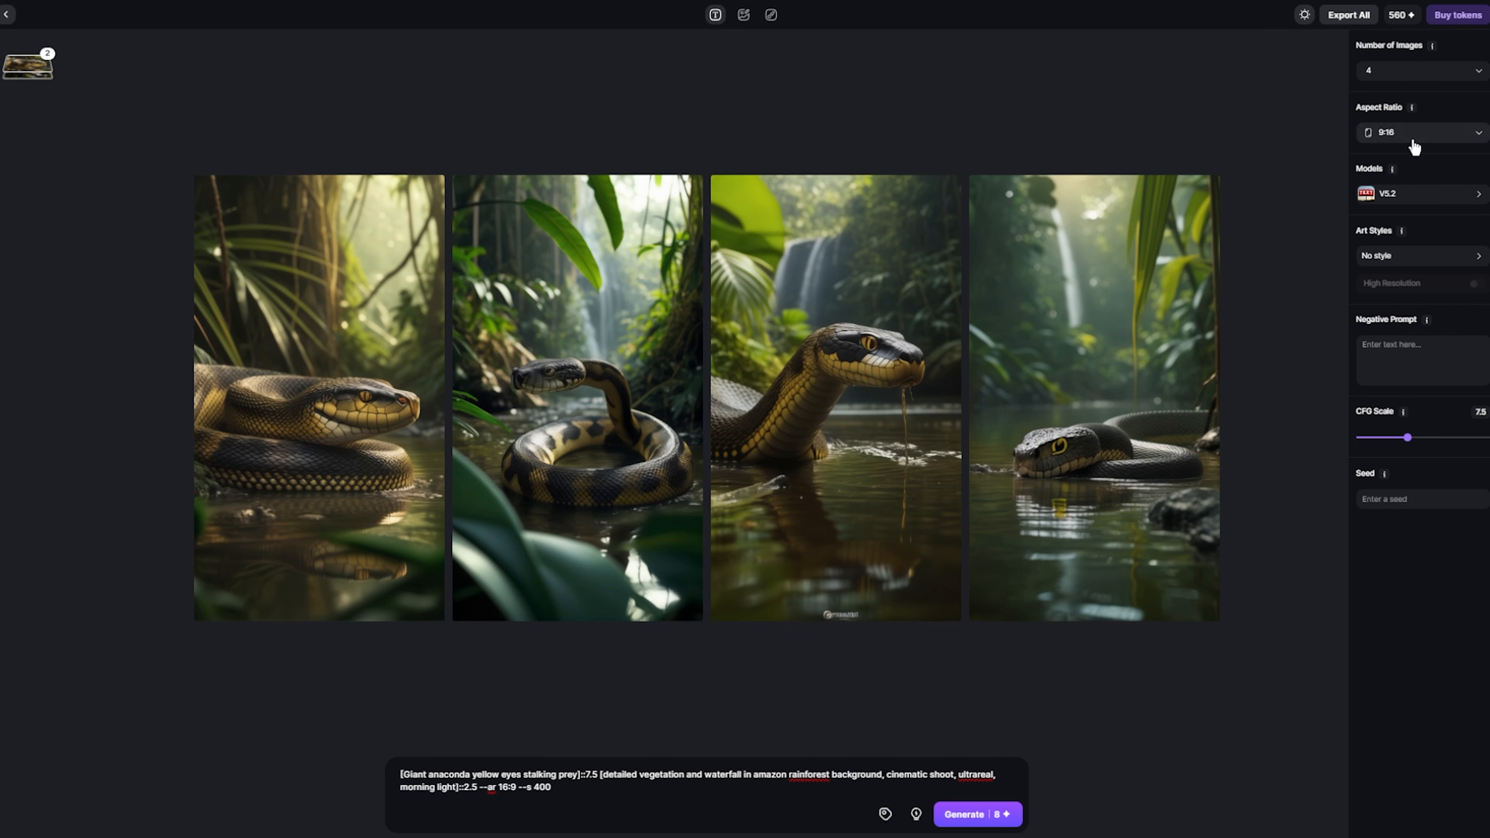
left_click(1417, 131)
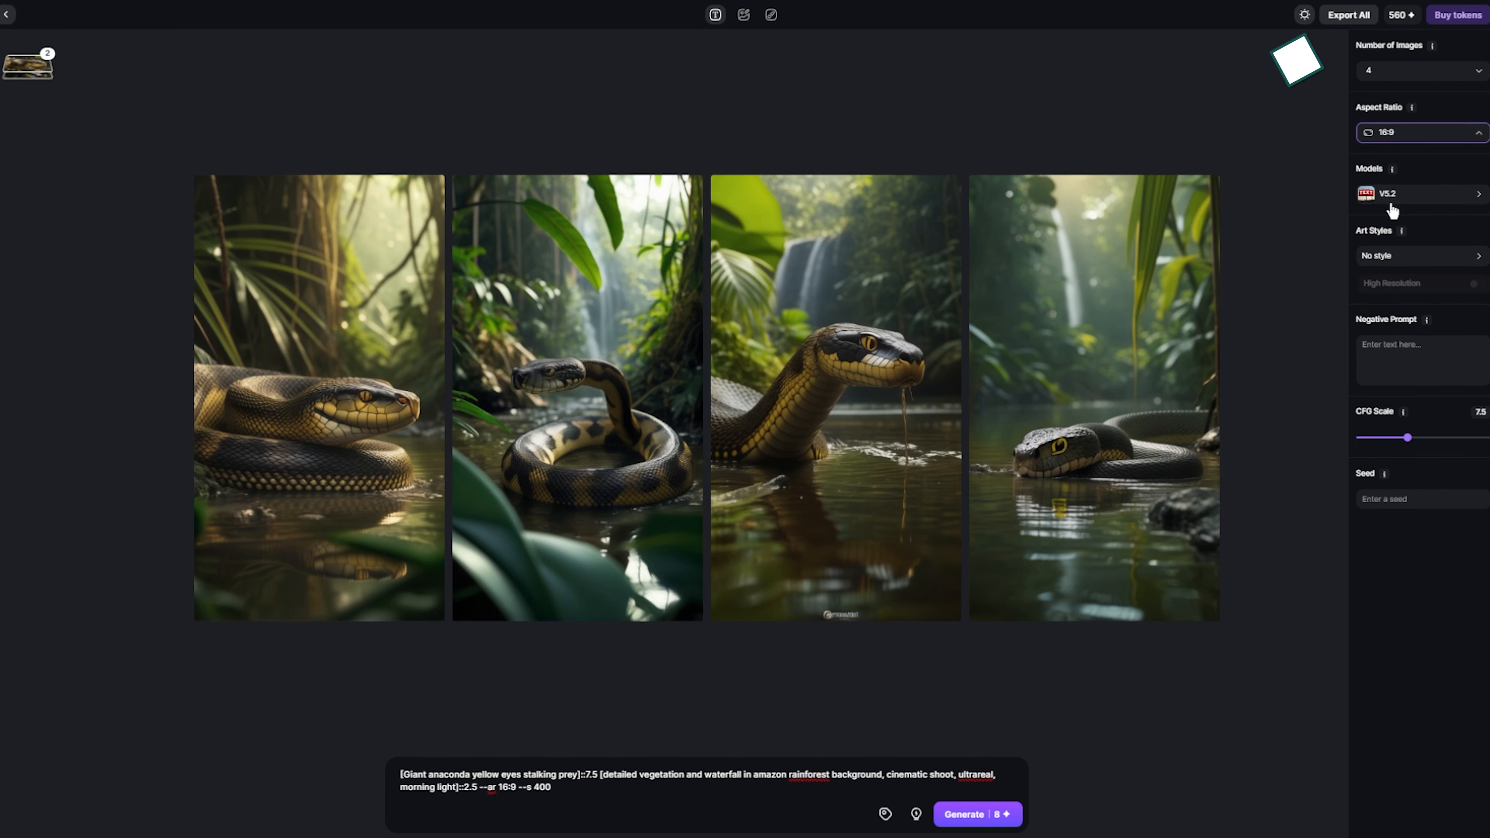
left_click(977, 813)
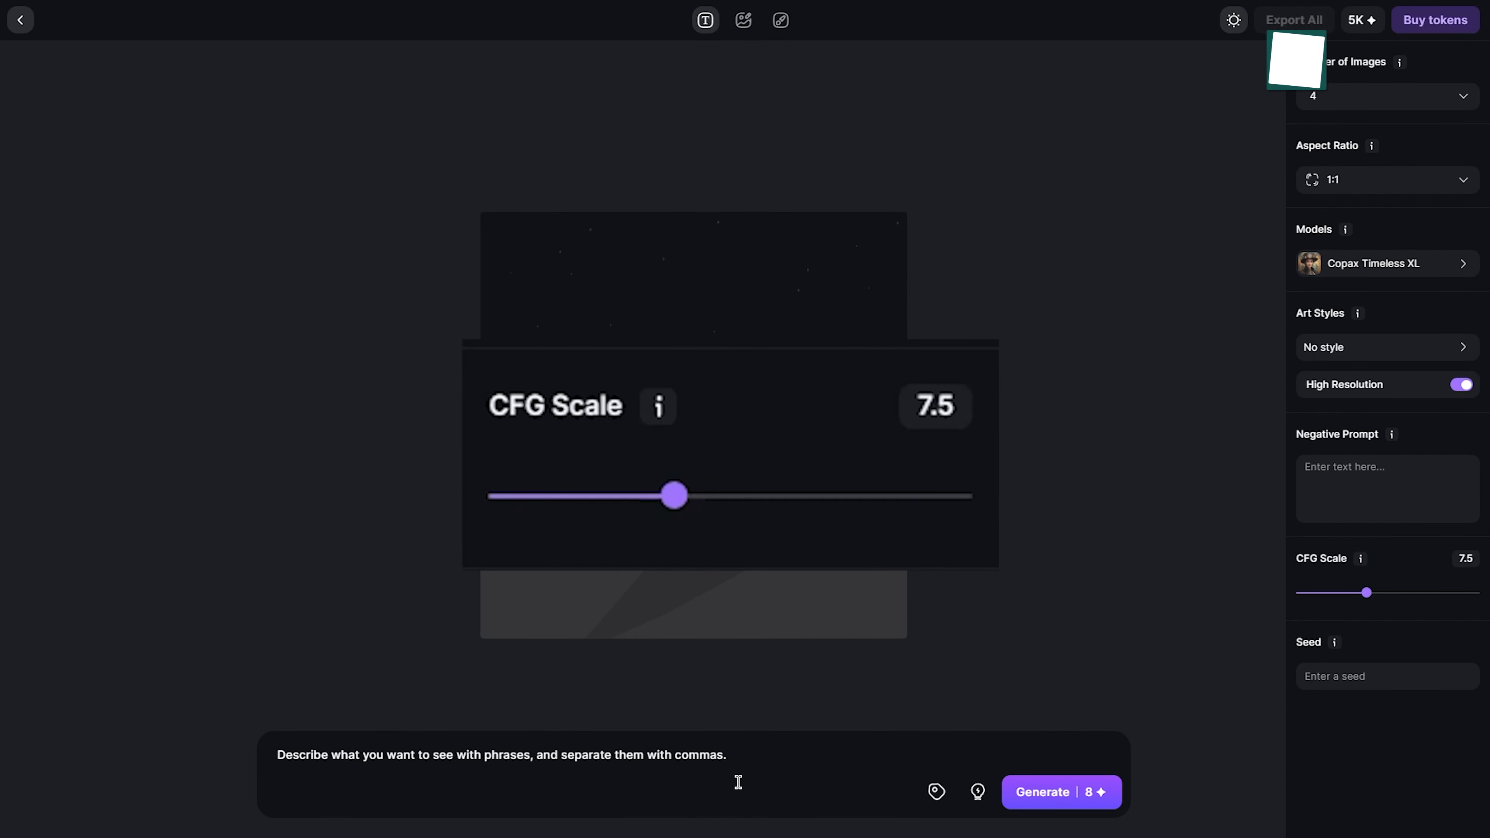
Step: Generate 'A Young Woman Sitting on a Wooden Bench in a Sunlit Park' and raise CFG Scale to 13.5
type("A Young Woman Sitting on a Wooden Bench in a Sunlit Park")
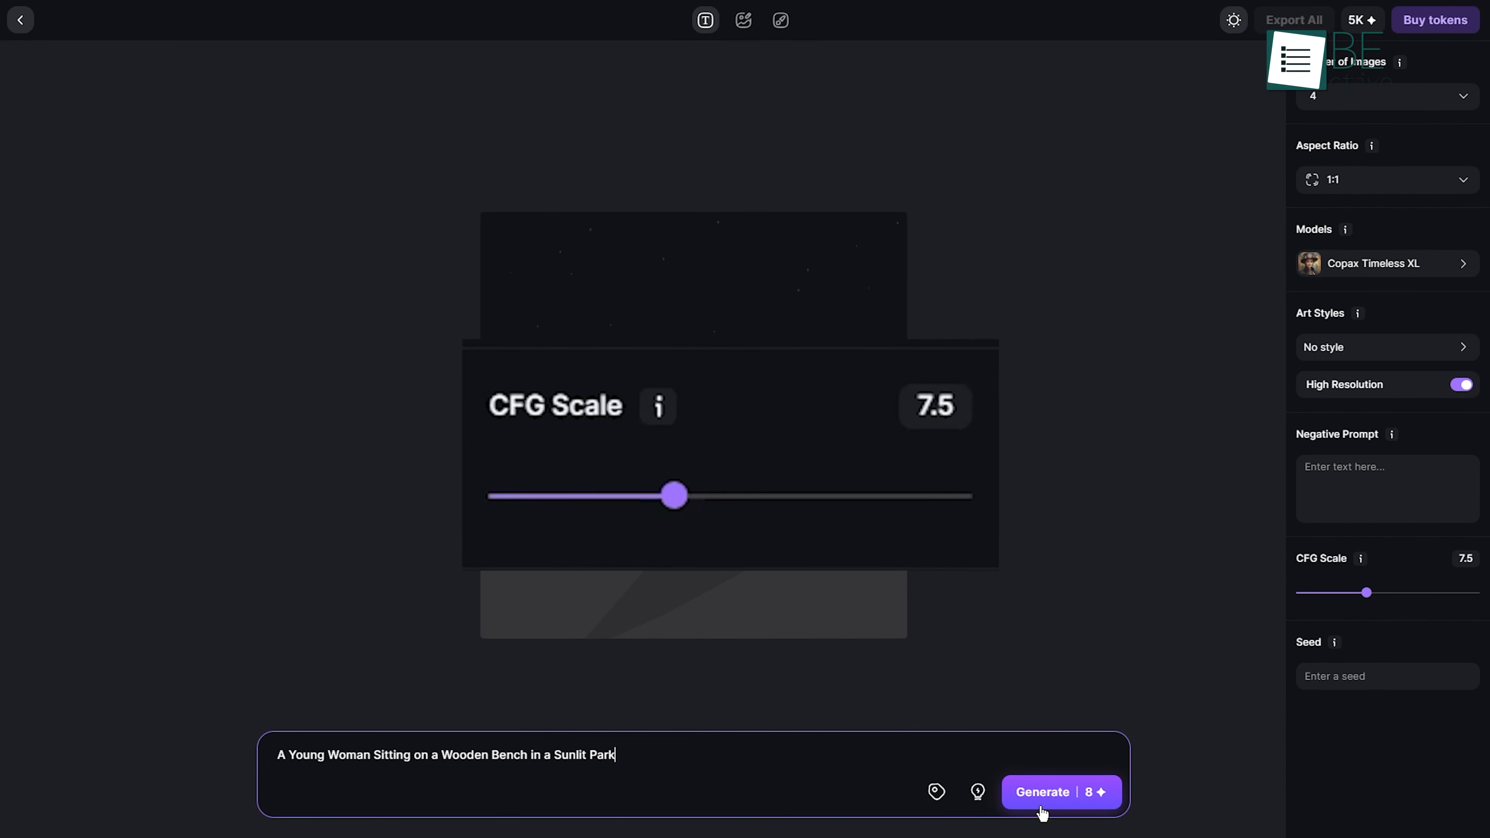
left_click(1059, 791)
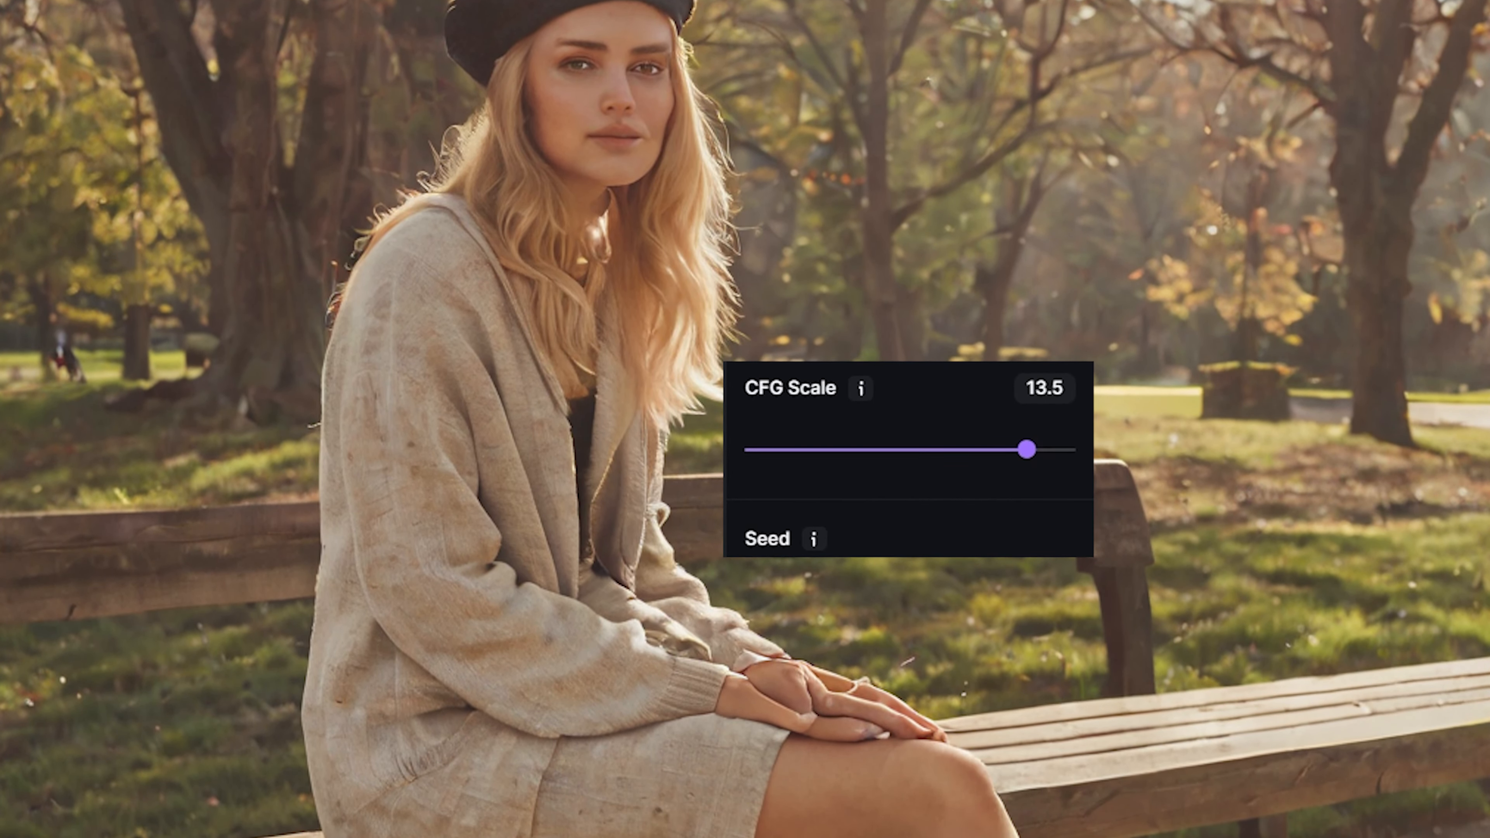
left_click_drag(1025, 449, 351, 406)
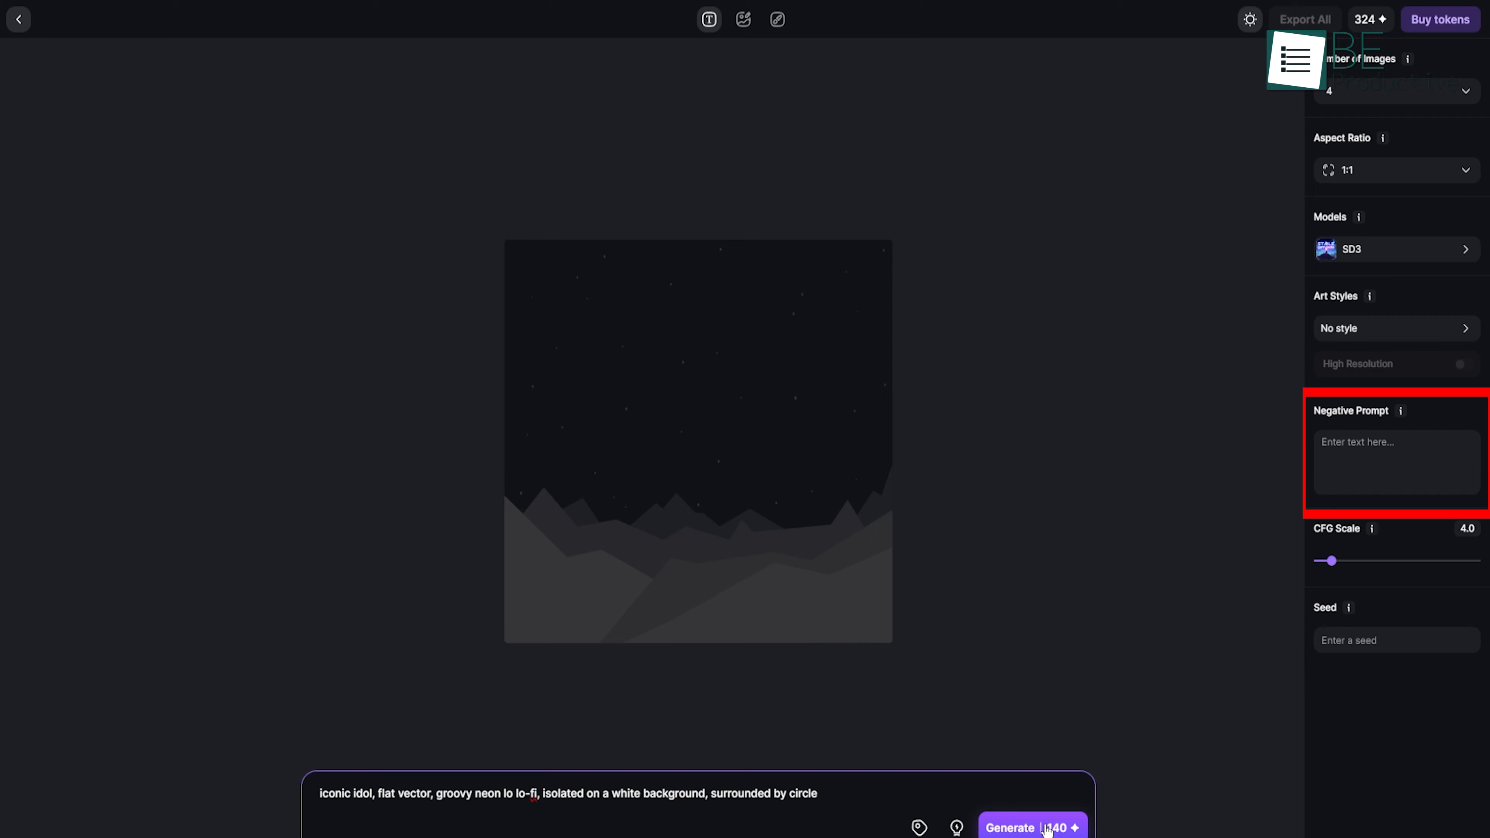
Step: Generate the neon idol prompt, then add 'no glasses' as the negative prompt
left_click(1032, 828)
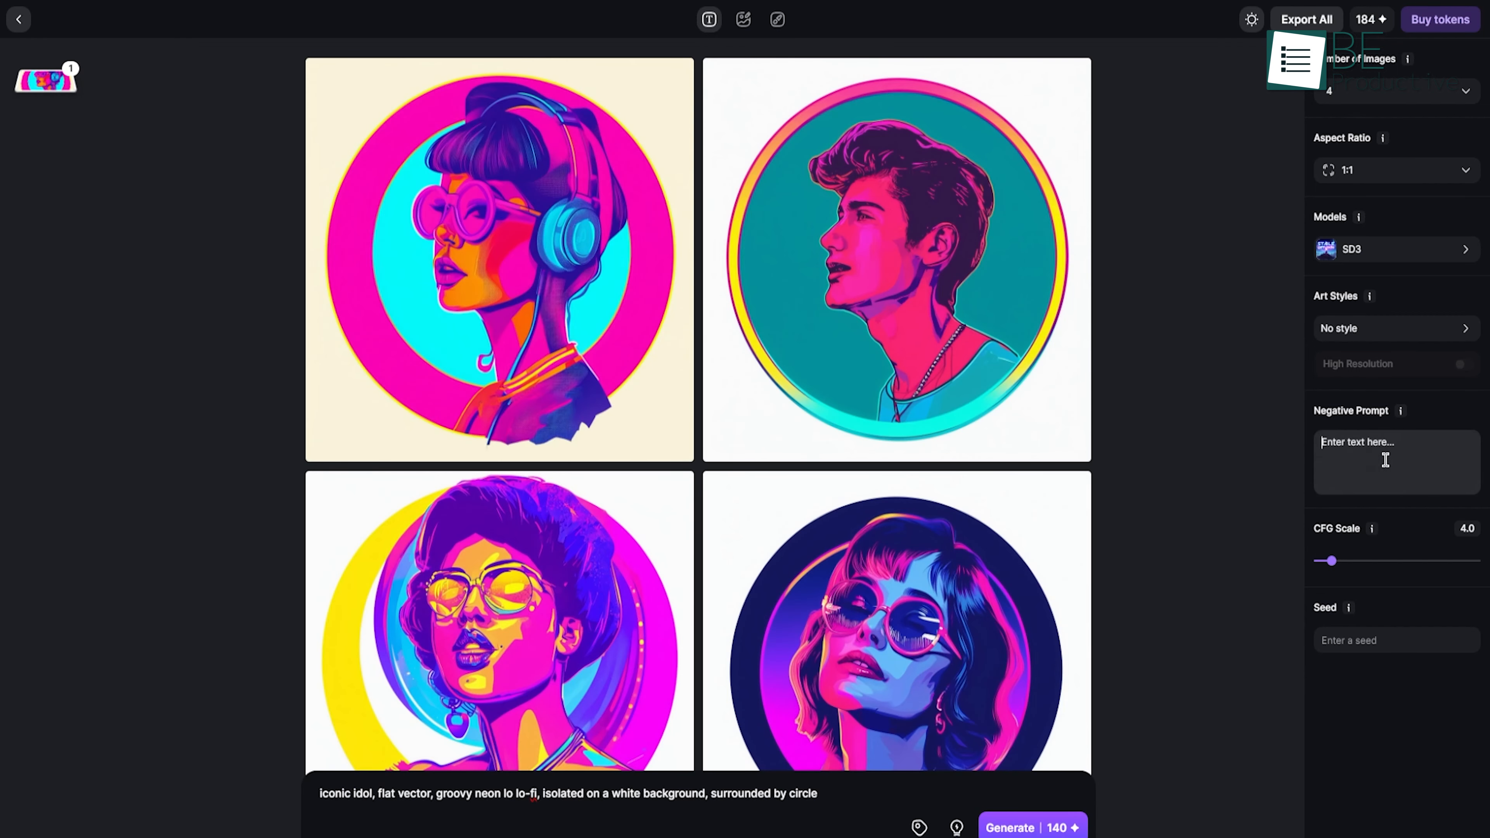
type("no")
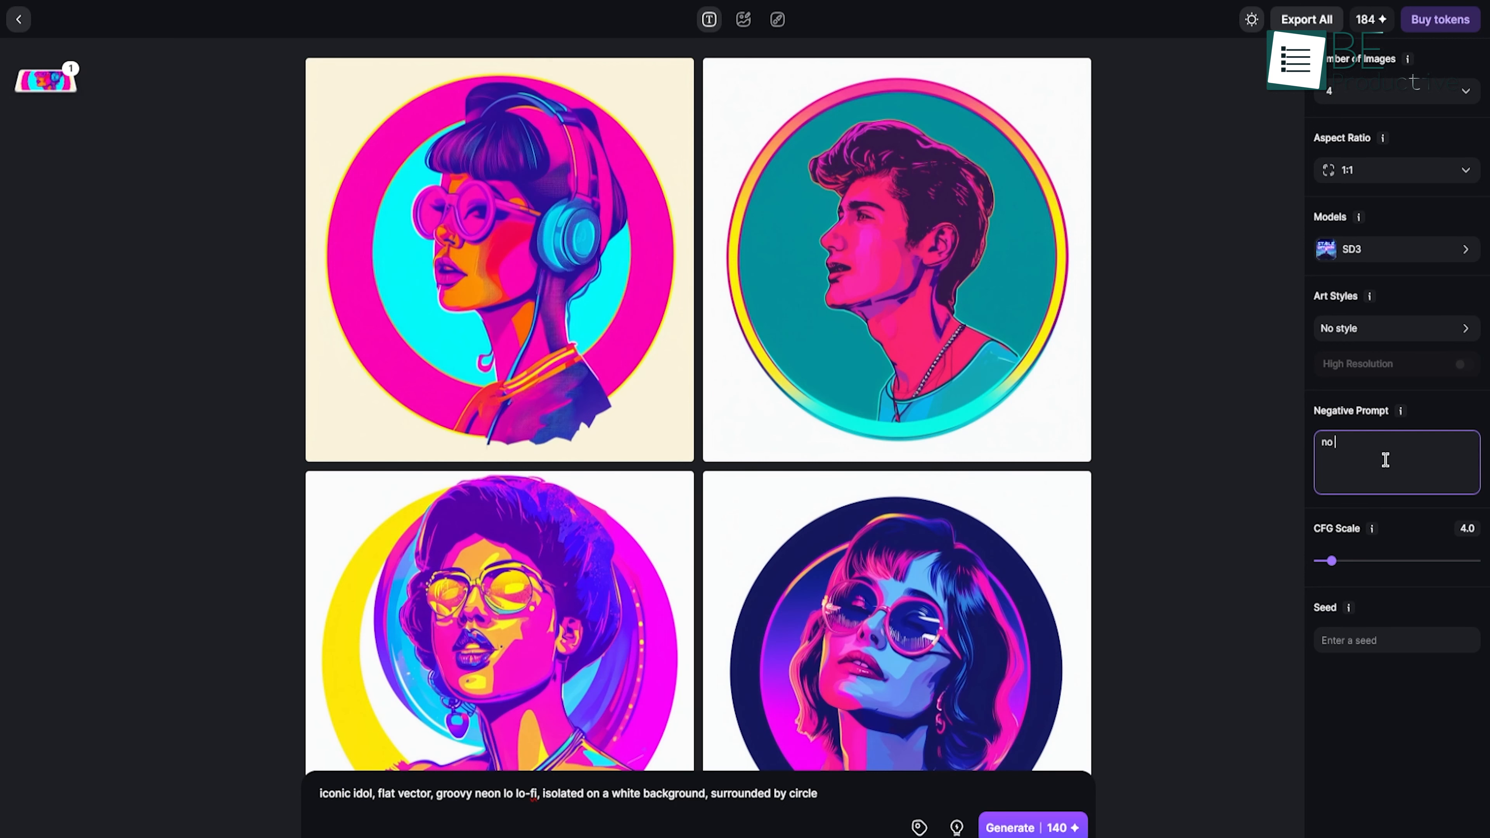
type("glasses")
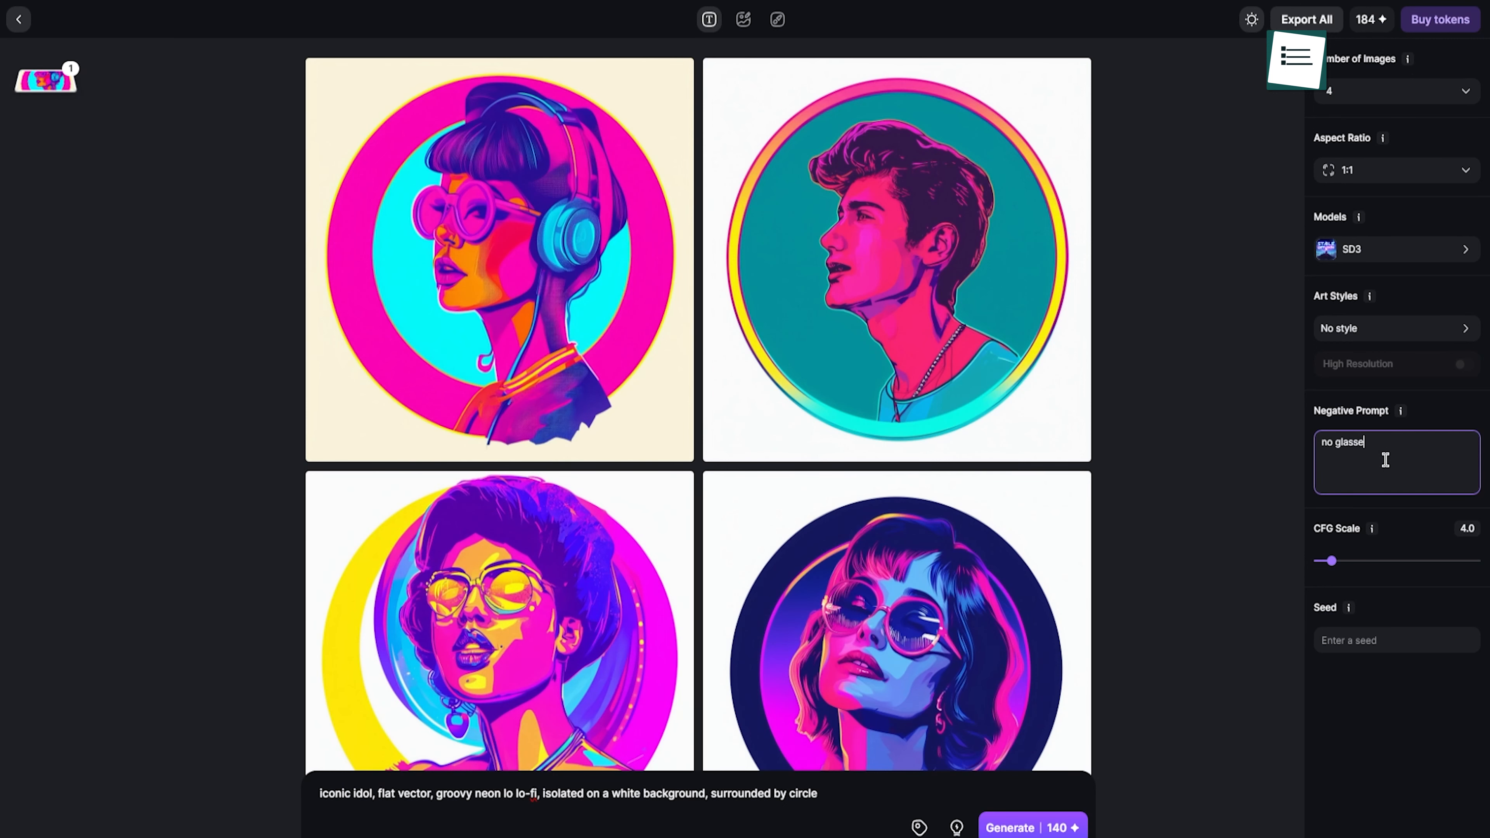
type("sn")
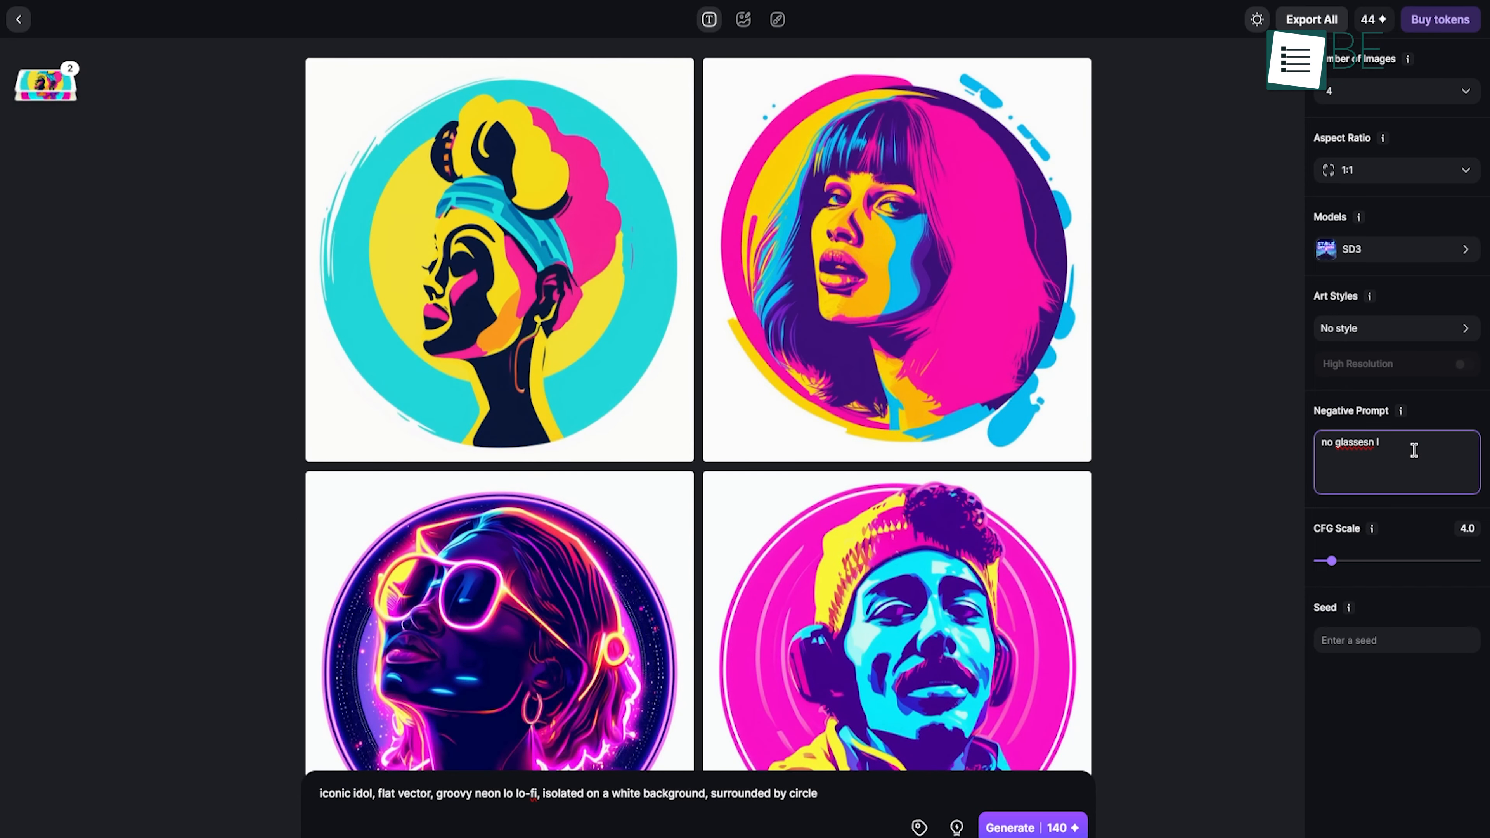
key("BackSpace")
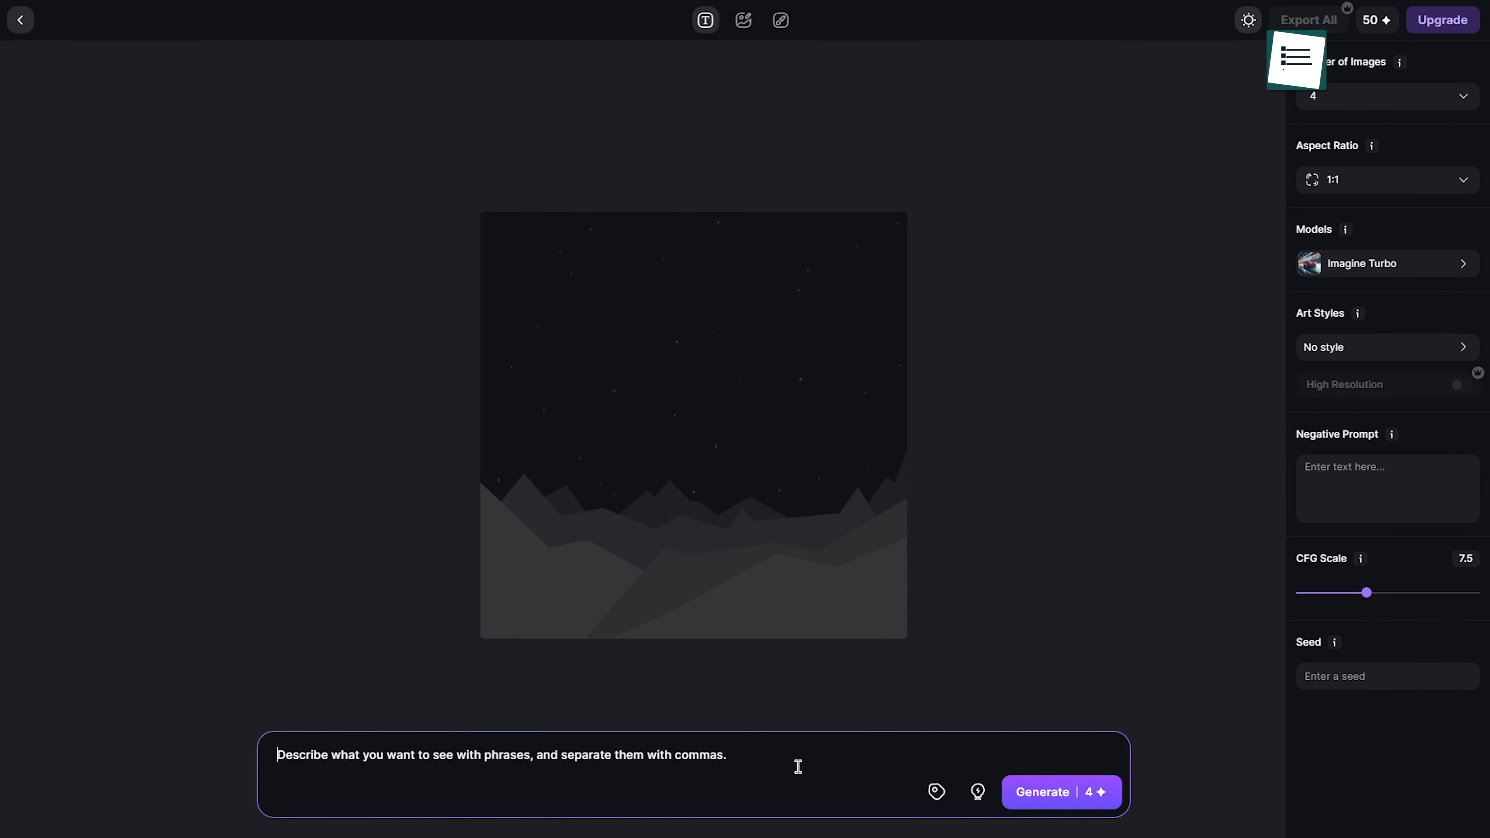
Step: Generate the curly-haired man in a Neo Noir blue outfit and fix the seed at 822005
type("Attractive man, brown curly hair, Neo Noir blue outfit, science fiction setting, cinematic, realistic, detailed, photograph, cinematic lighting - chaos 10")
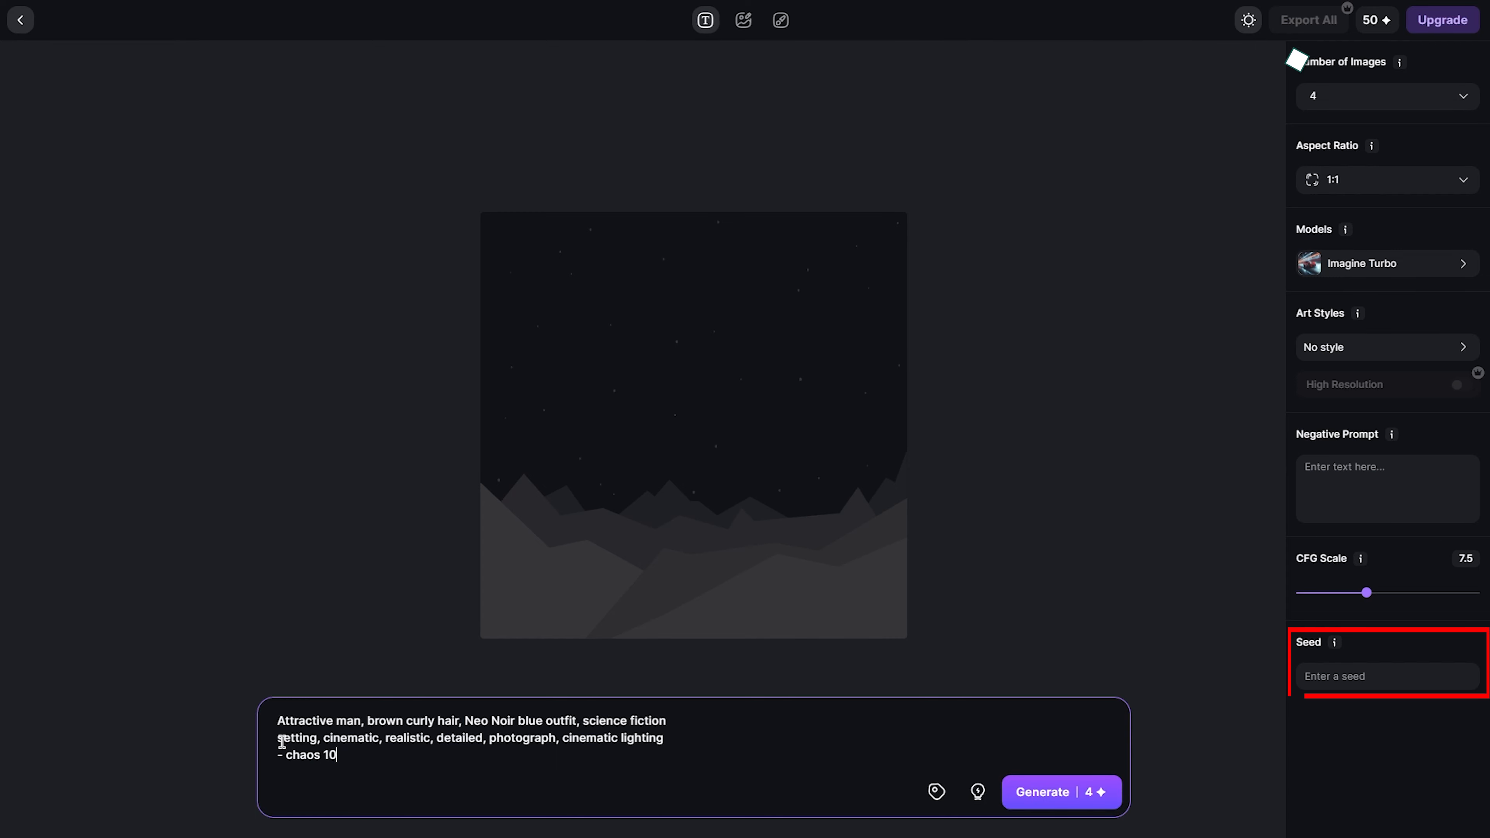
left_click(1061, 792)
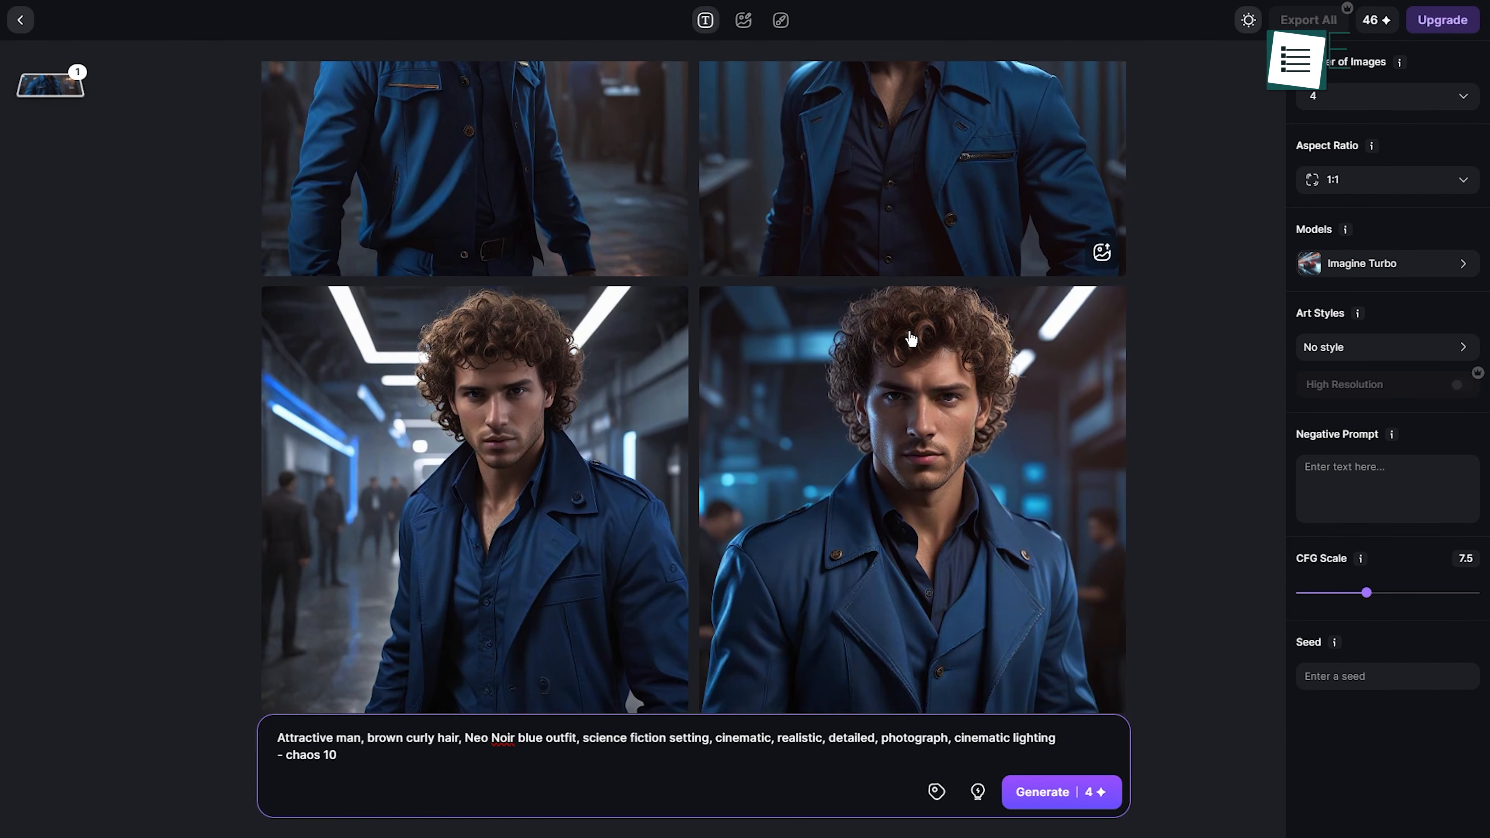
left_click(910, 500)
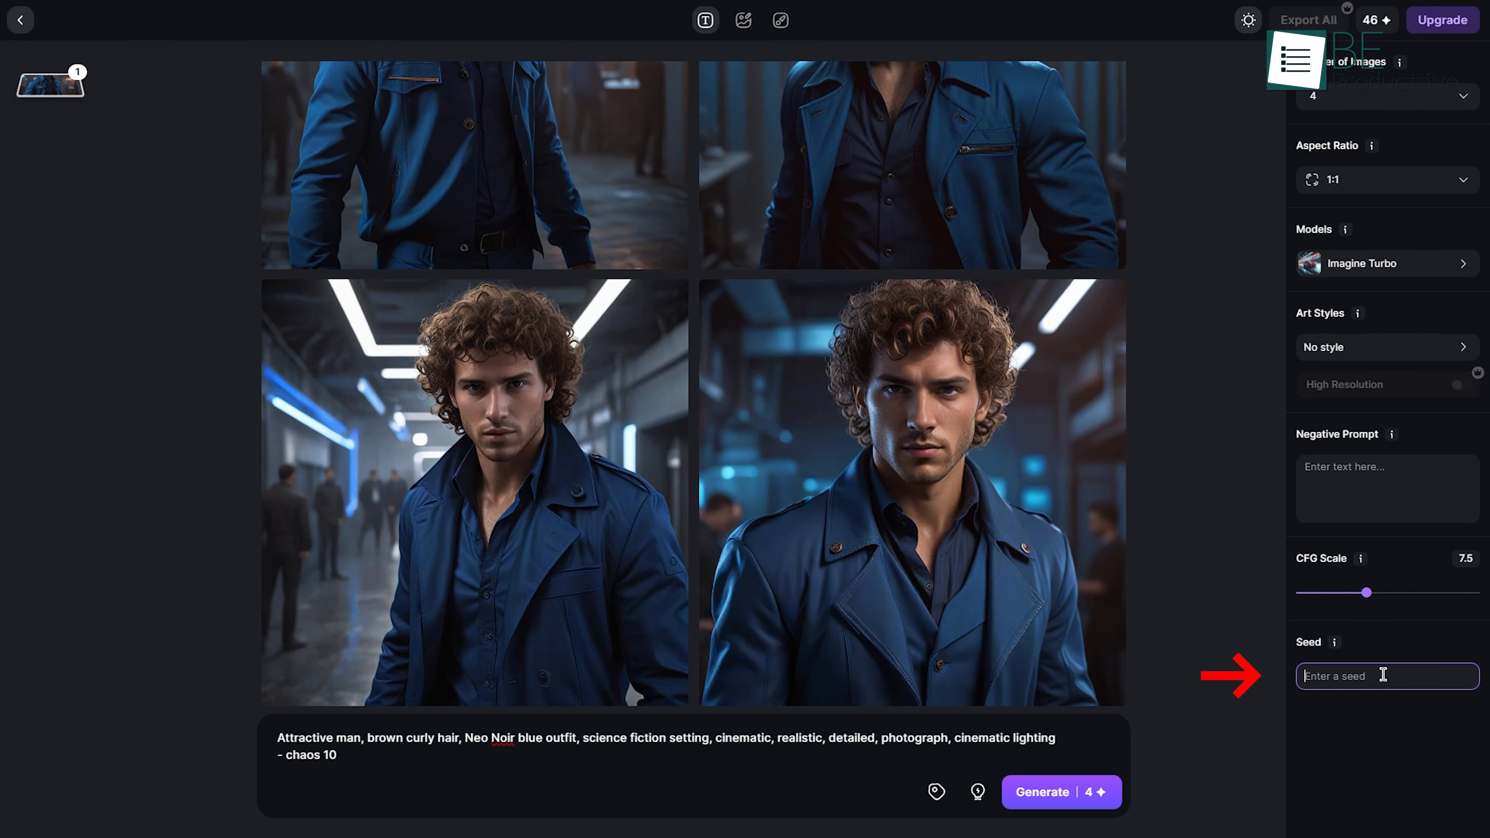
type("822005")
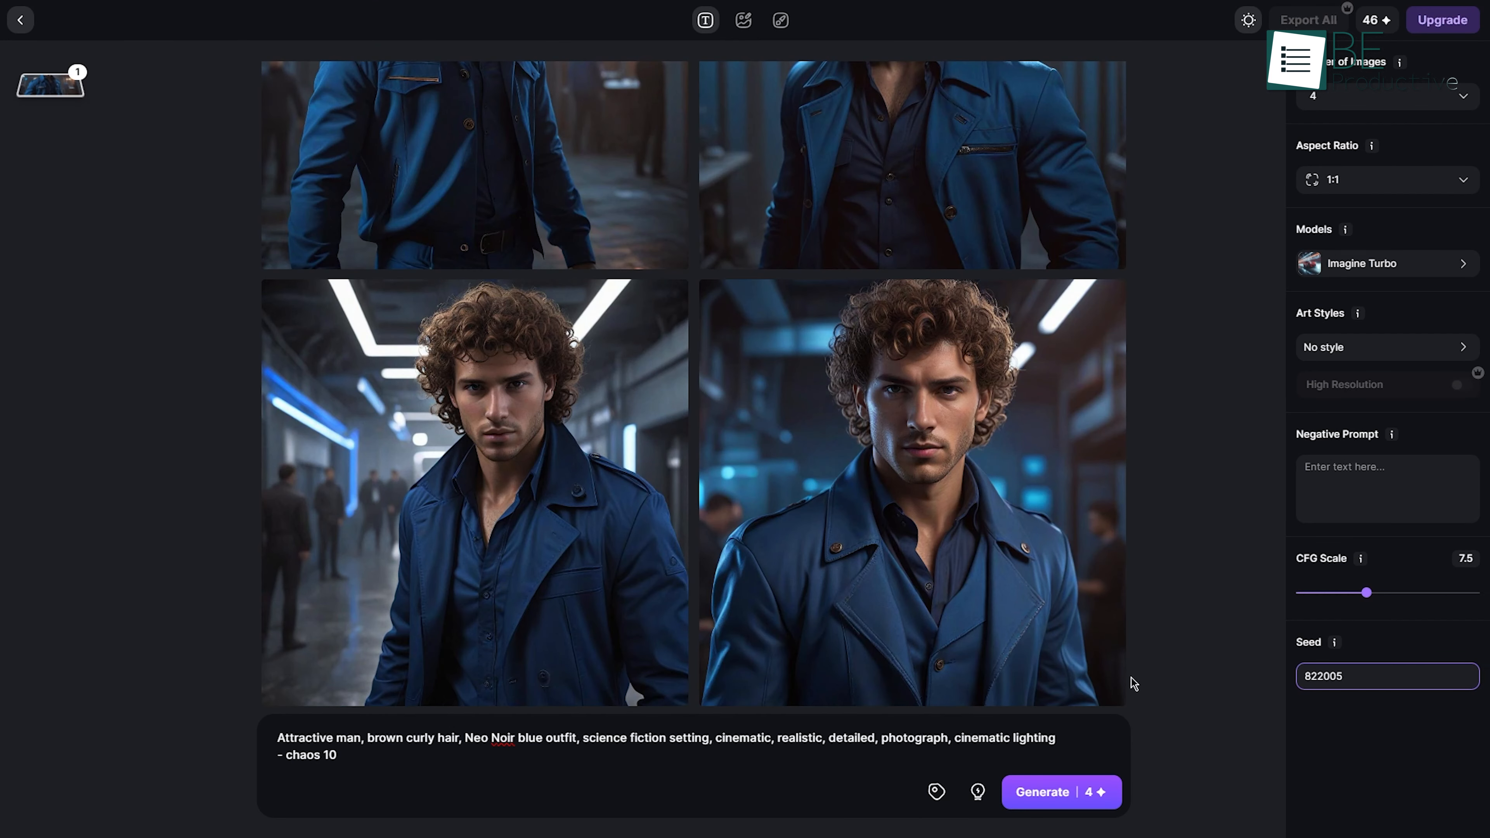
mouse_move(534, 741)
type("whit")
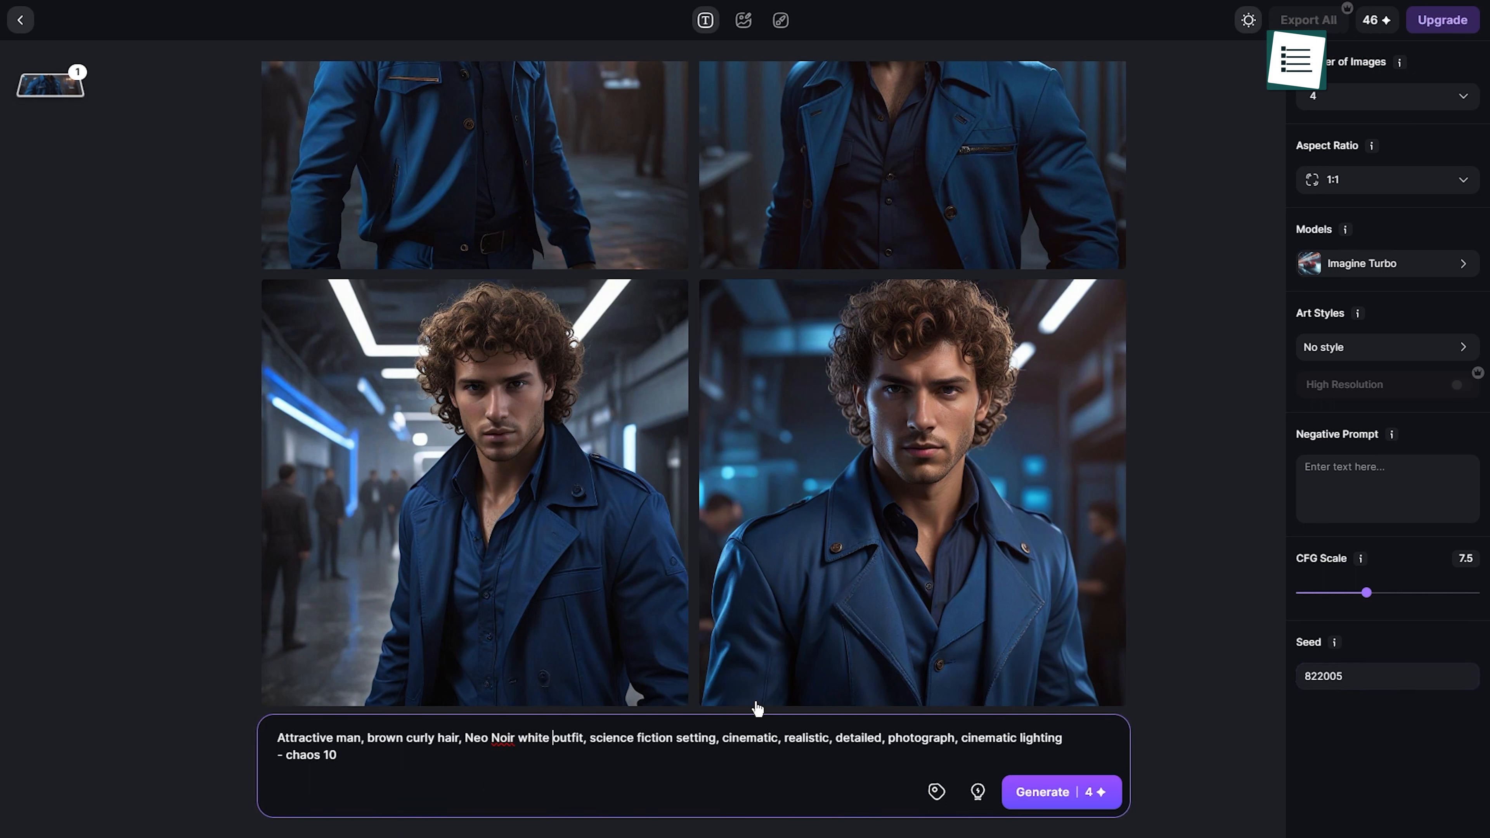
Step: Regenerate the portraits with the white outfit using seed 822005
left_click(1061, 792)
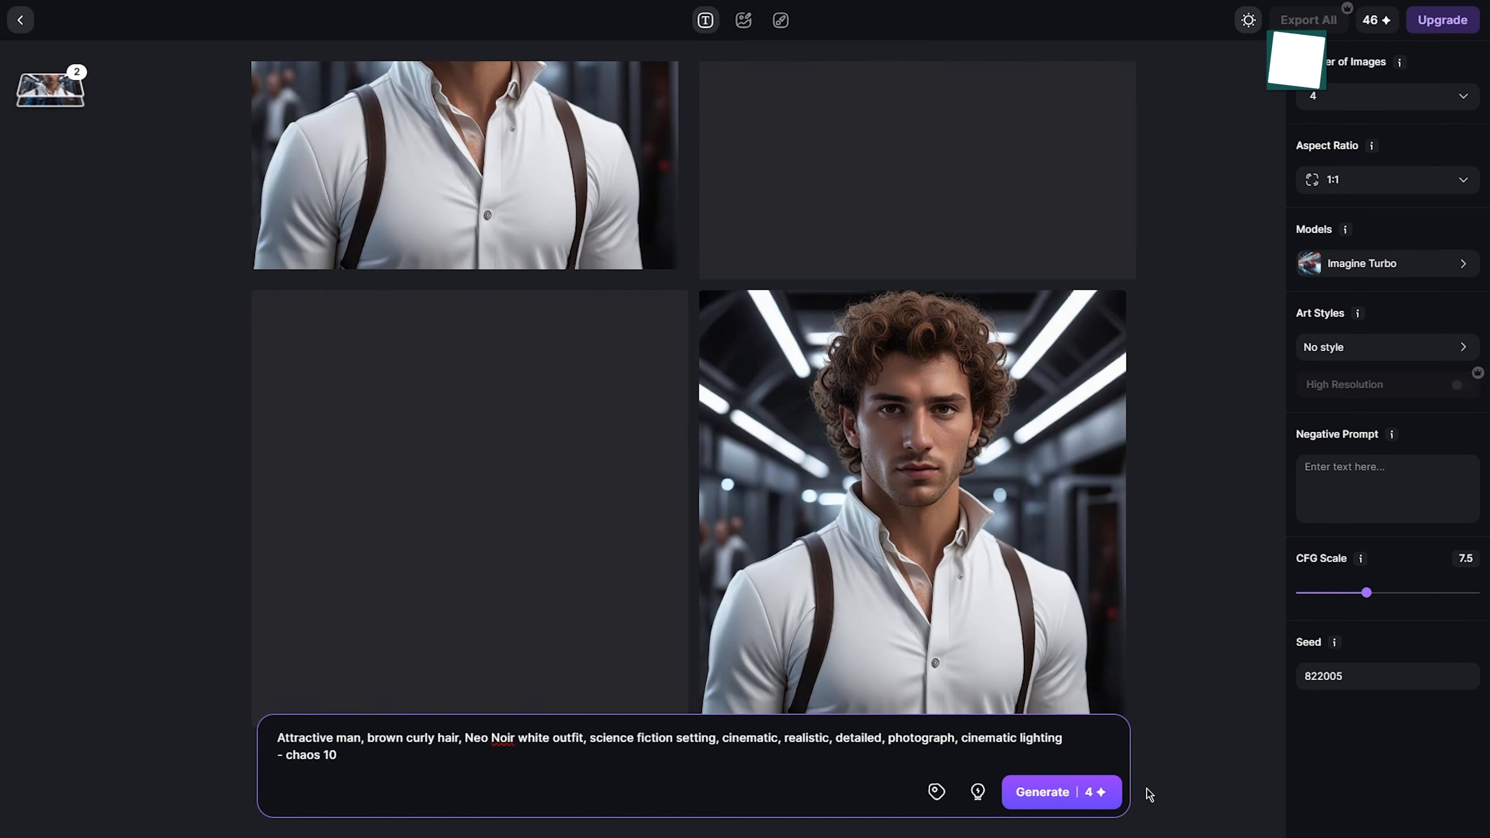
left_click(1059, 792)
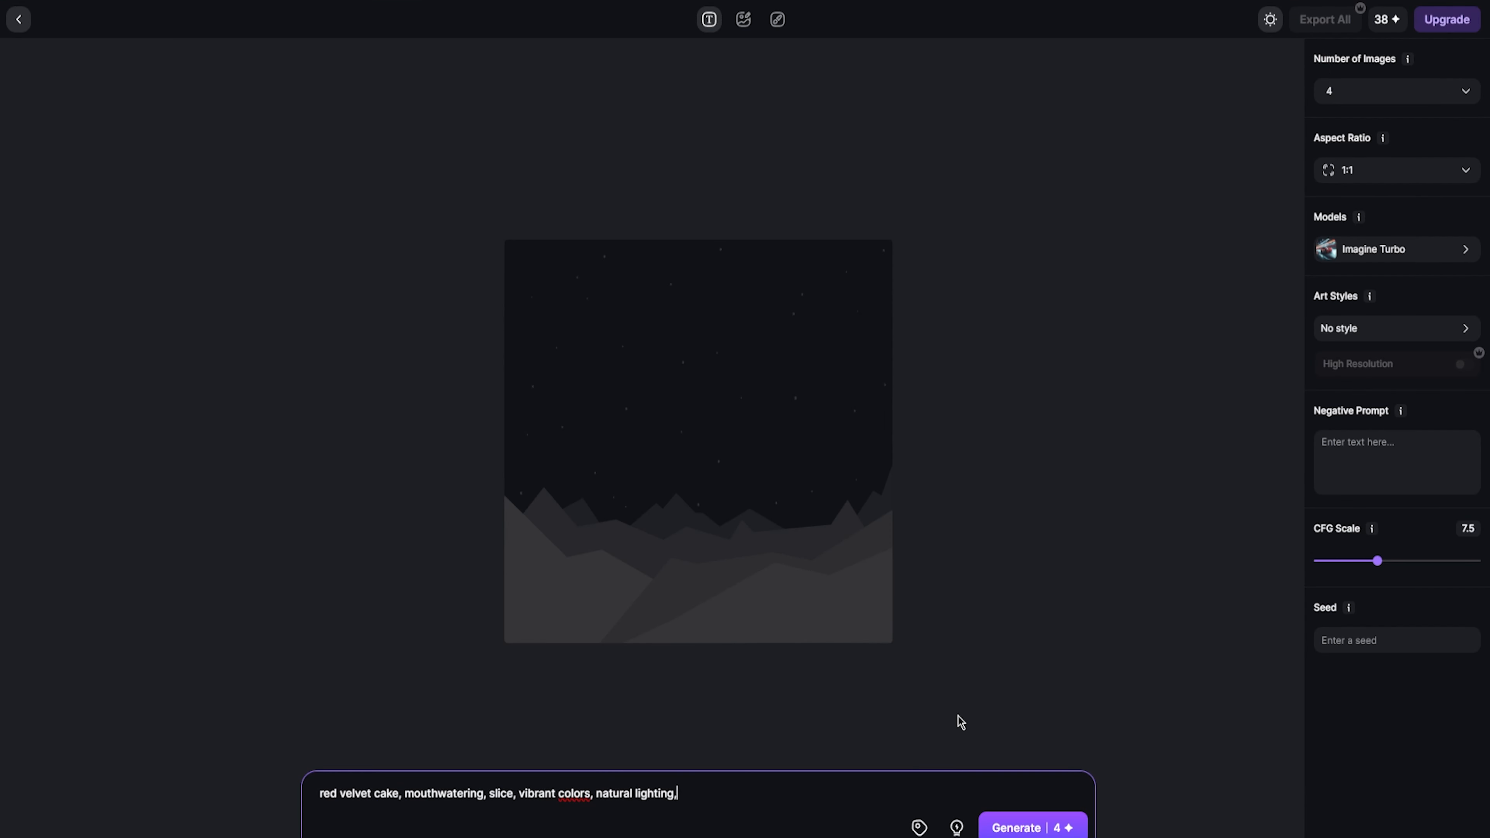
Step: Generate the red velvet cake images and browse the art style and model lists
left_click(1033, 826)
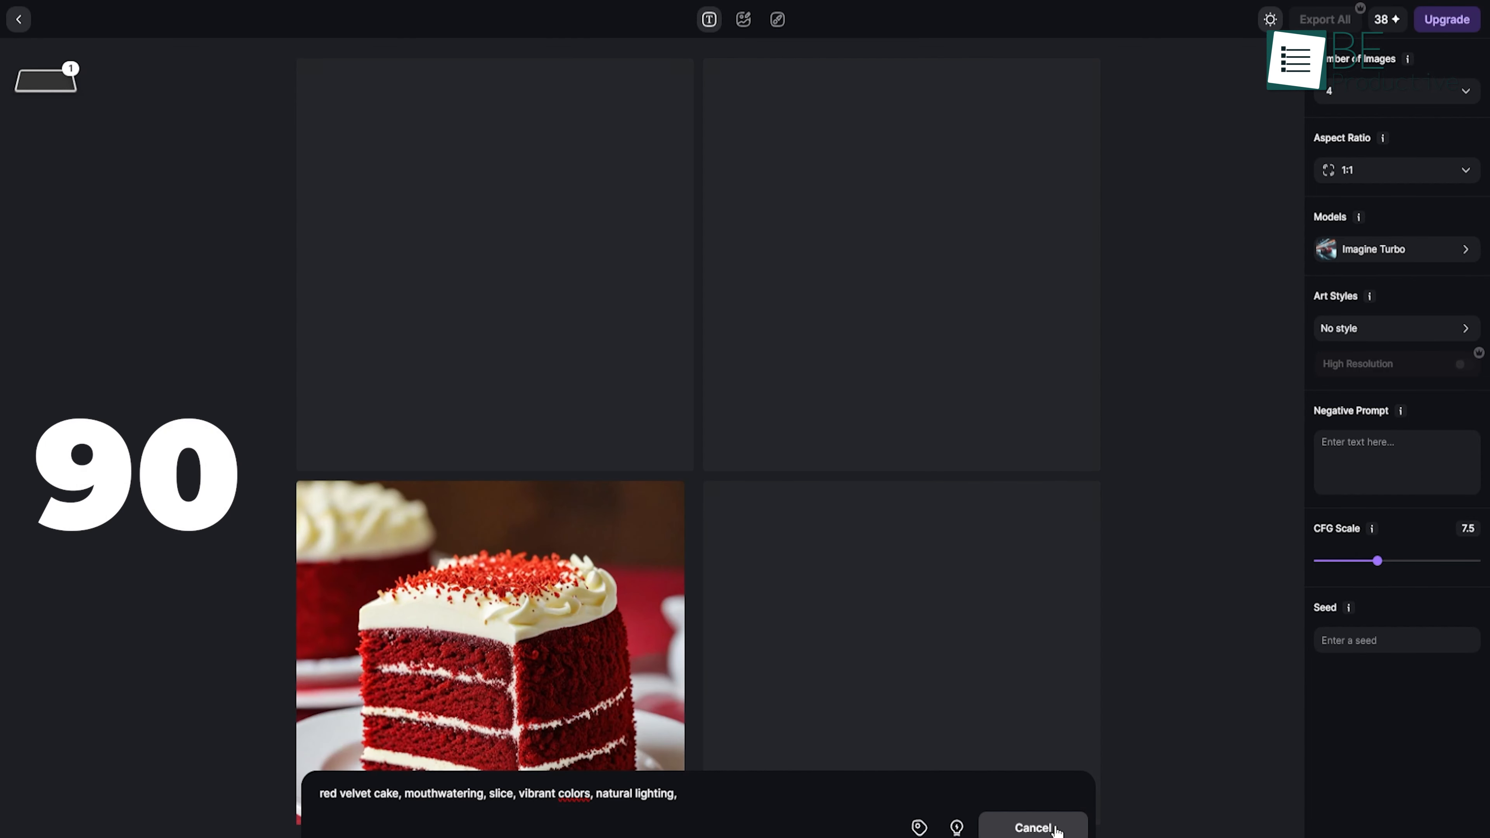
left_click(1032, 827)
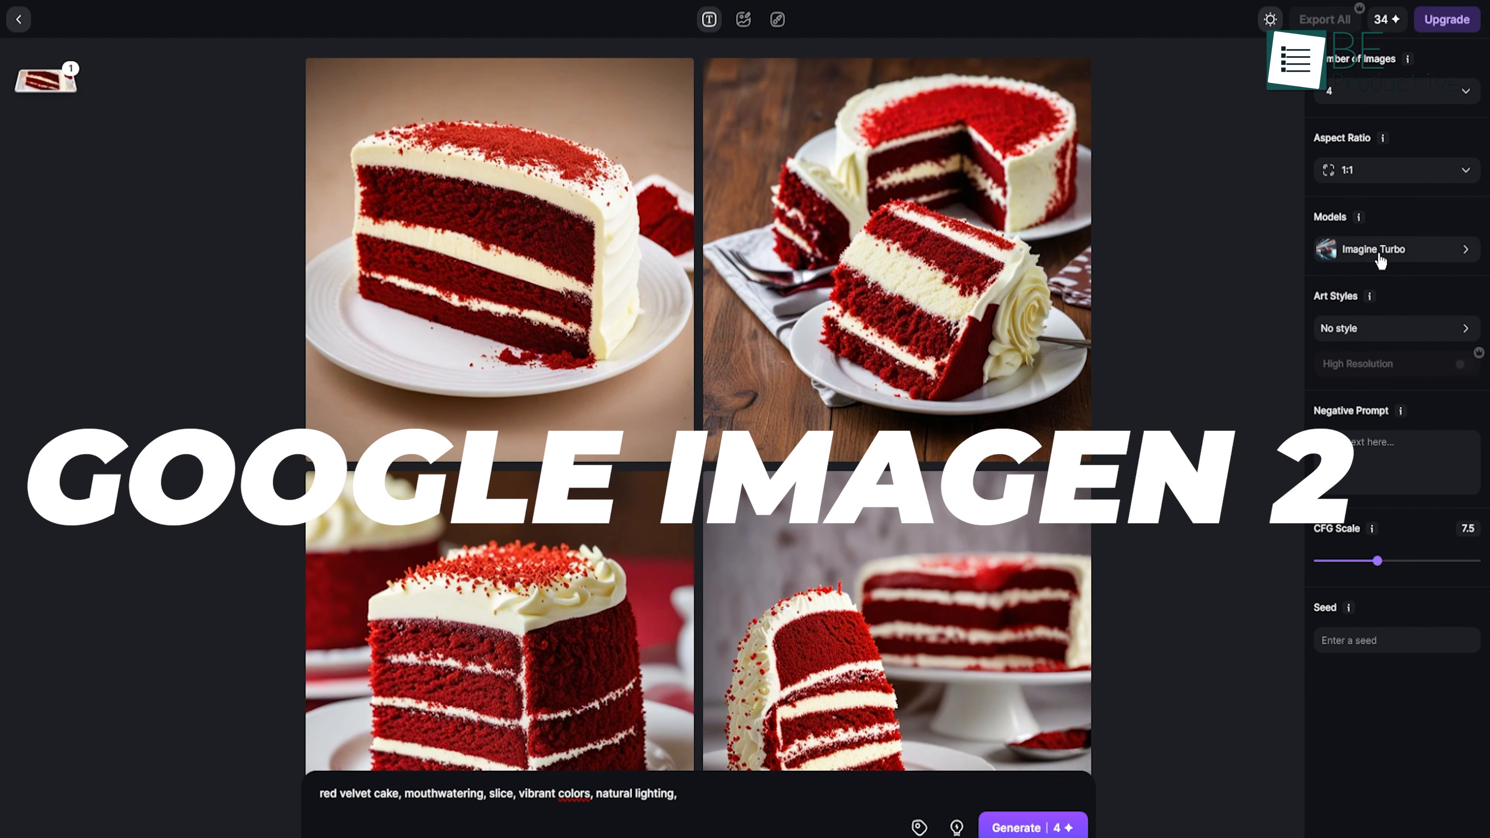
left_click(1393, 327)
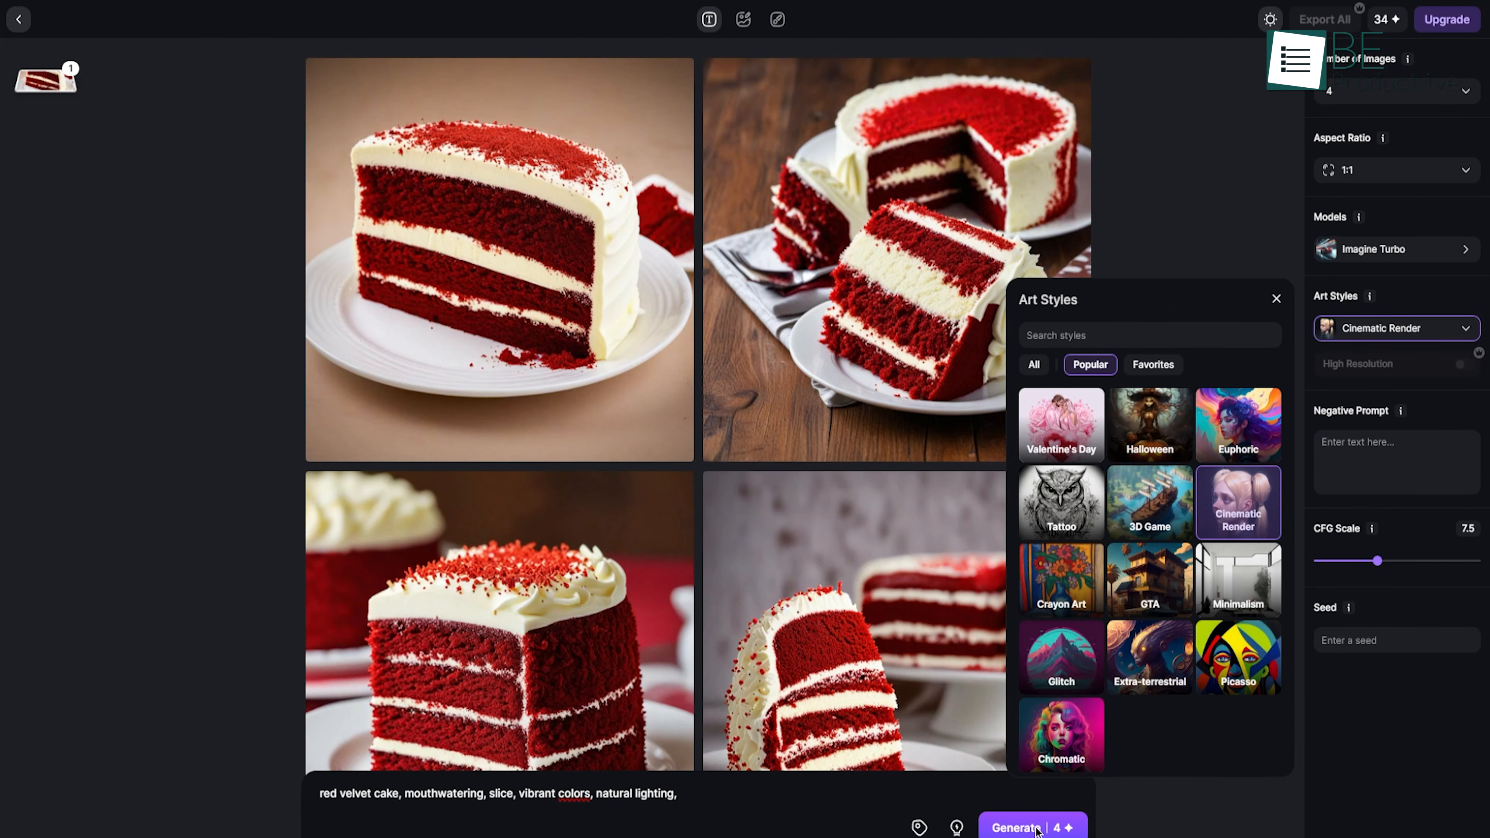
left_click(1394, 249)
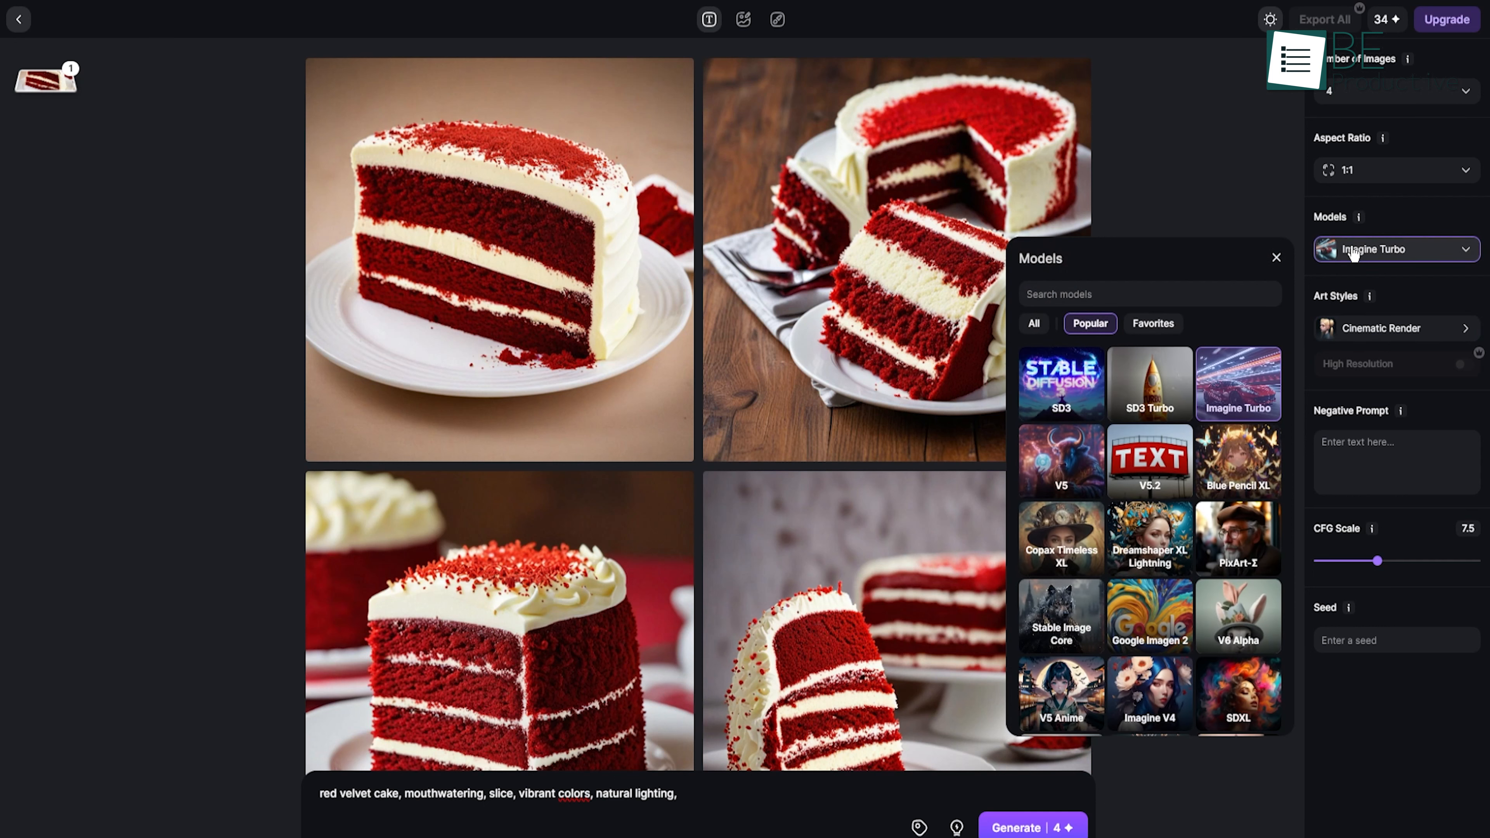
left_click(1394, 169)
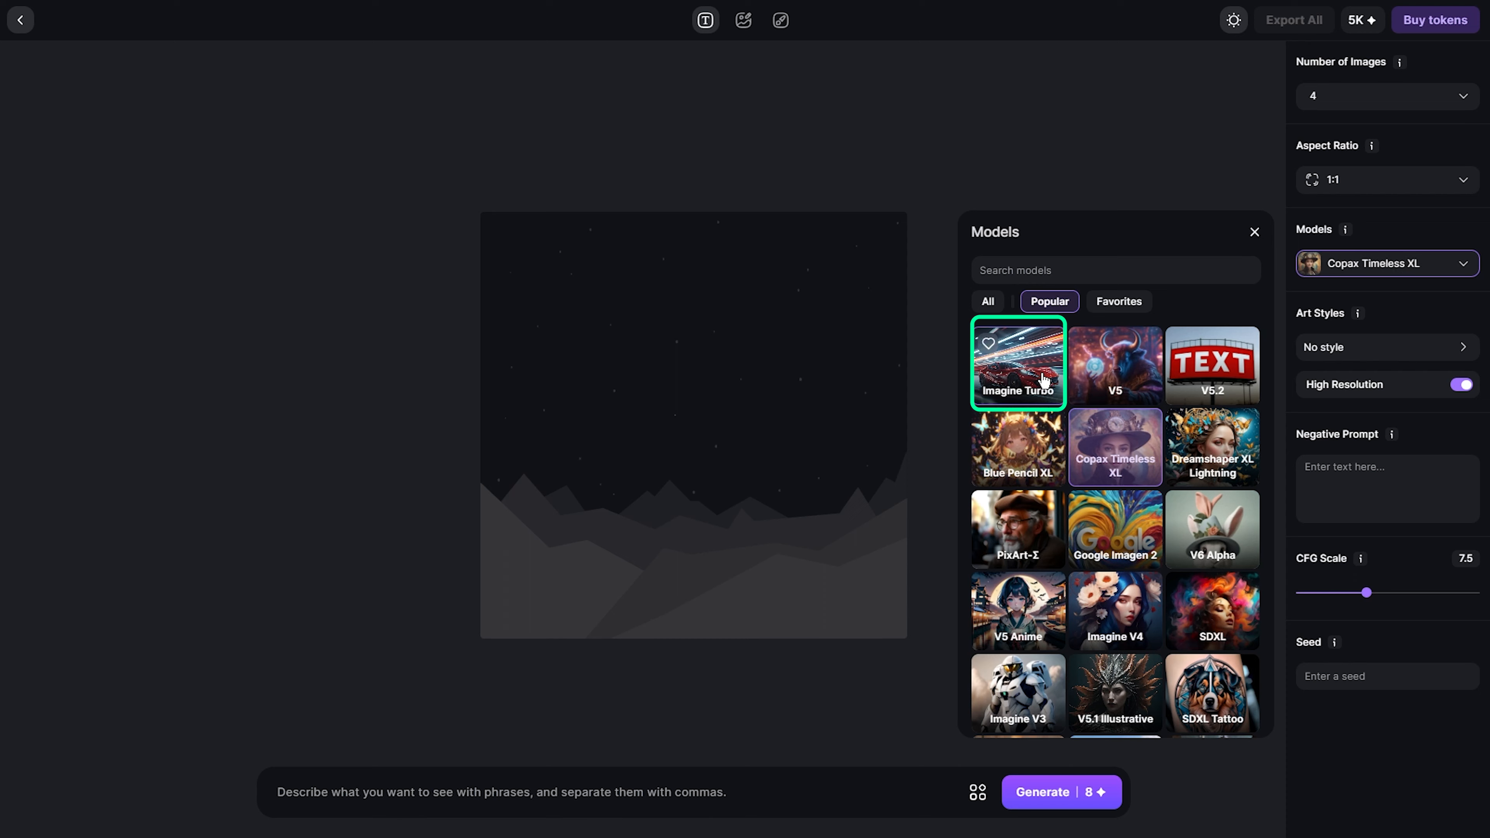
Step: Try Imagine Turbo and V6 Alpha, then set the model to Google Imagen 2 for the wolf logo
left_click(1017, 364)
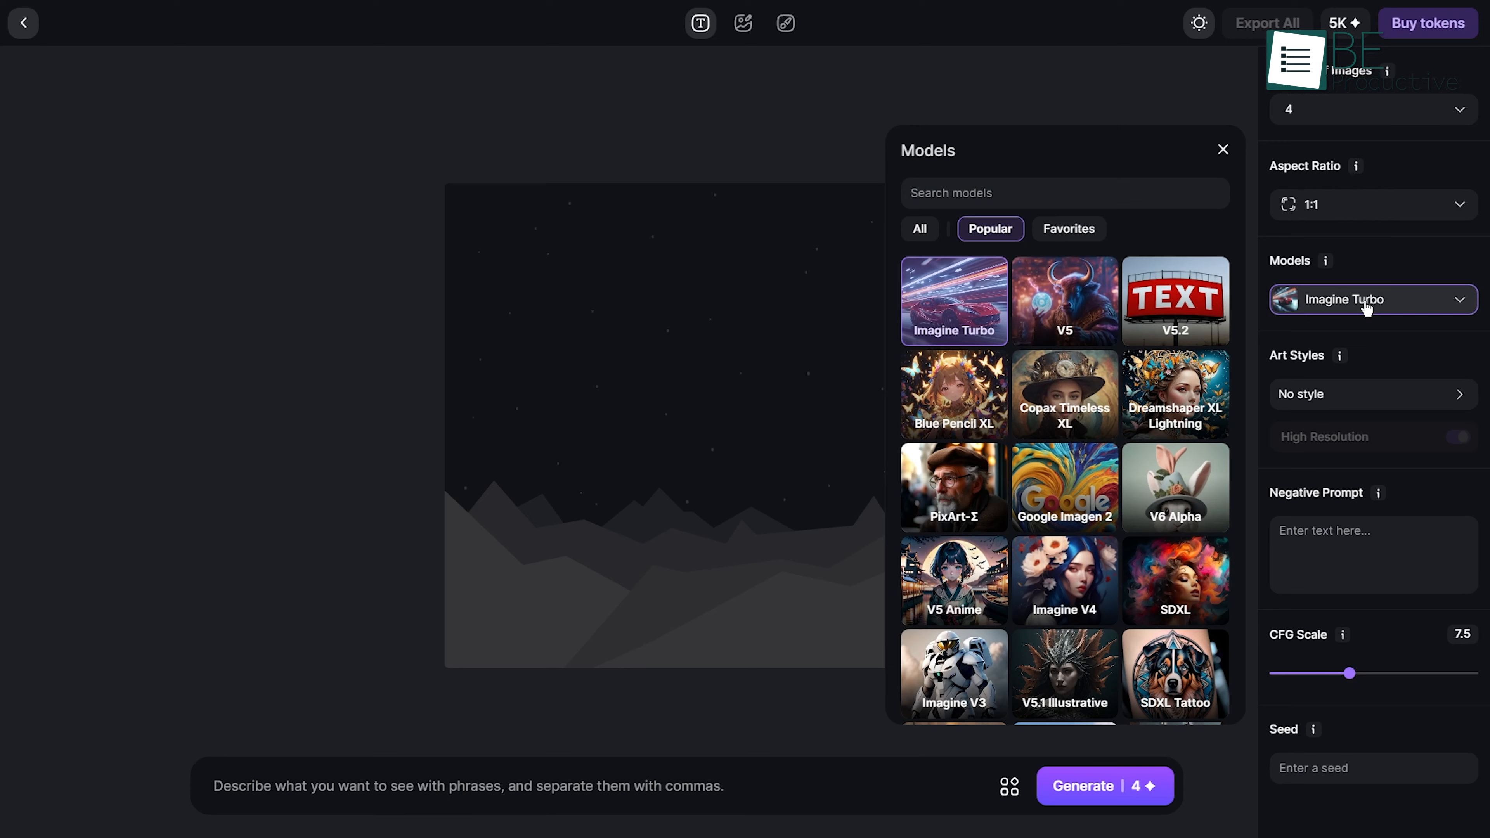
left_click(1174, 488)
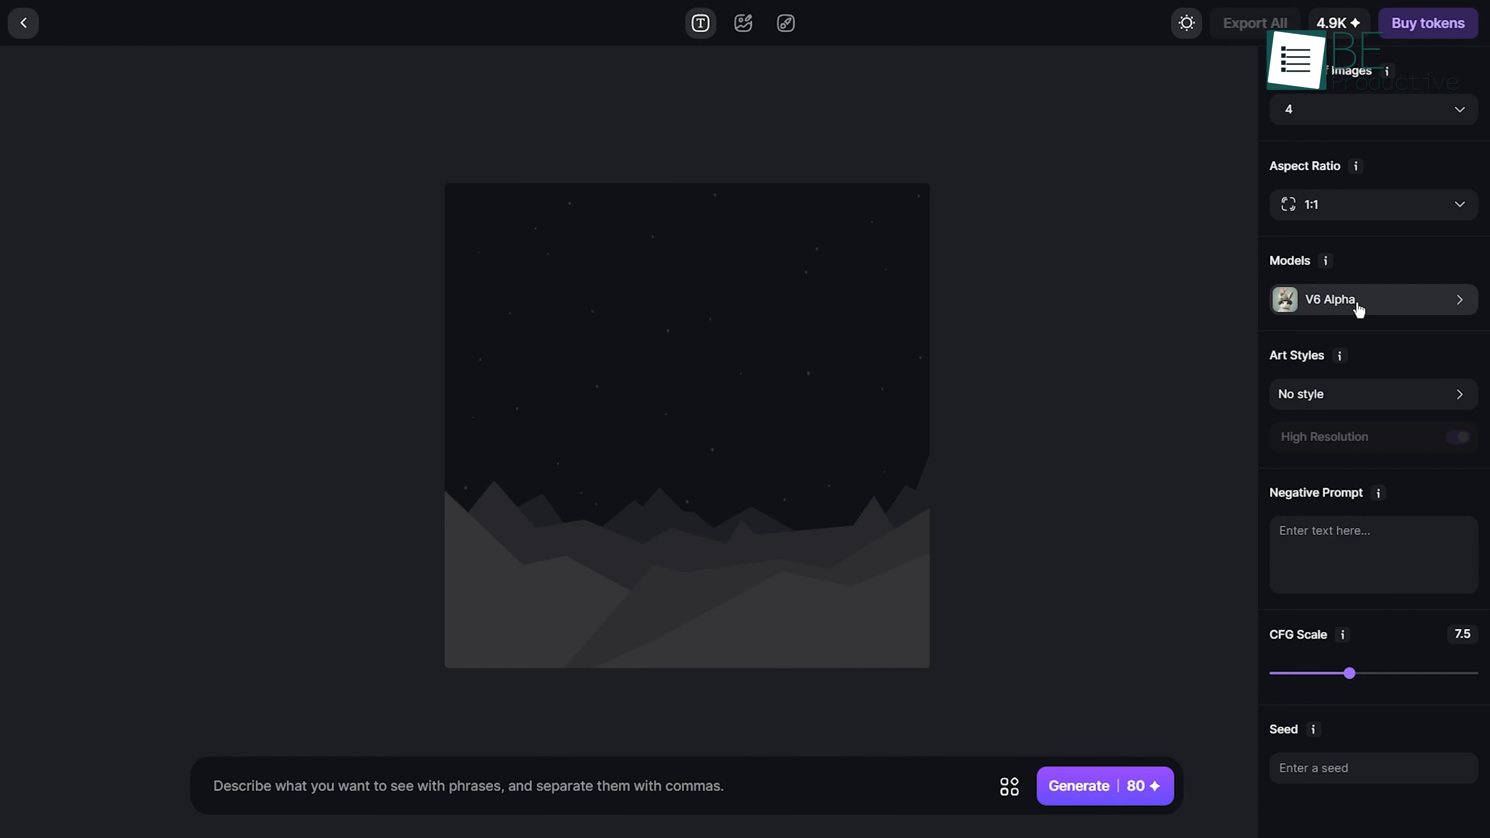
left_click(1372, 300)
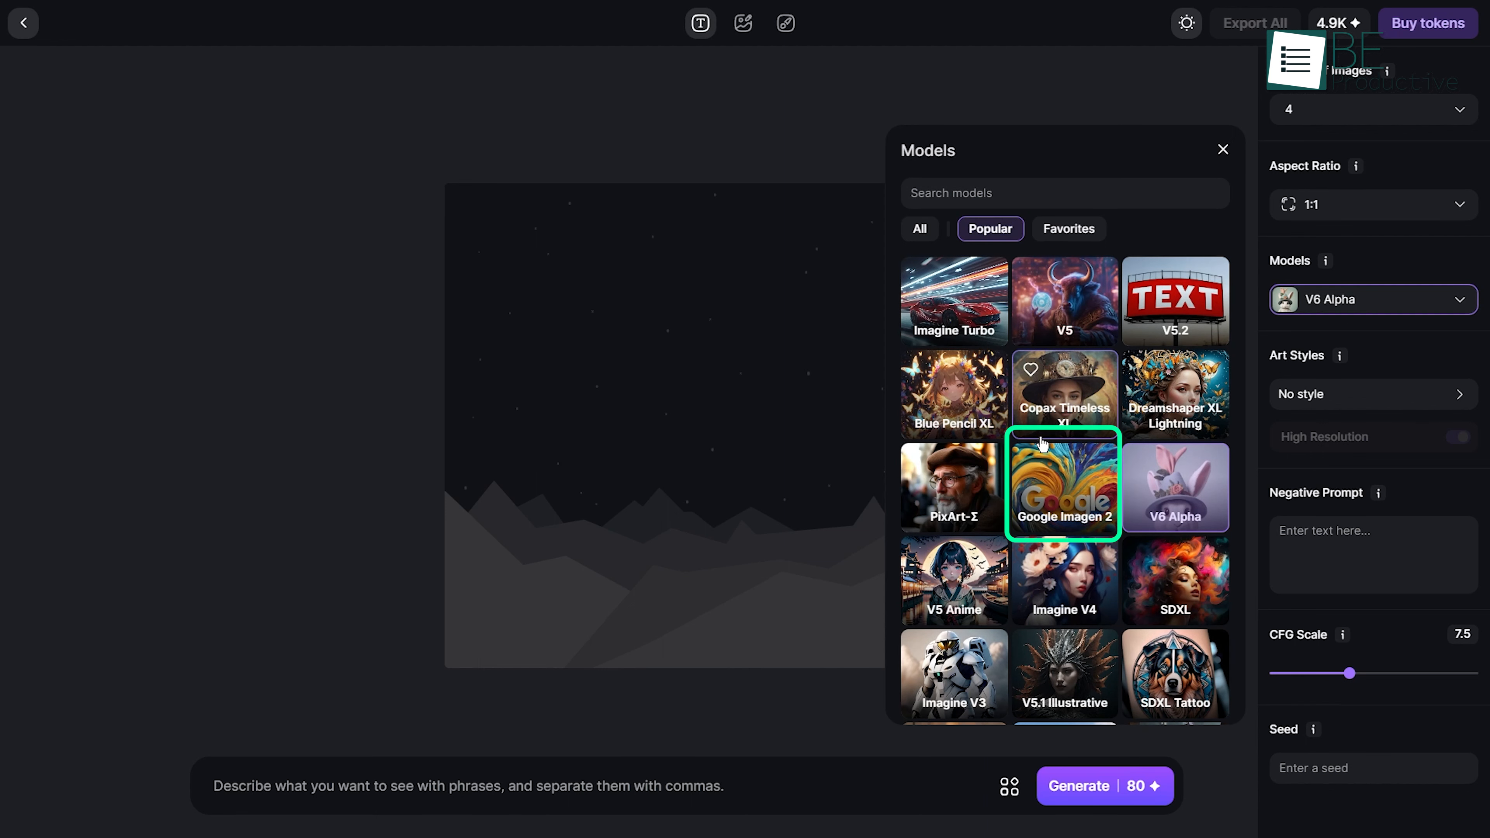
left_click(1064, 488)
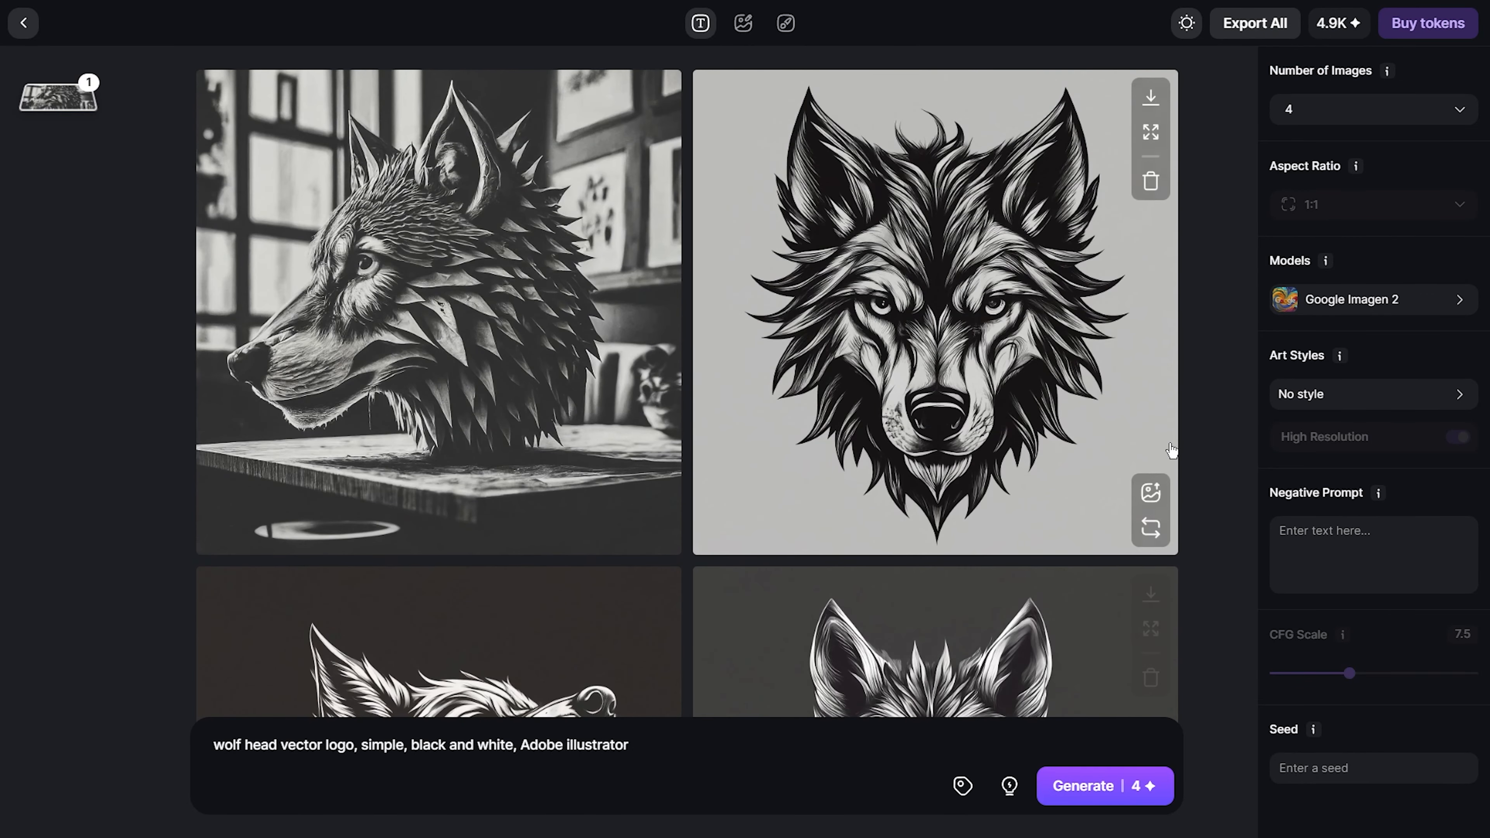
Step: Preview the roaring wolf head logo enlarged with its settings, then close it
scroll("down", 3)
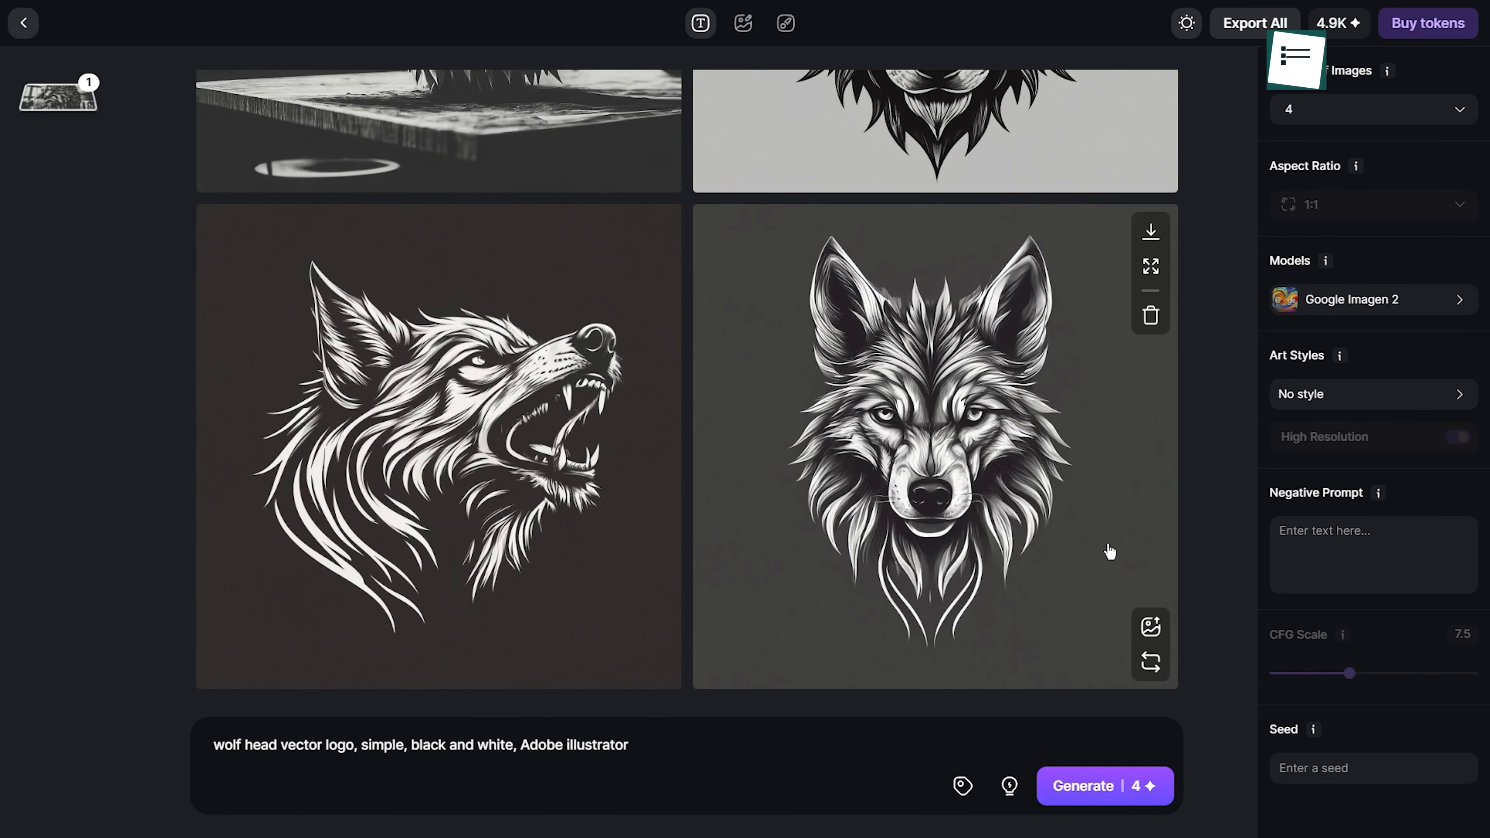
left_click(437, 447)
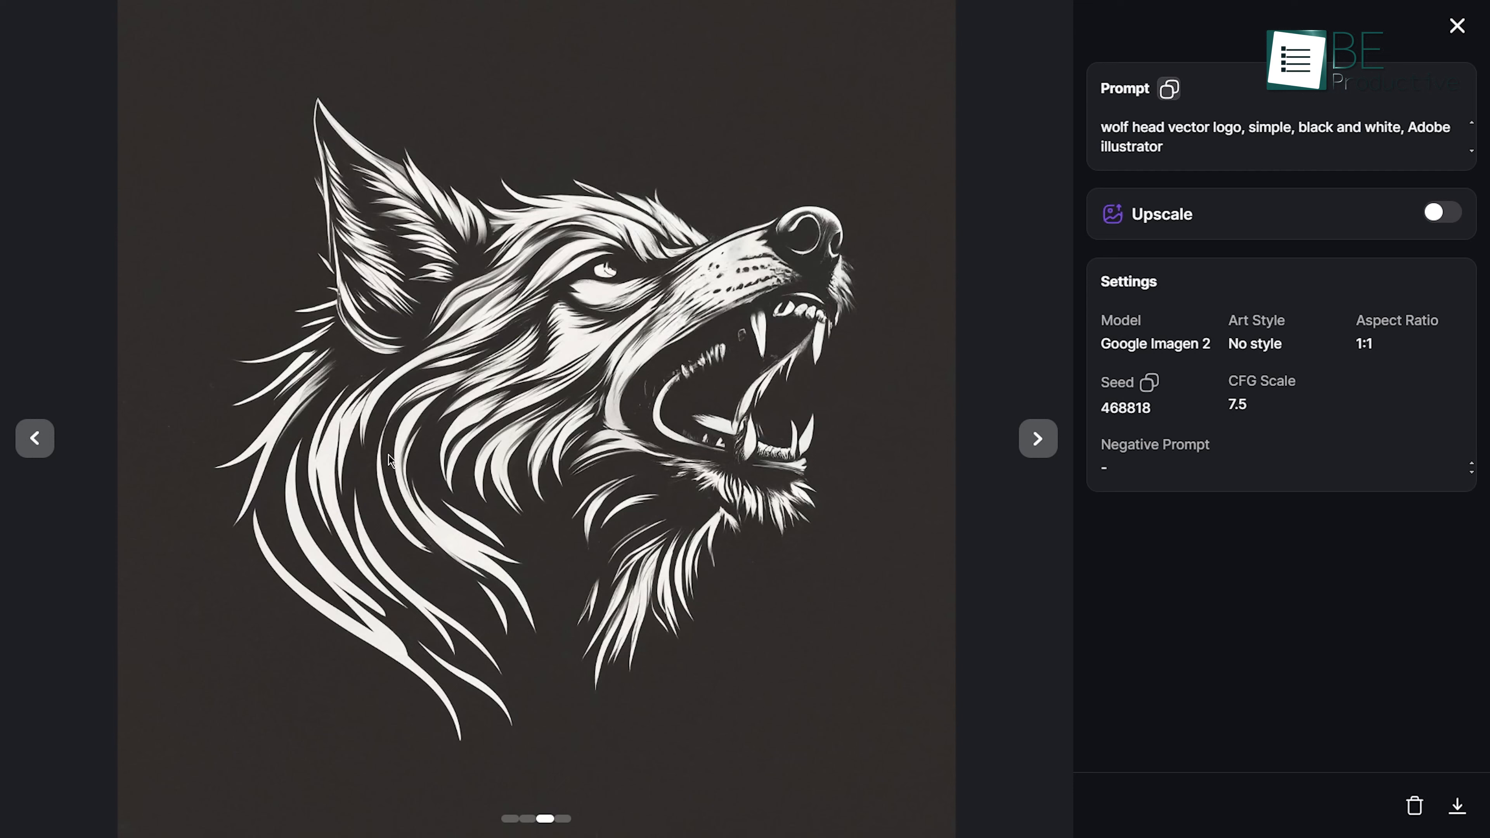
left_click(1457, 25)
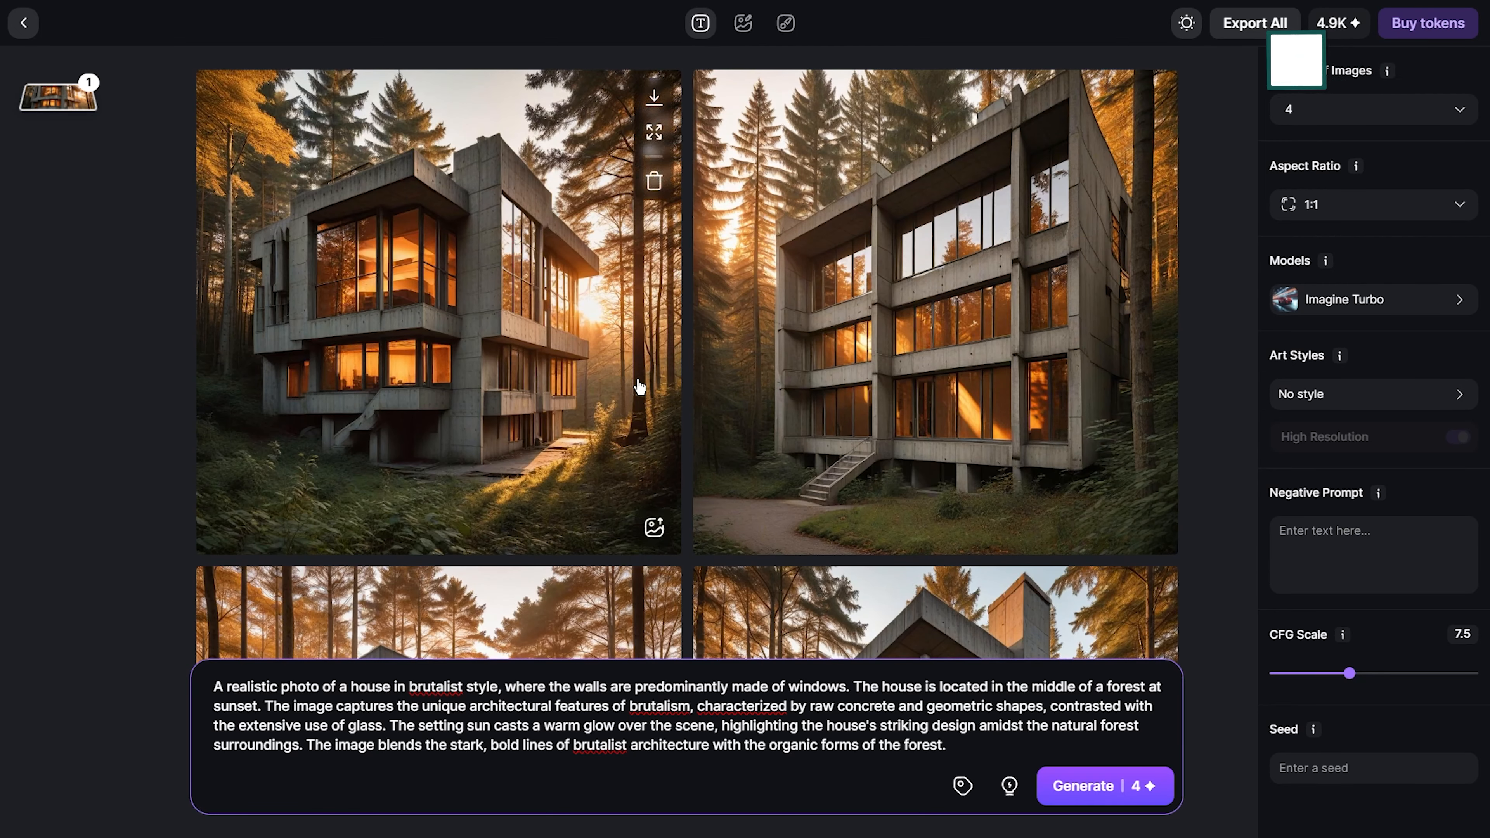
Step: Generate the brutalist forest house at 16:9 in the 3D Game art style and browse results
left_click(1372, 394)
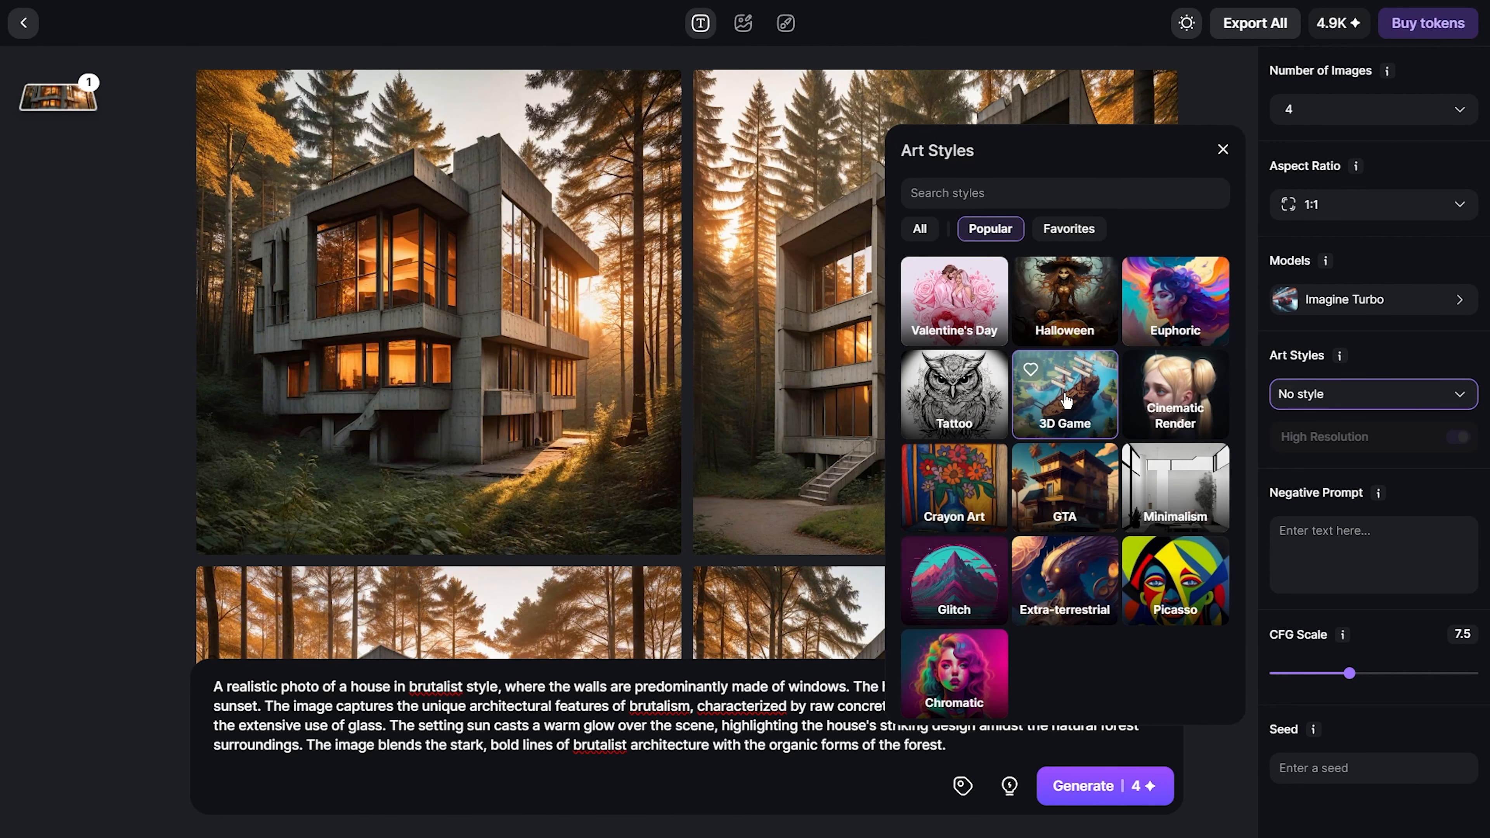
left_click(1064, 394)
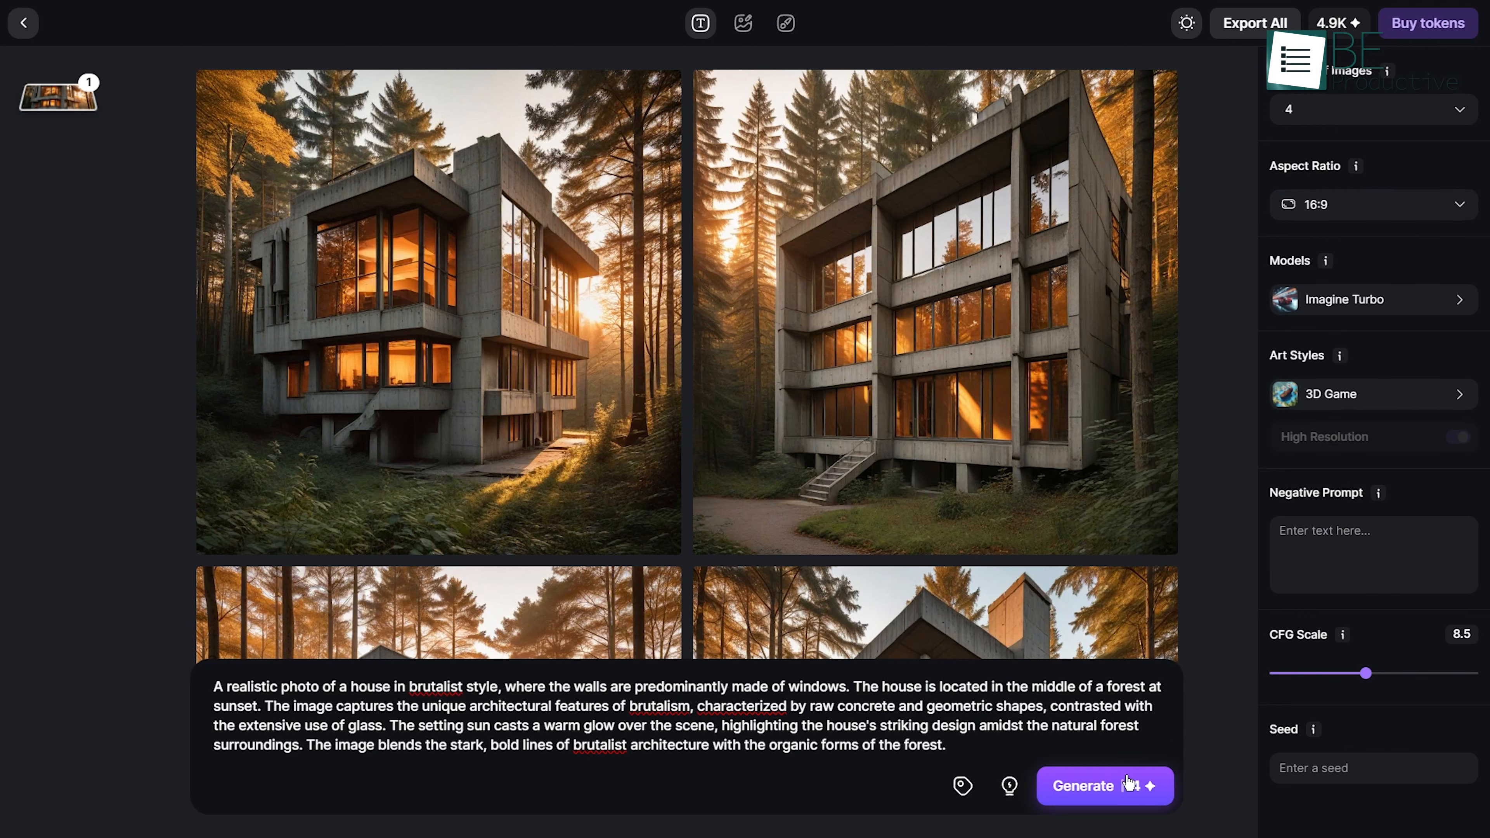
left_click(1103, 786)
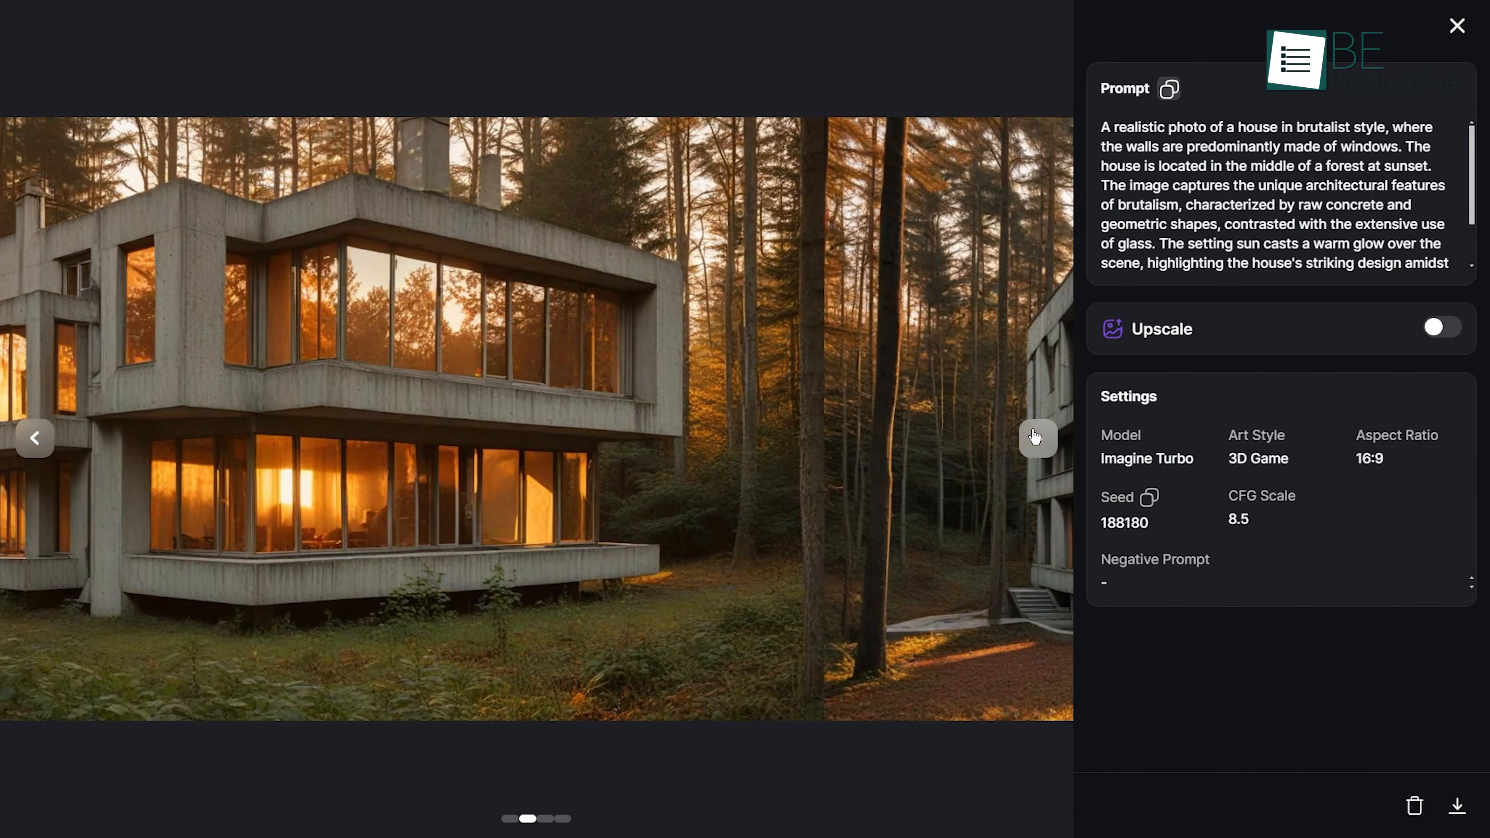
left_click(1036, 438)
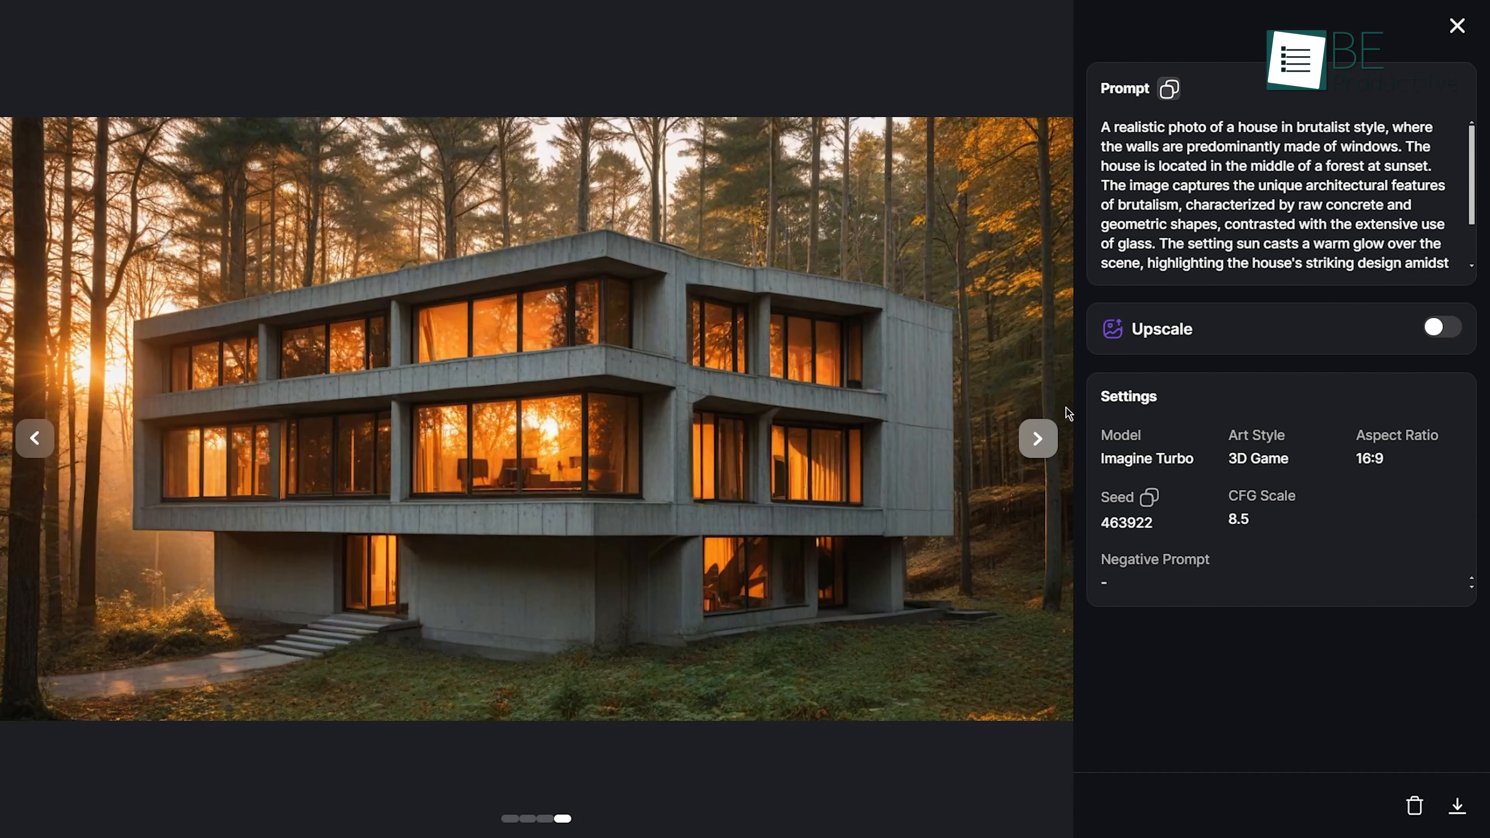
Step: Regenerate the brutalist house images with a car added
left_click(22, 22)
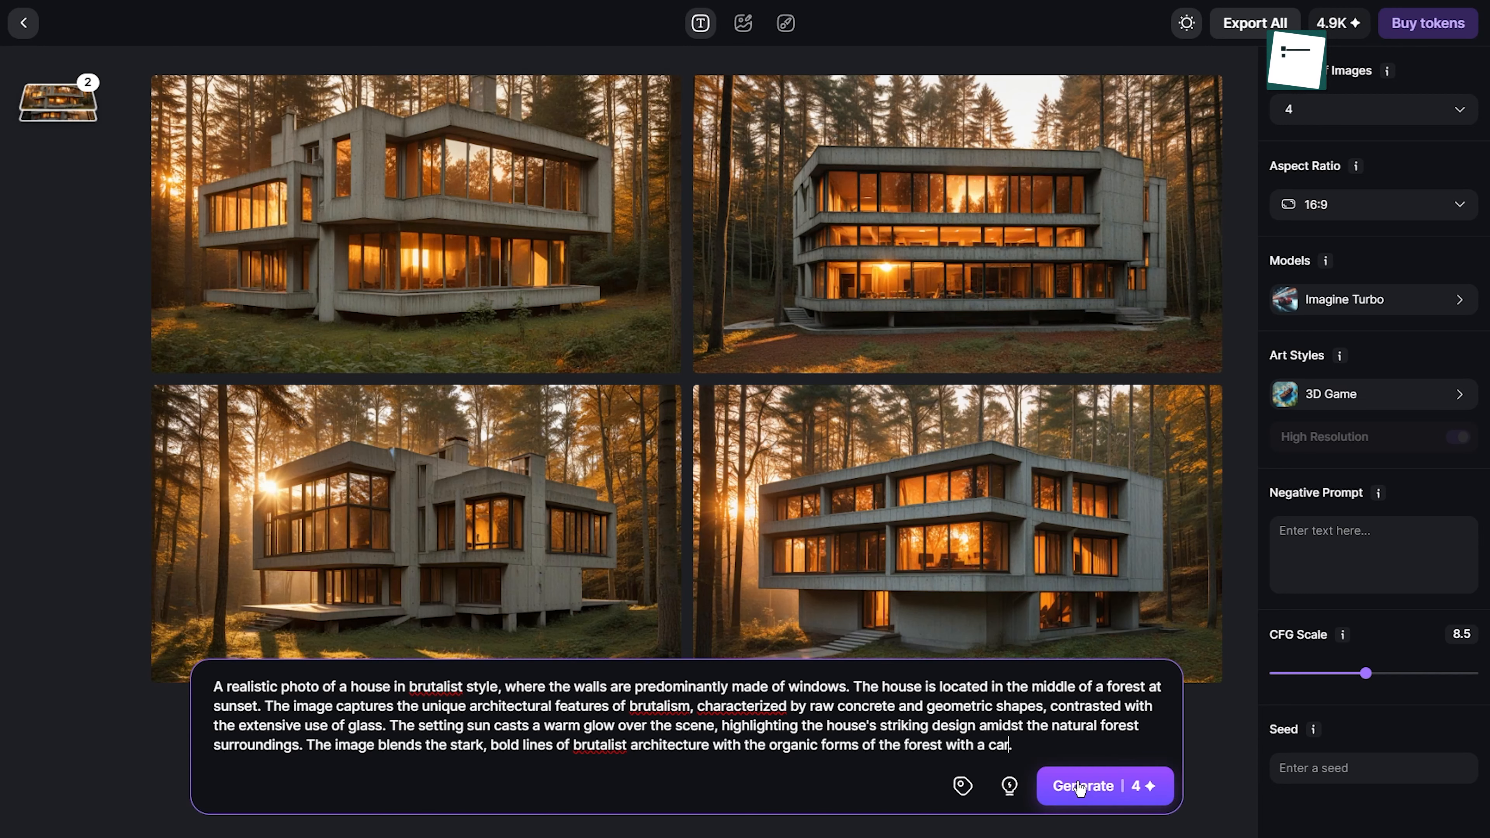
left_click(1103, 786)
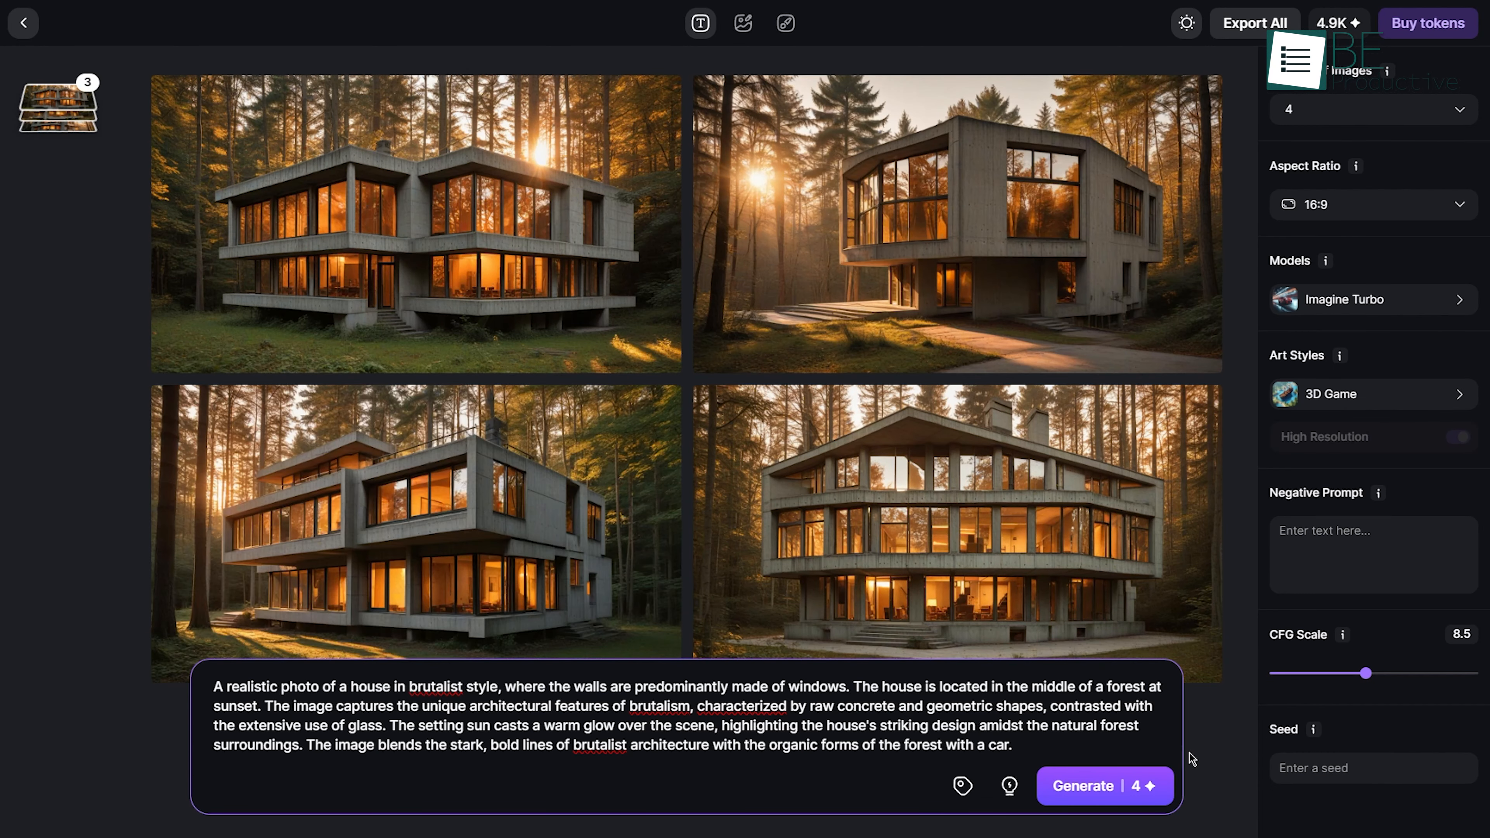
left_click(950, 529)
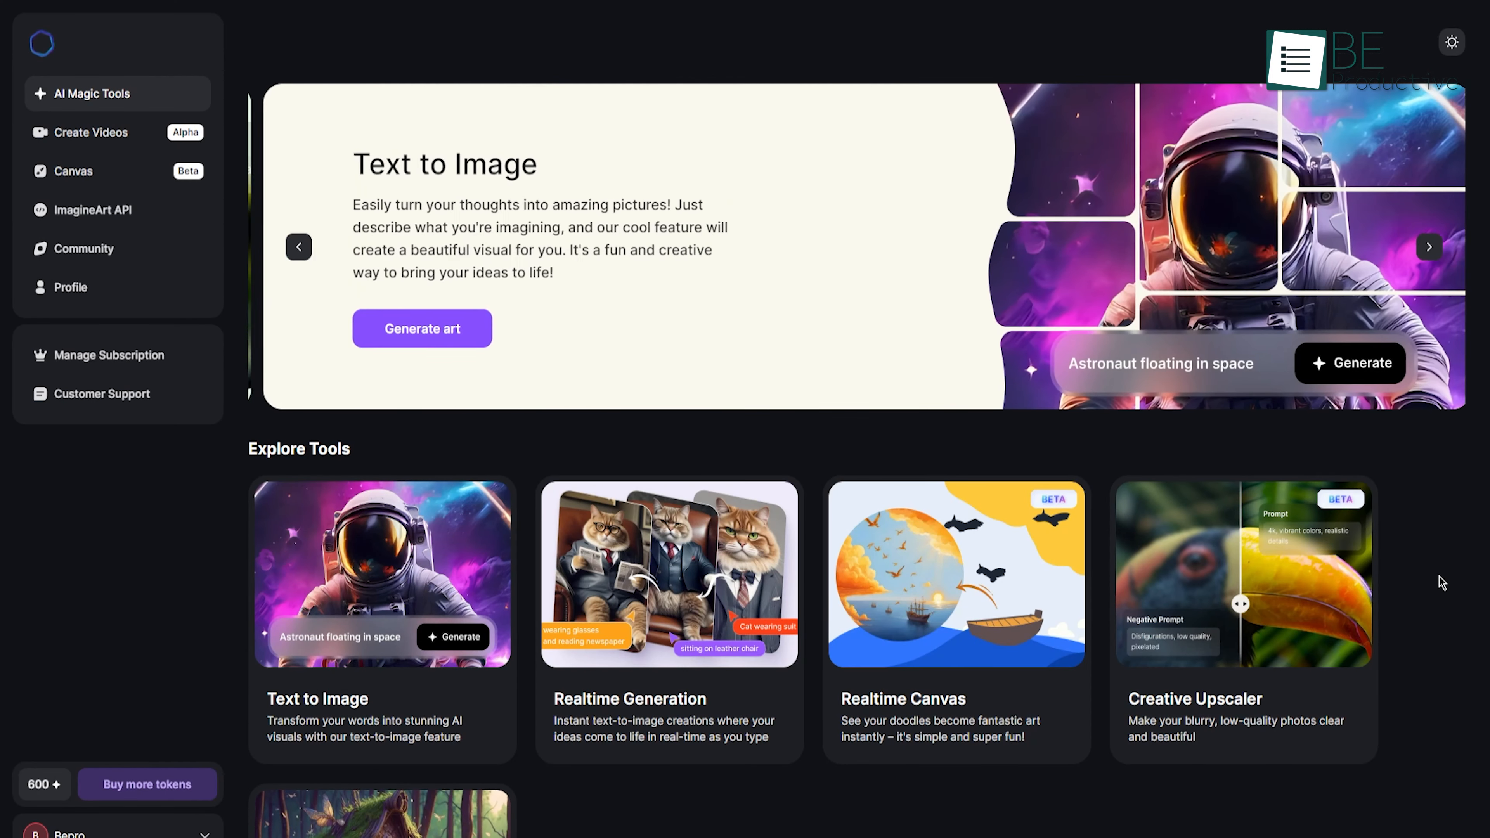
Step: In Image Remix, enter the prompt 'make her look more futuristic' for the huntress image
scroll("down", 3)
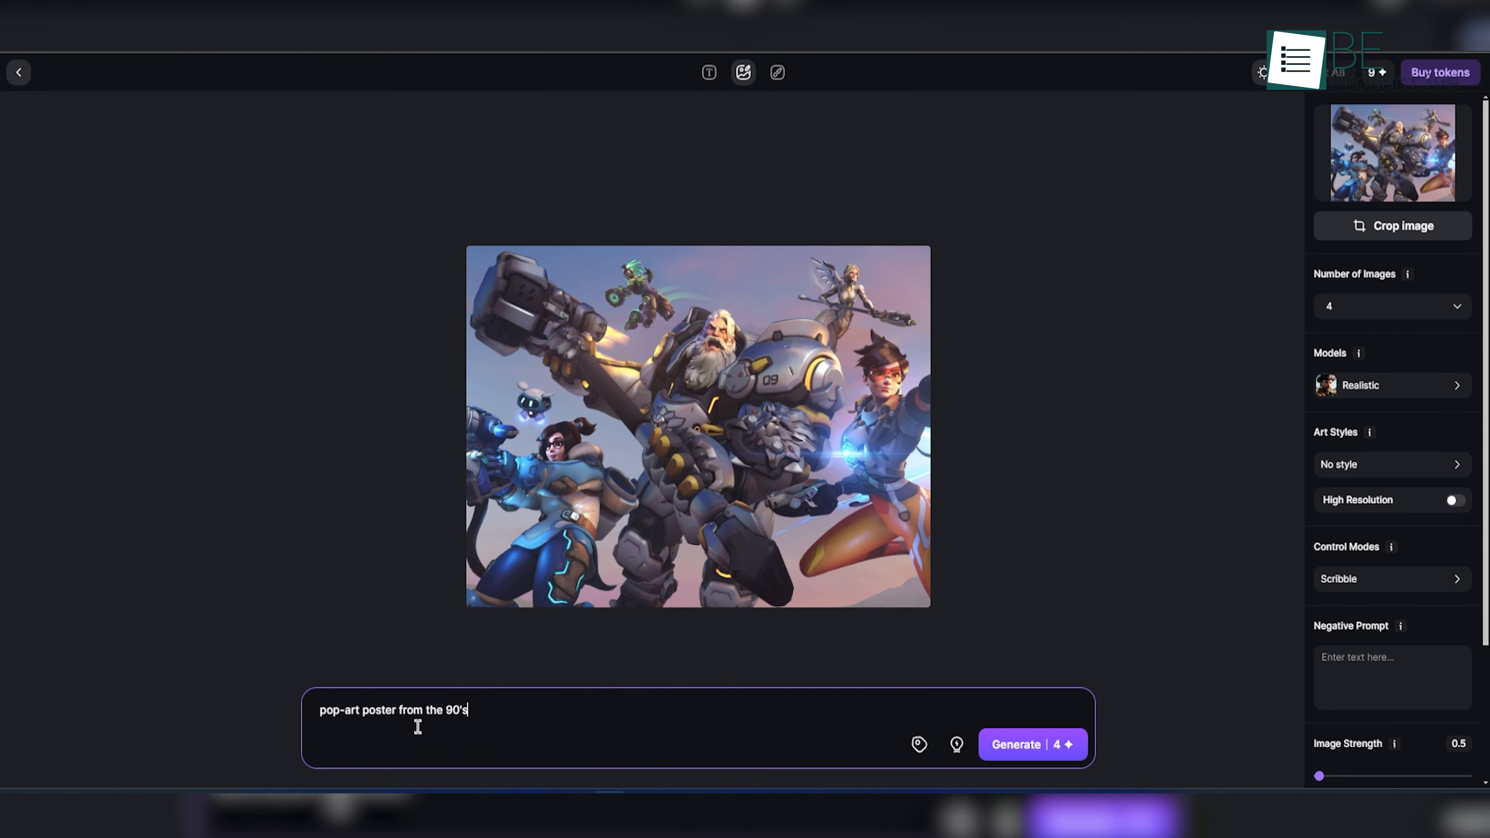
left_click(1033, 745)
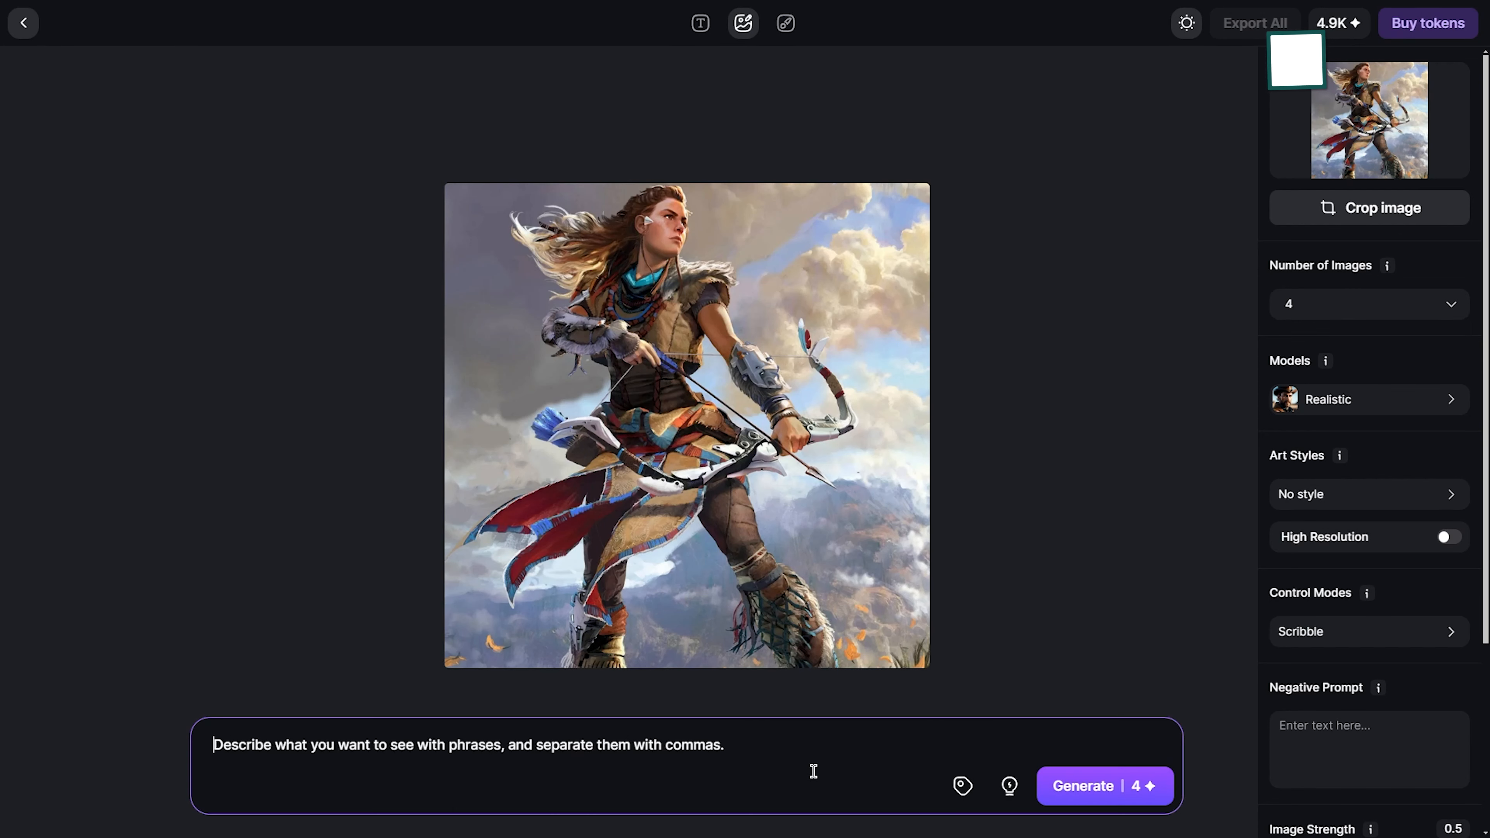
type("make her look more furu")
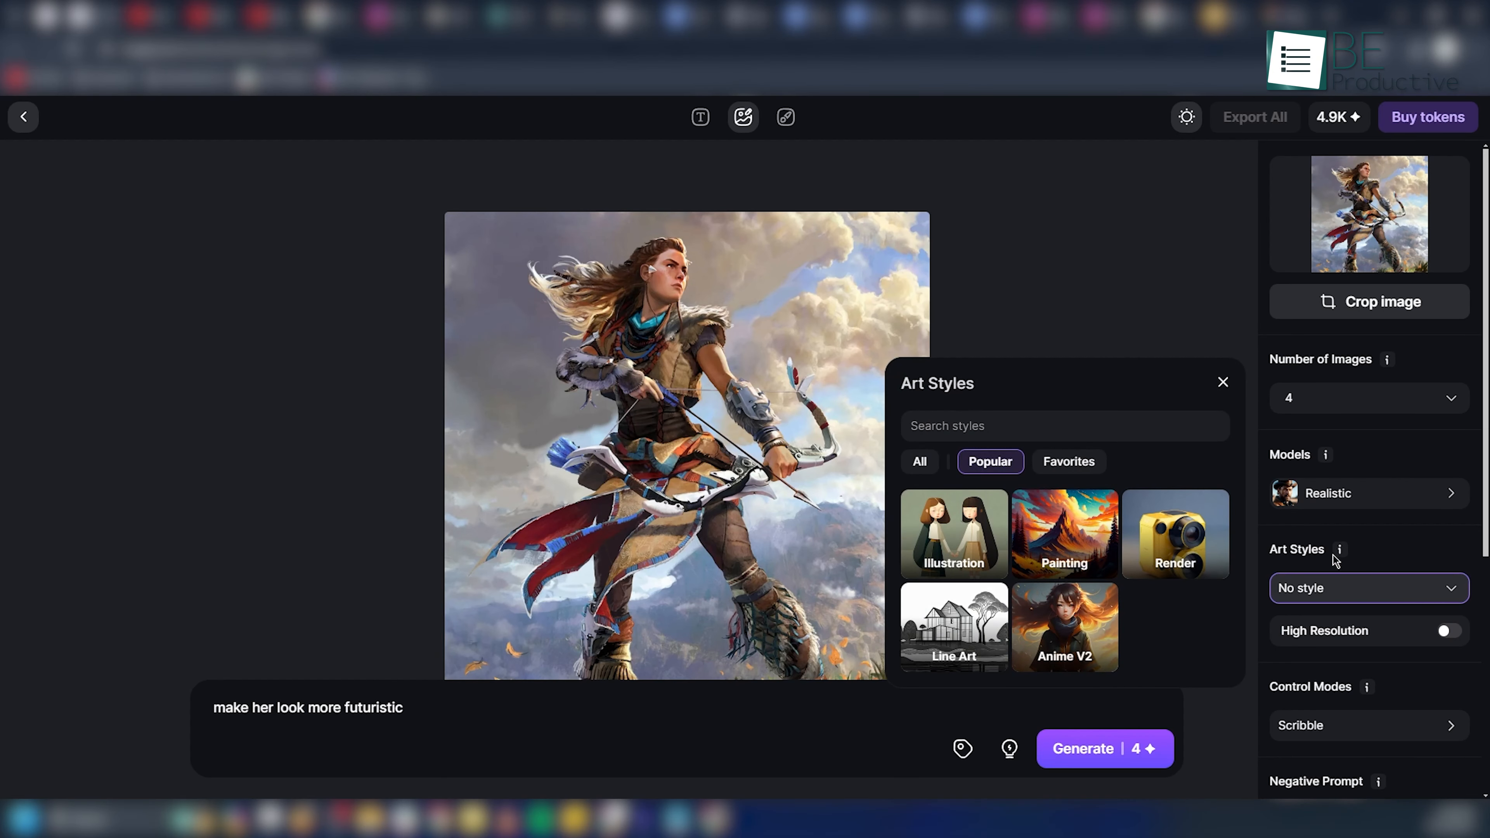
Step: Apply the Render art style and generate the futuristic huntress remix
left_click(1174, 534)
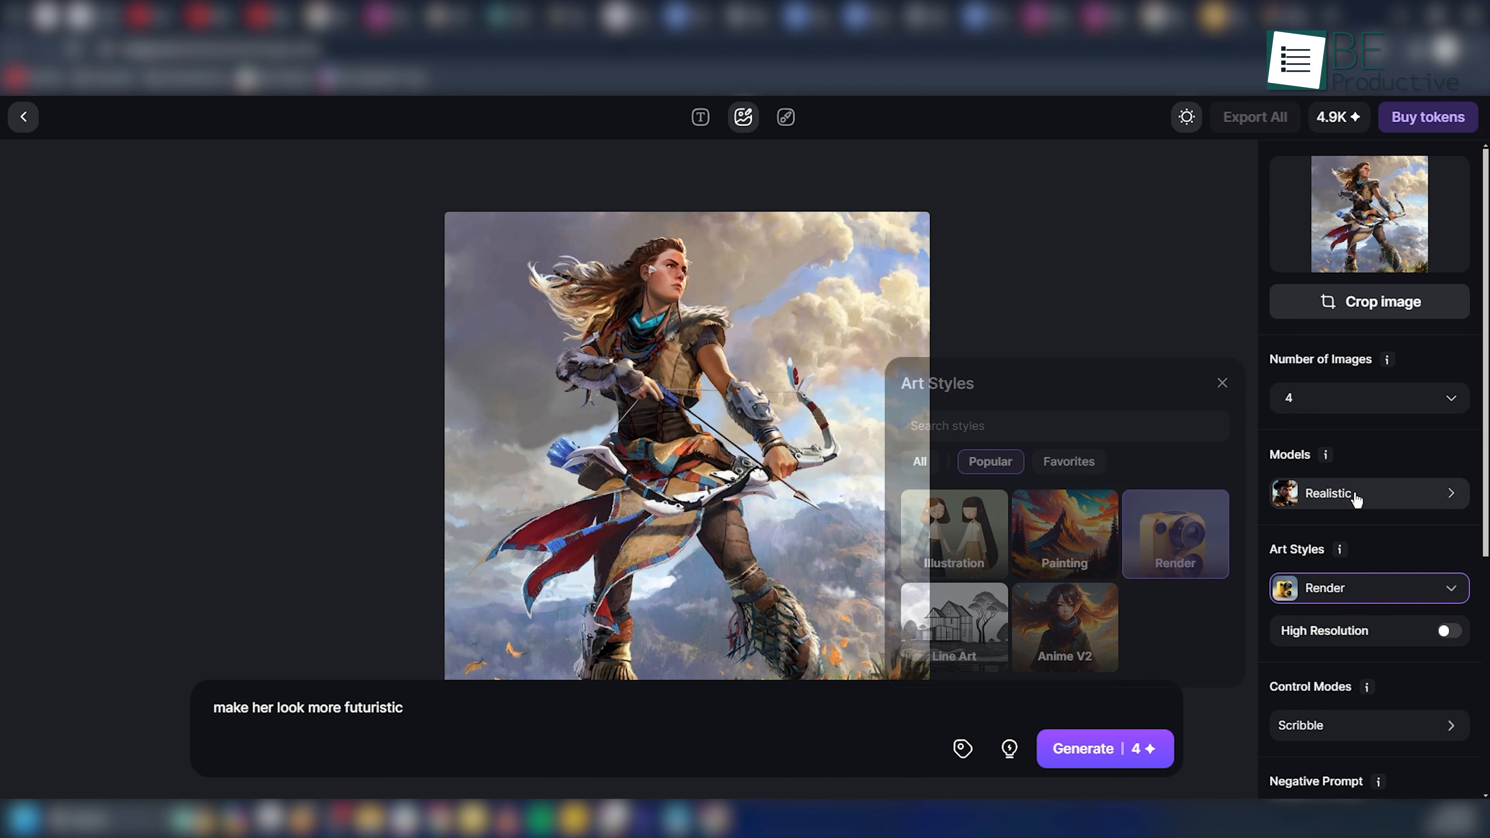
left_click(1367, 494)
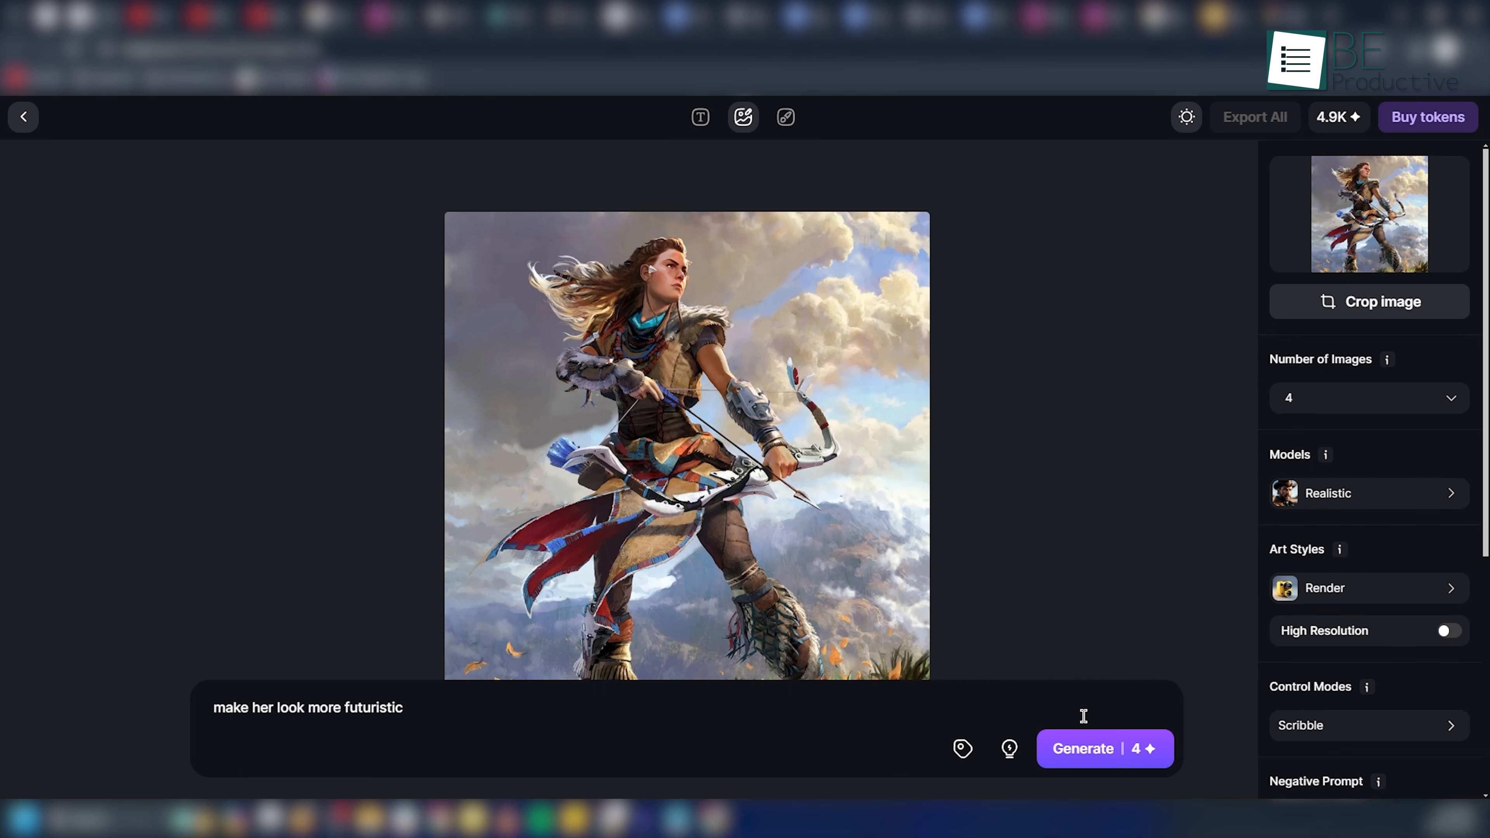
left_click(22, 117)
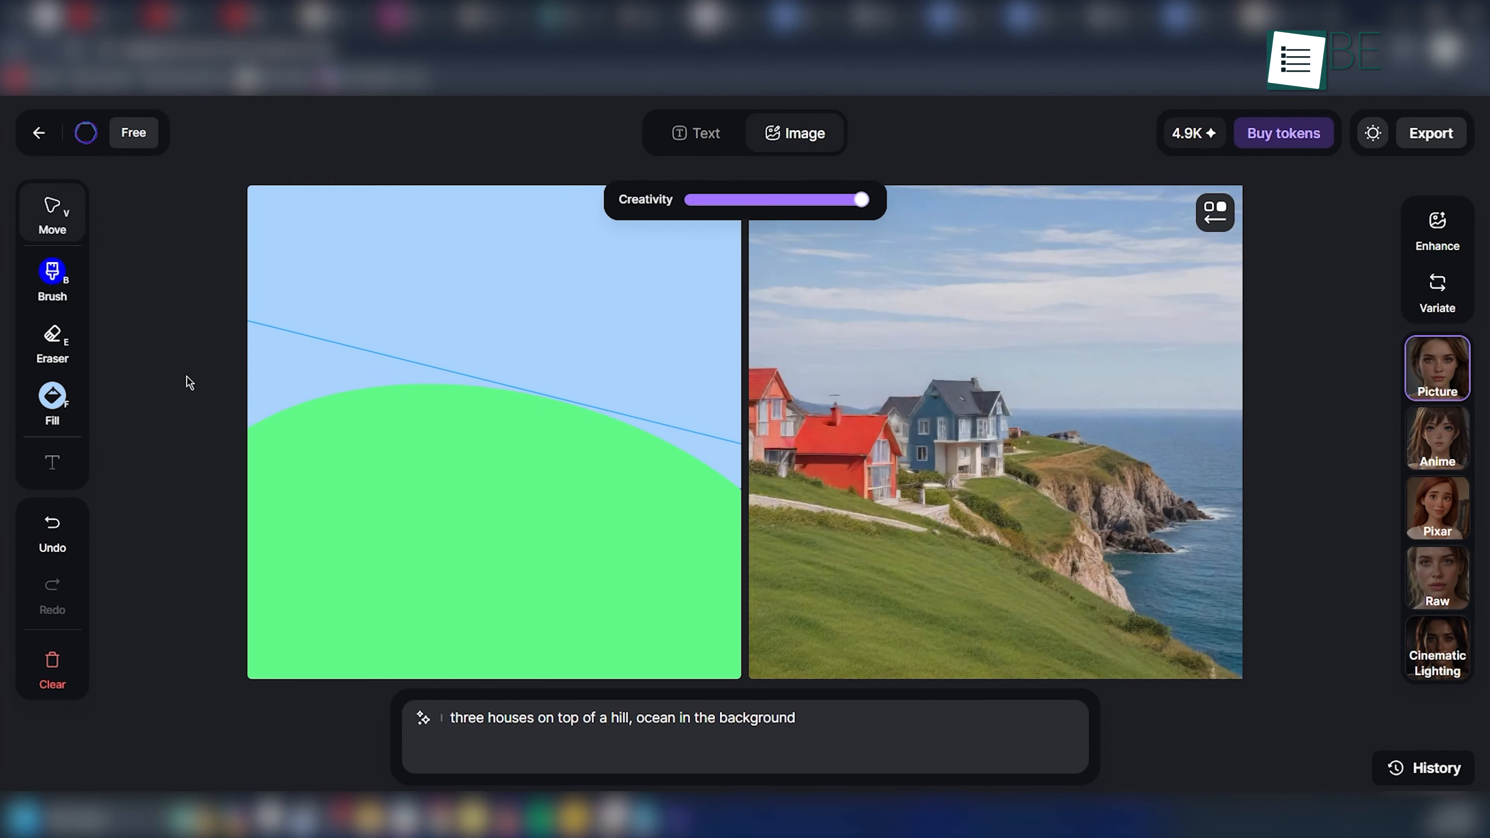
Step: In Realtime Canvas, render the green-hill doodle as three houses on a seaside cliff
left_click(51, 278)
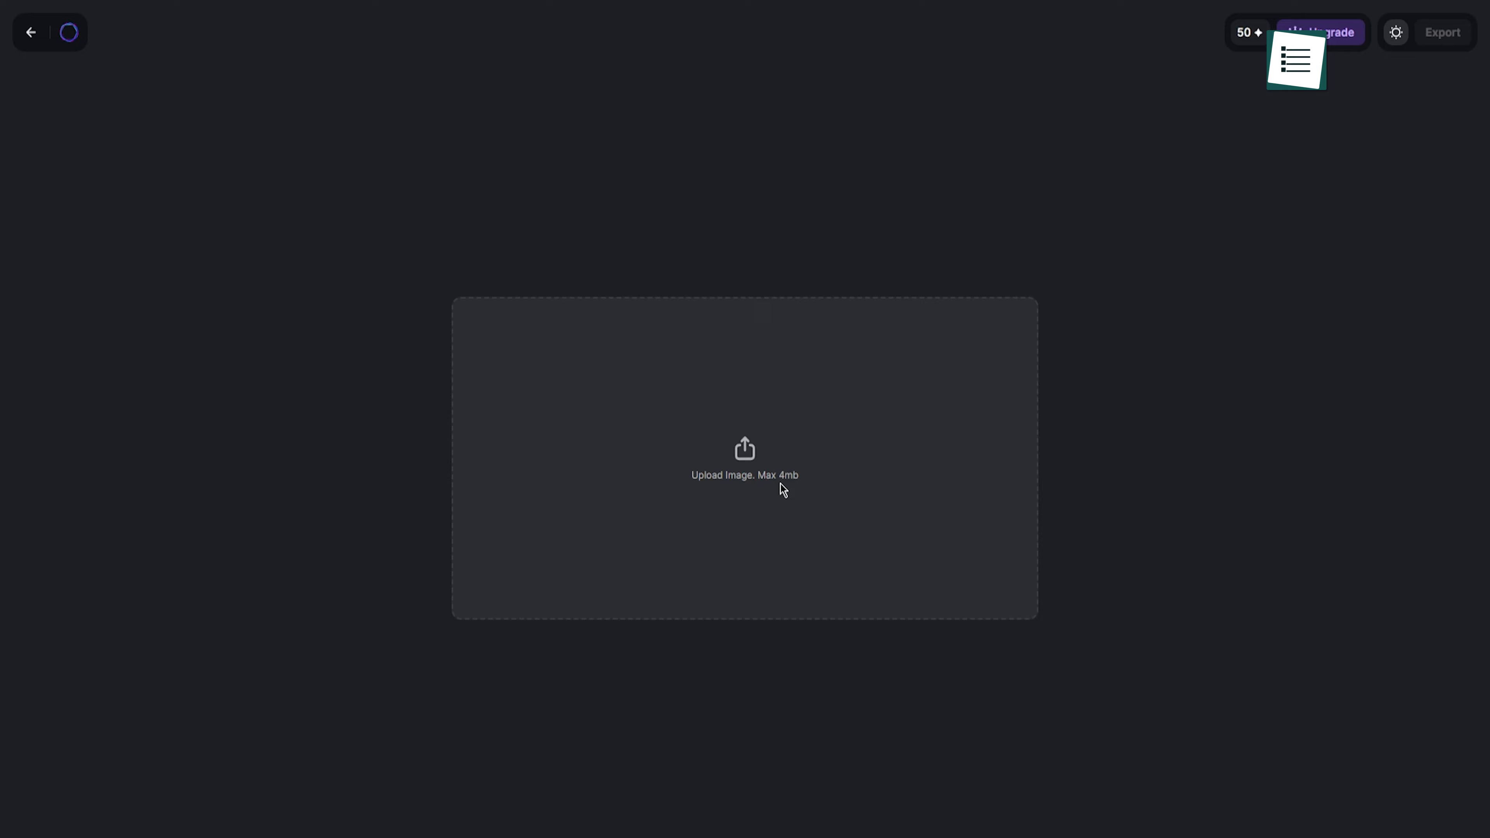
Step: Upload a portrait to Creative Upscaler and slide the divider to compare the sharpened result with the original
left_click(744, 457)
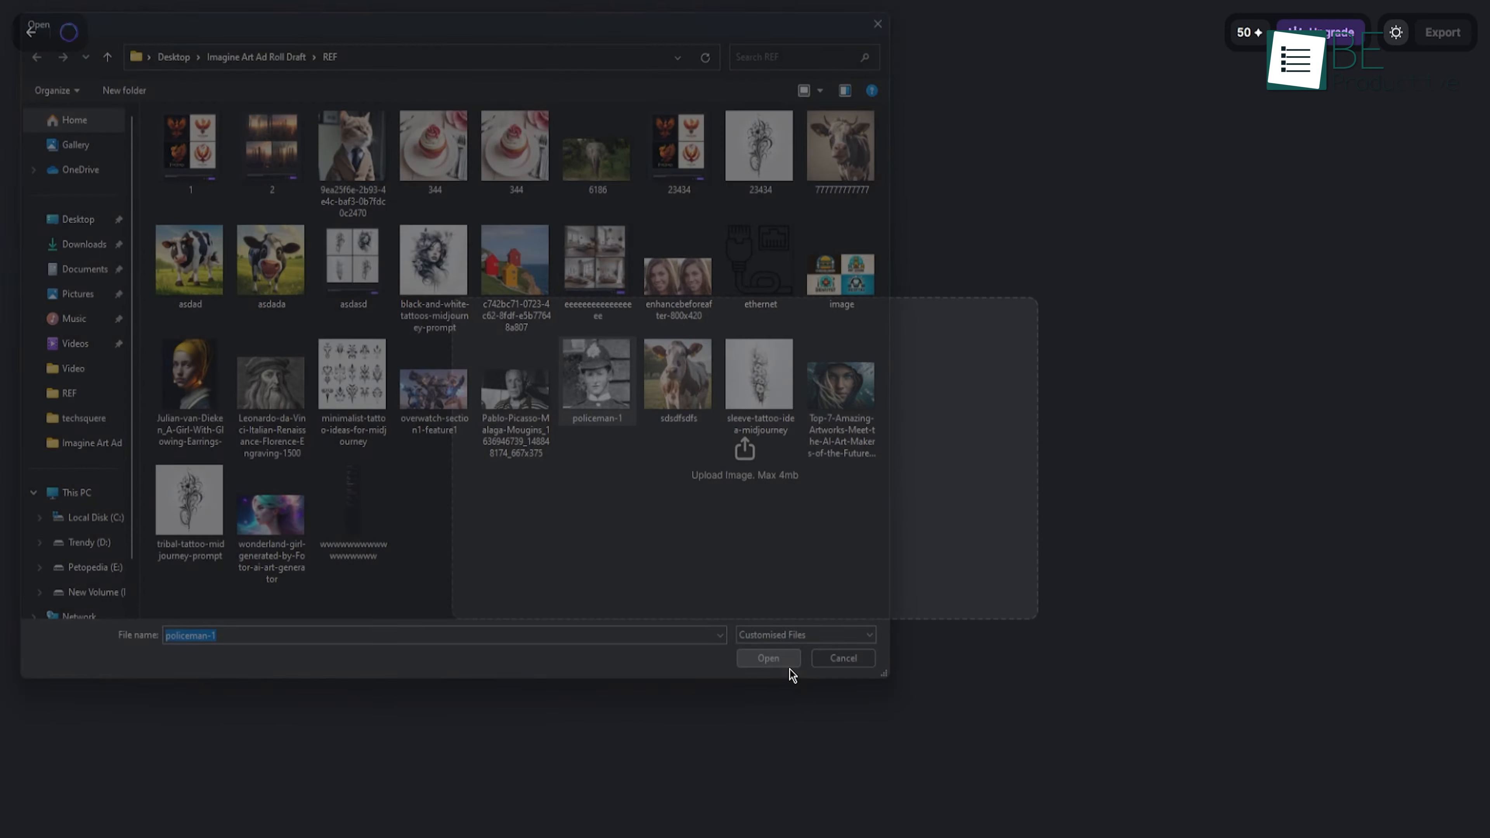
left_click(767, 657)
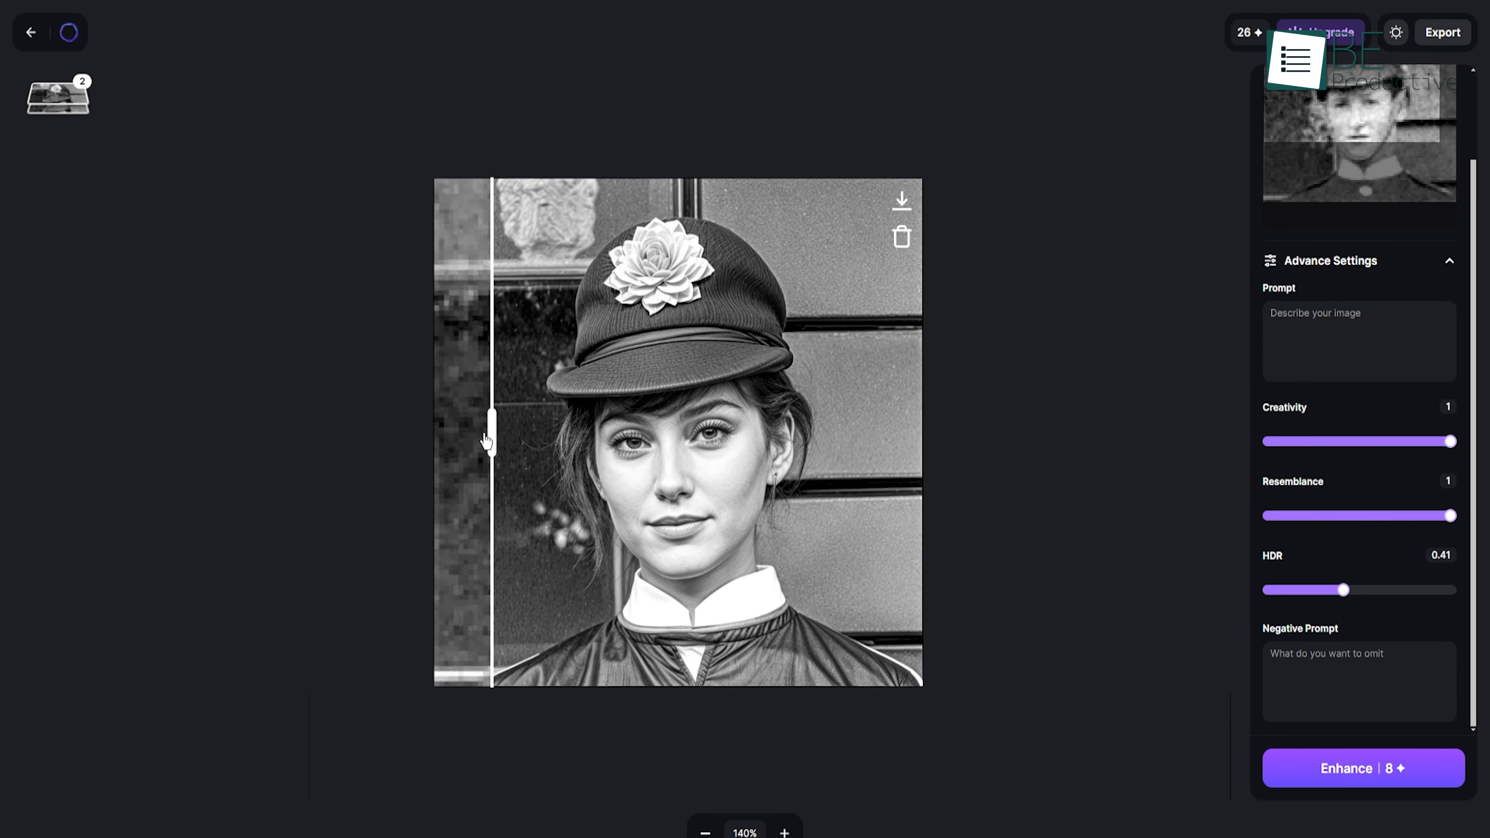
left_click_drag(489, 440, 518, 452)
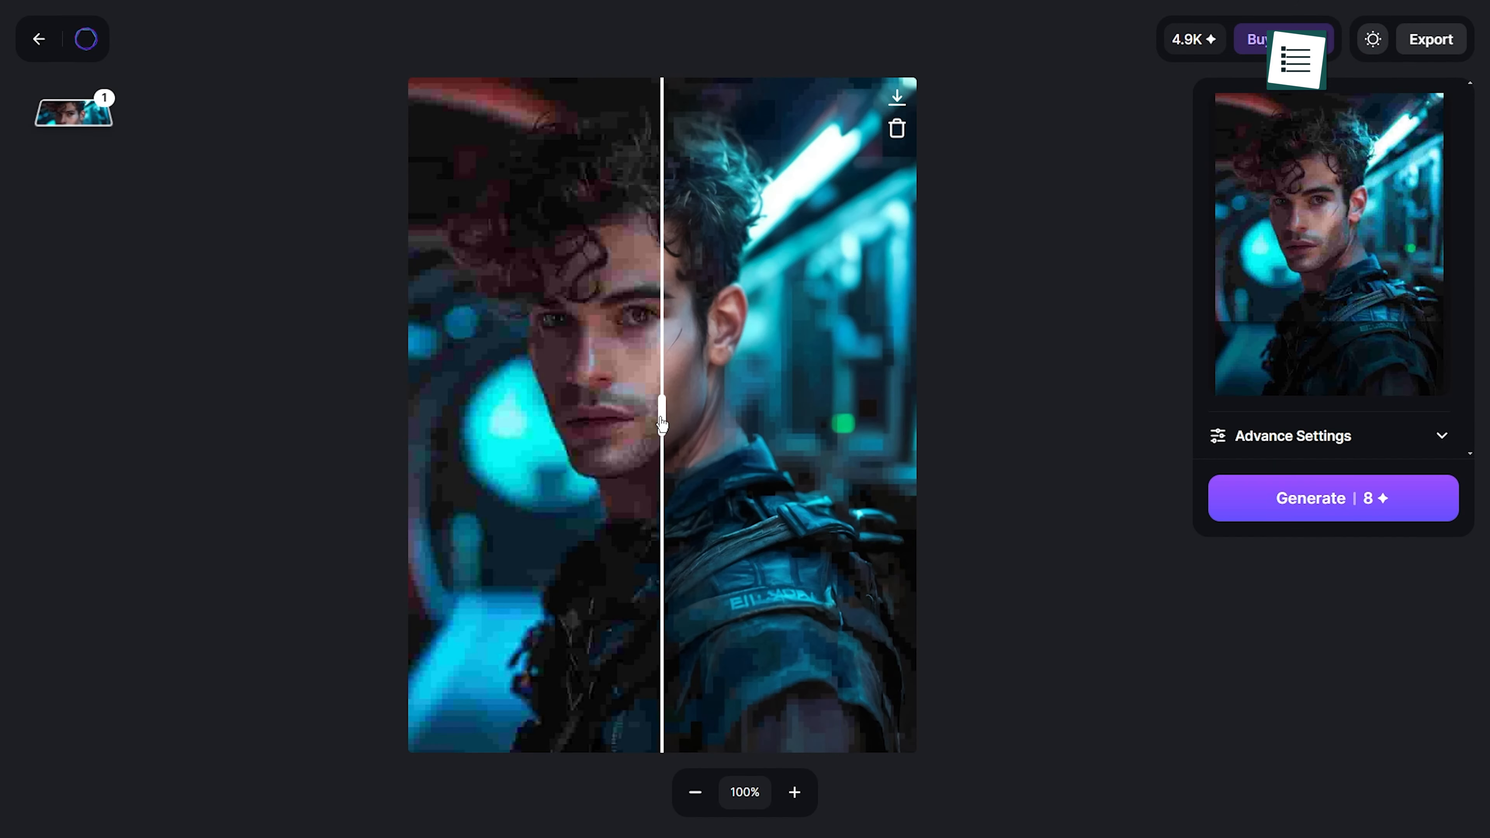
left_click_drag(662, 423, 513, 423)
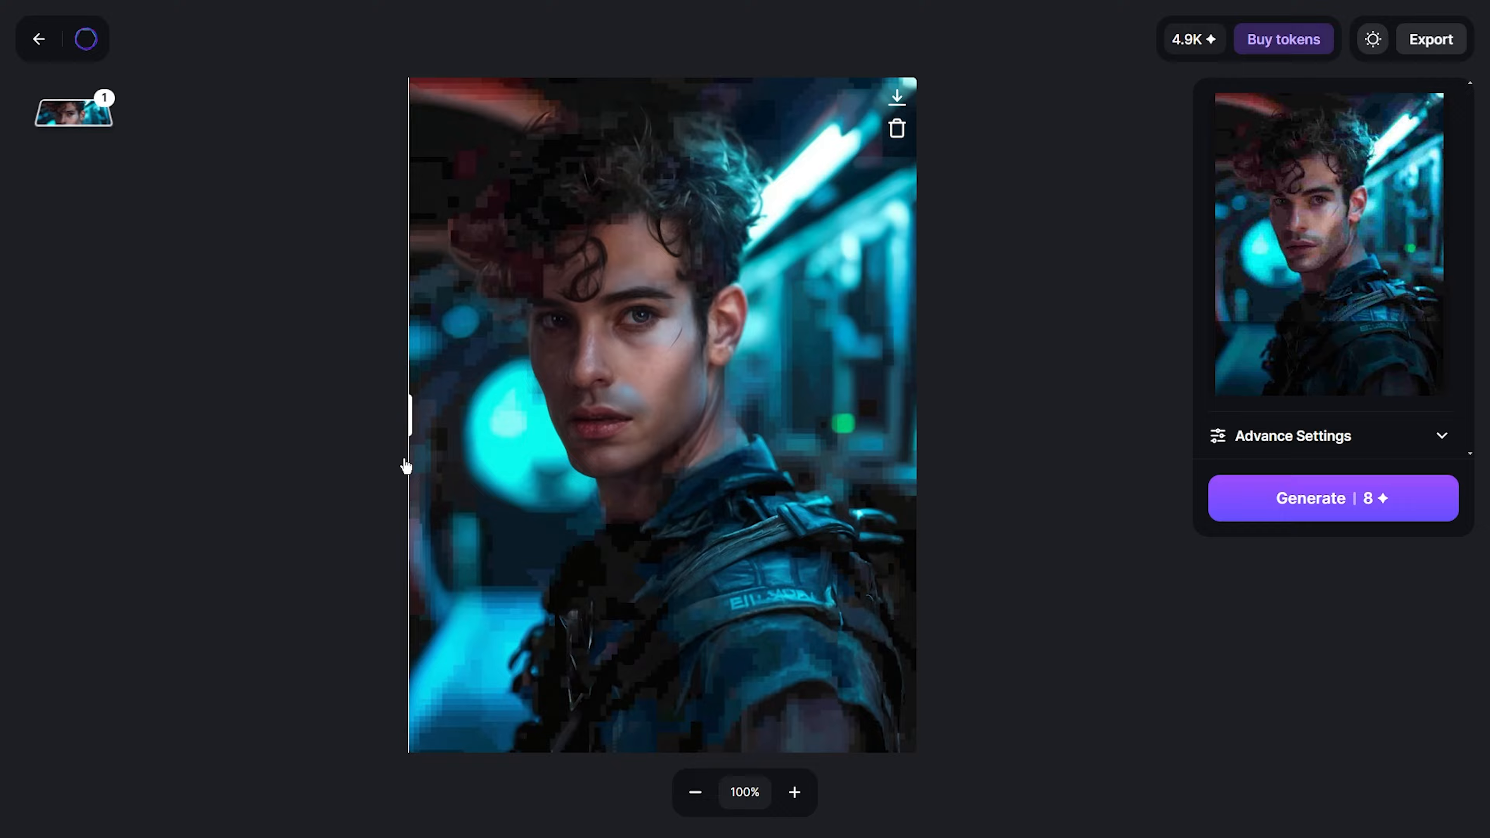
left_click(39, 39)
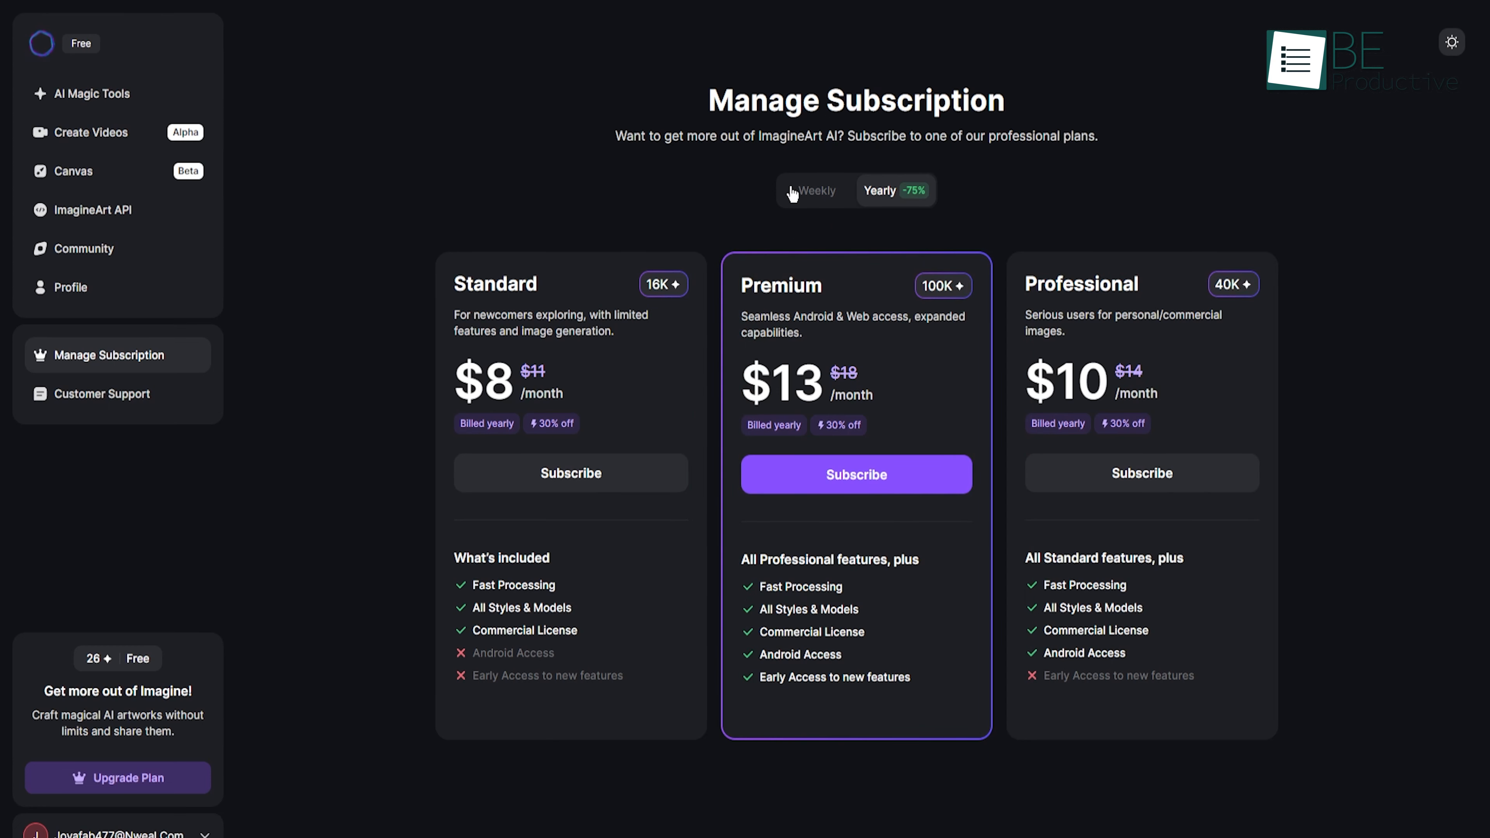
Step: Switch the plan comparison to weekly billing showing Standard $7, Premium $15 and Professional $9
left_click(815, 190)
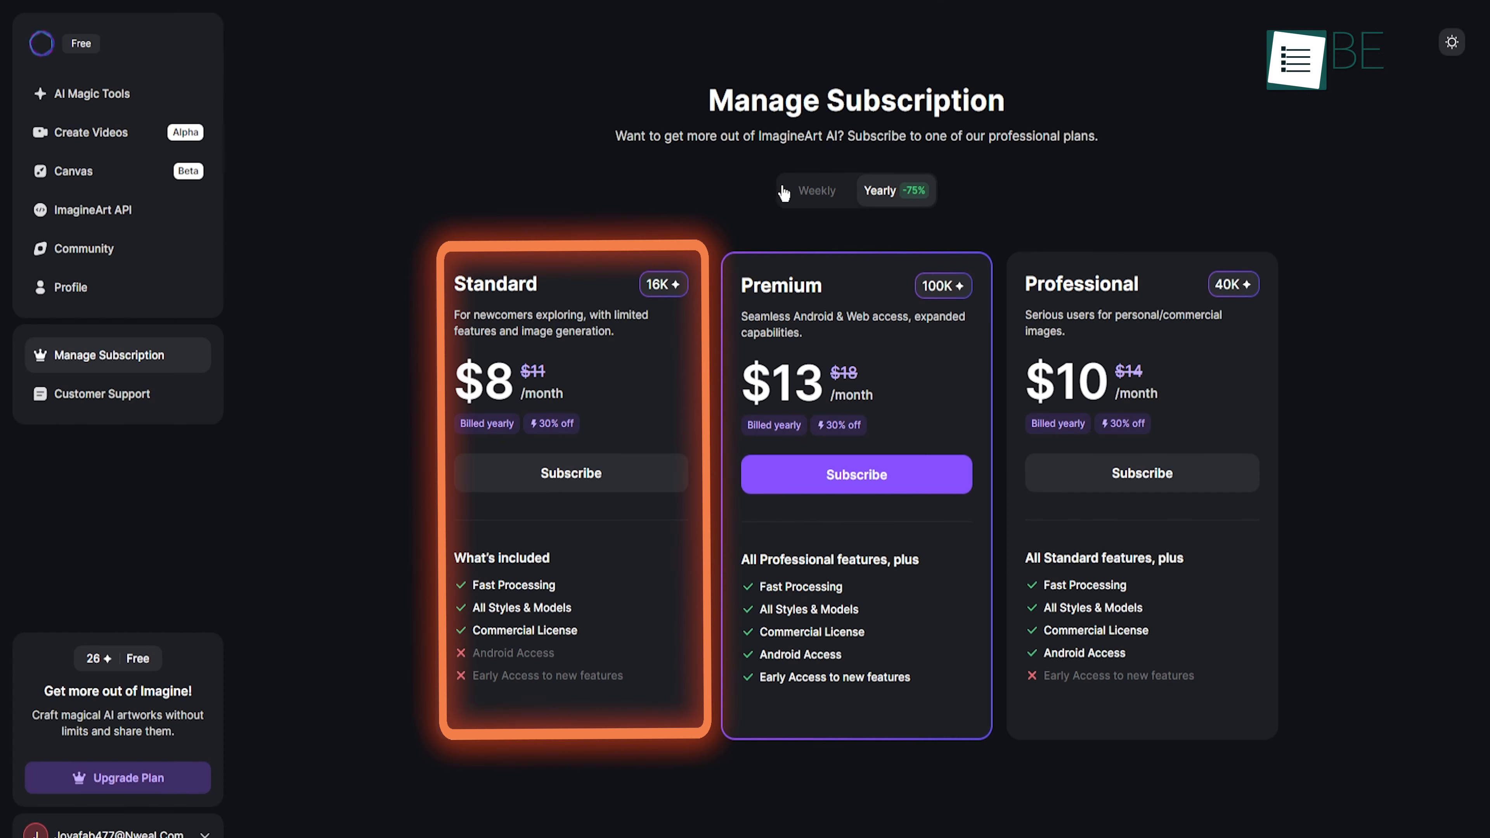
left_click(816, 190)
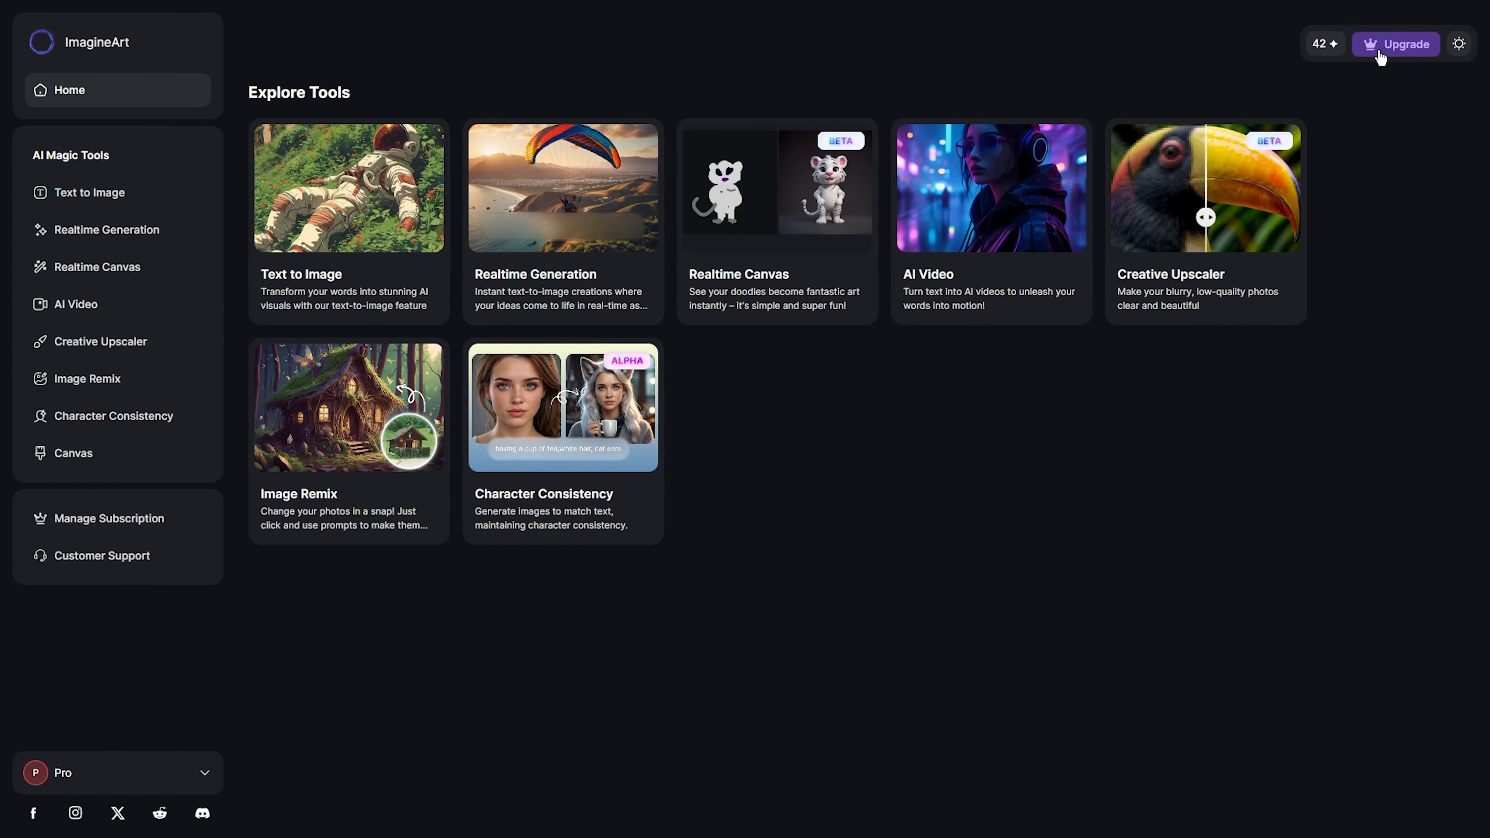
left_click(1396, 44)
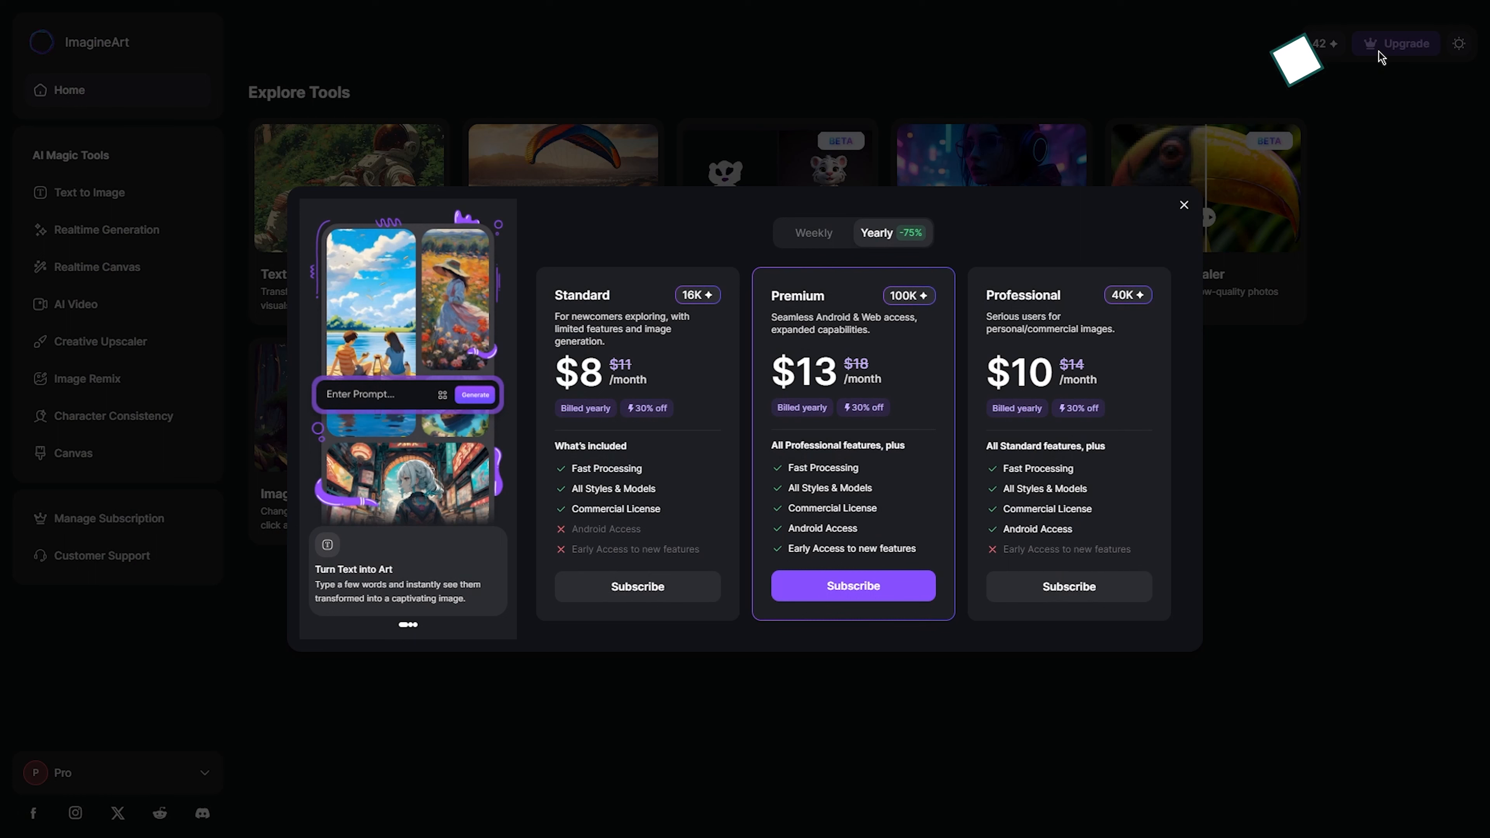
left_click(812, 233)
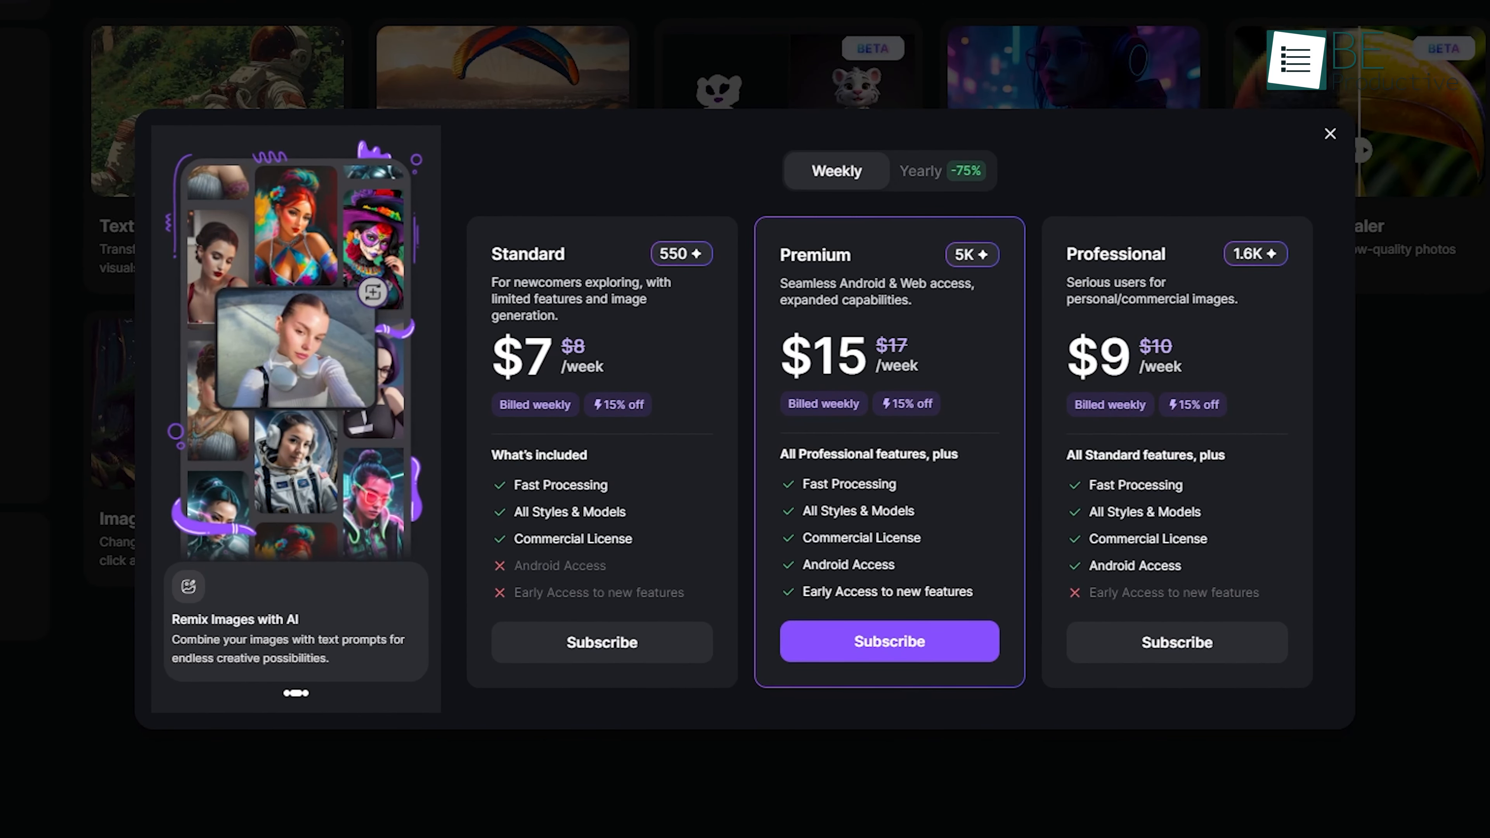
Step: Close the plans popup and return to the Explore Tools dashboard listing the AI tools
left_click(1329, 133)
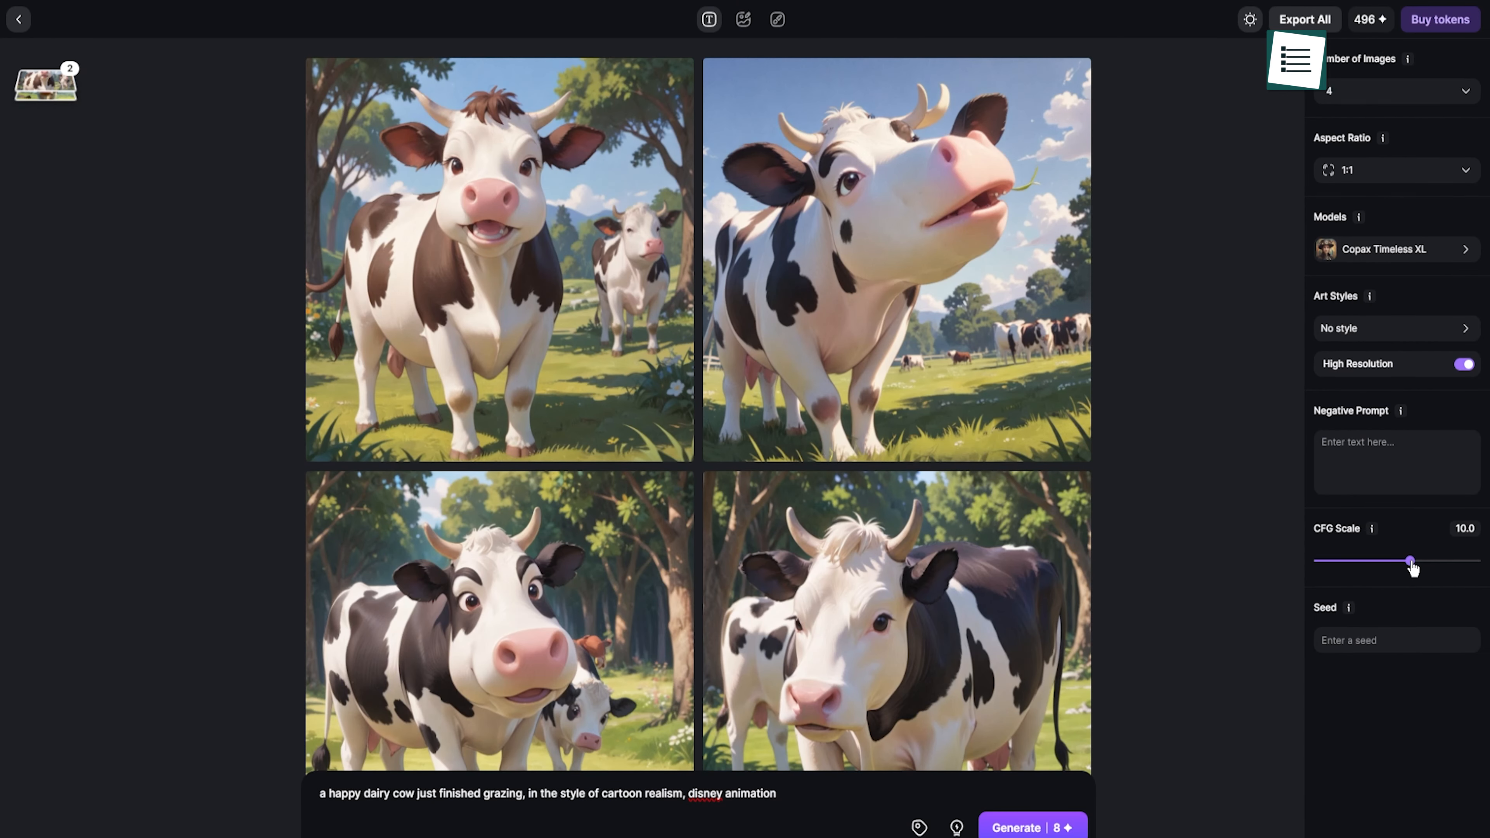
left_click(1032, 828)
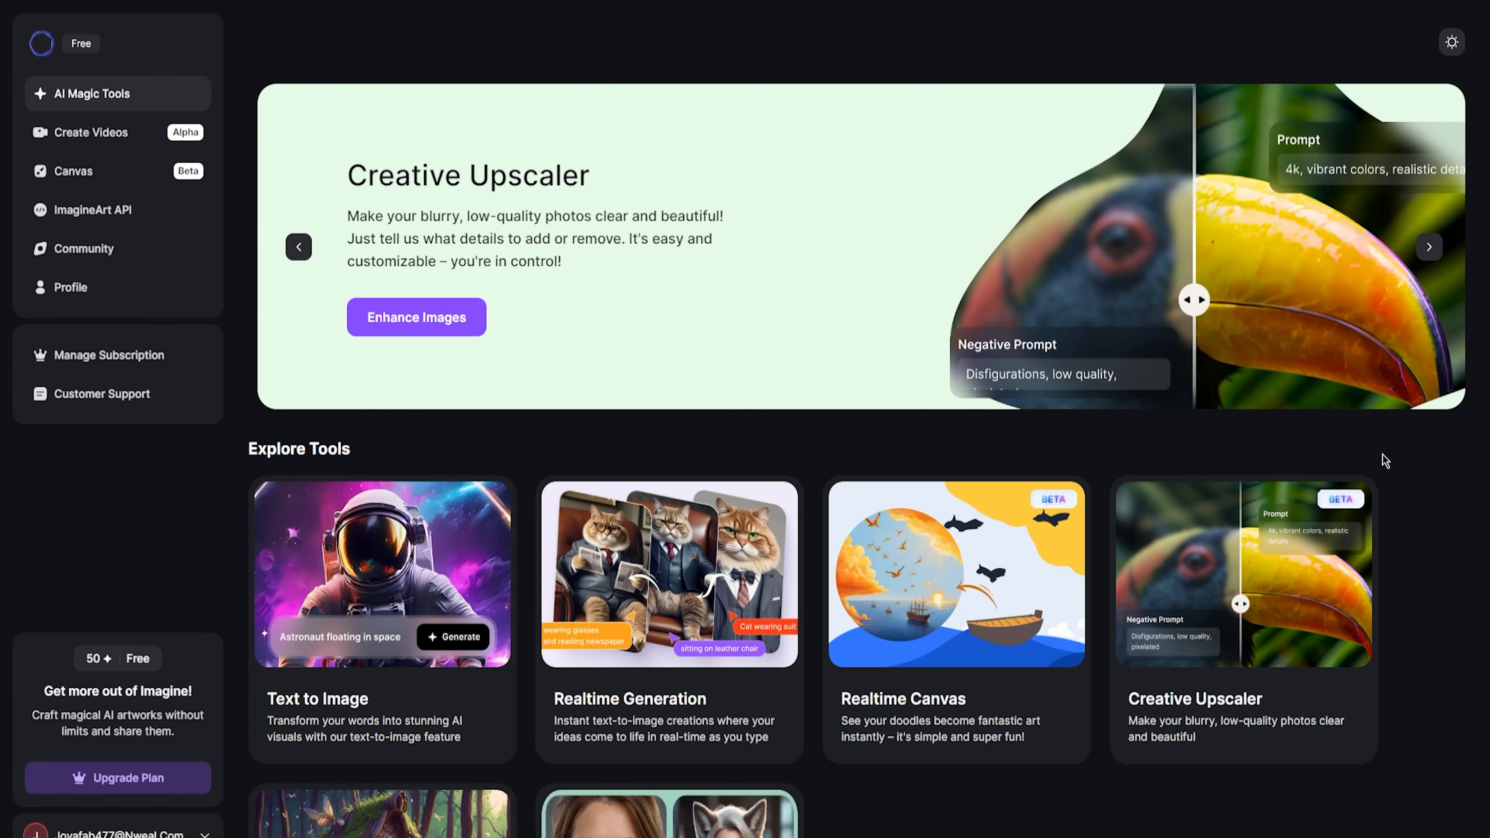
scroll("down", 3)
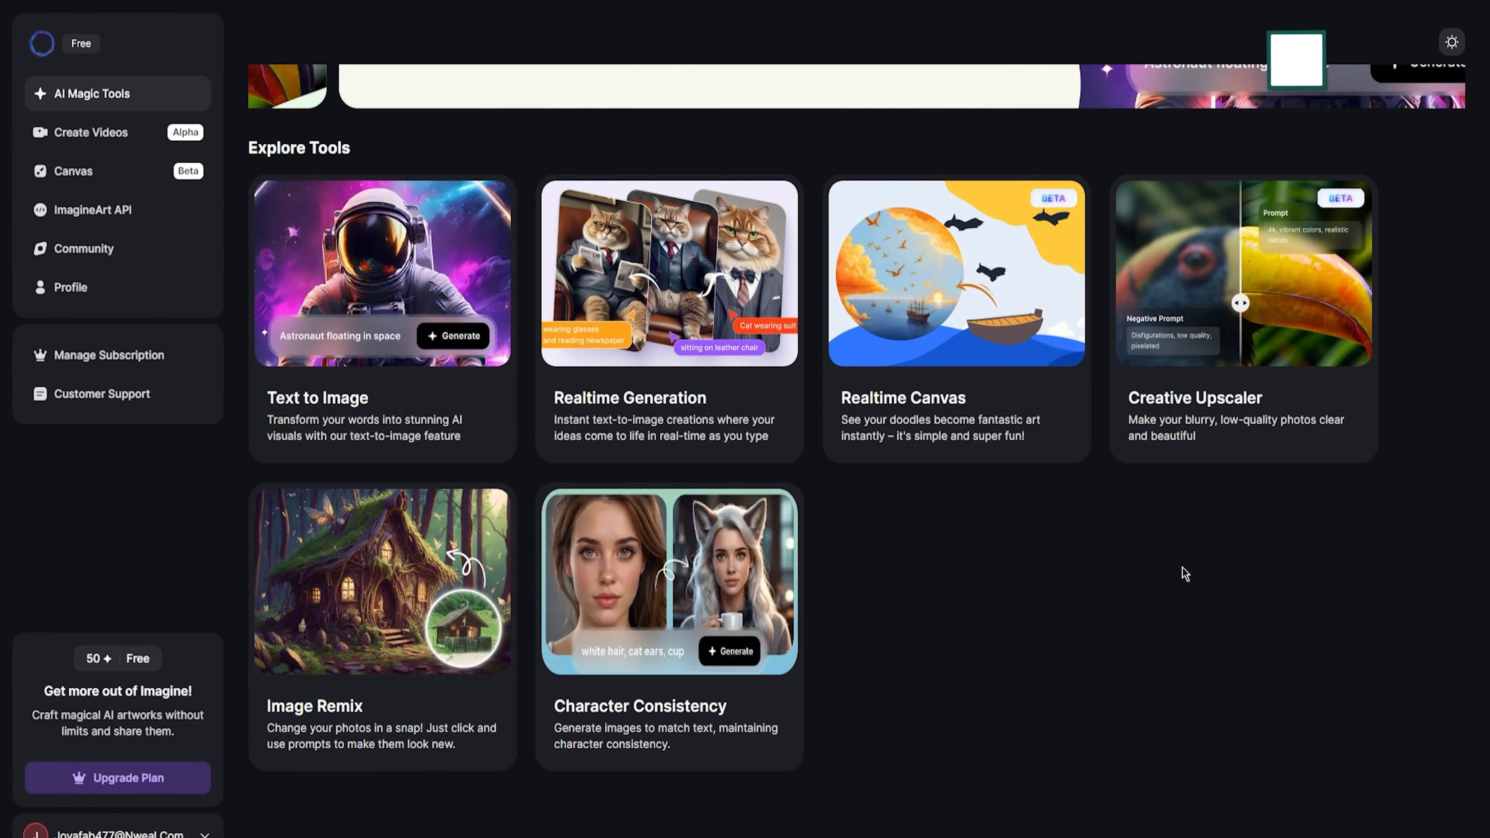